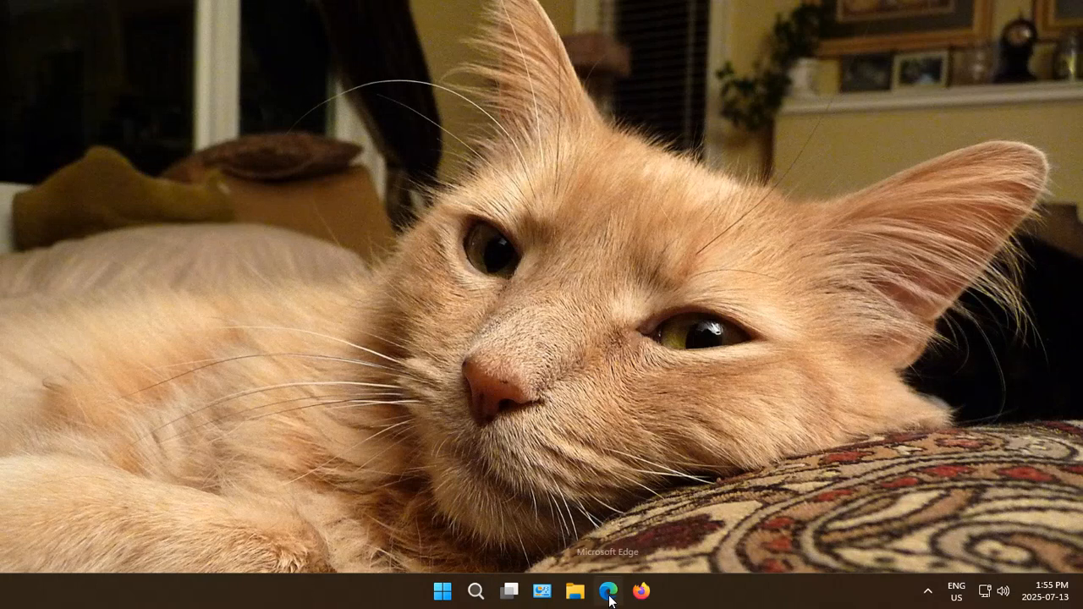
- Launch Edge and load python.org via the address-bar suggestion for 'python.'
{"action": "left_click", "coordinate": [609, 591]}
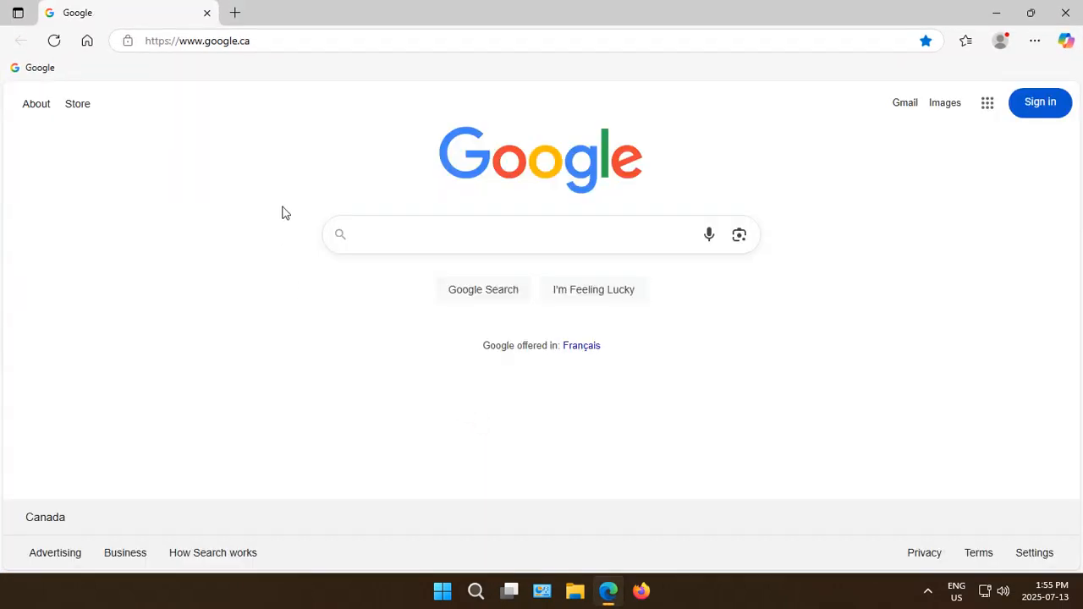
{"action": "left_click", "coordinate": [197, 40]}
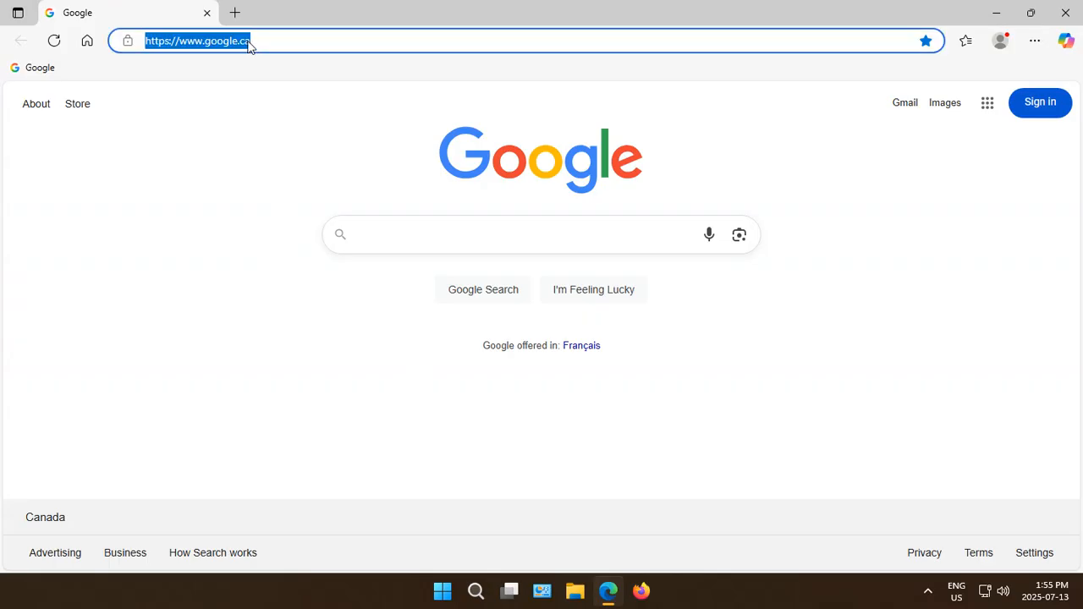
{"action": "type", "text": "p"}
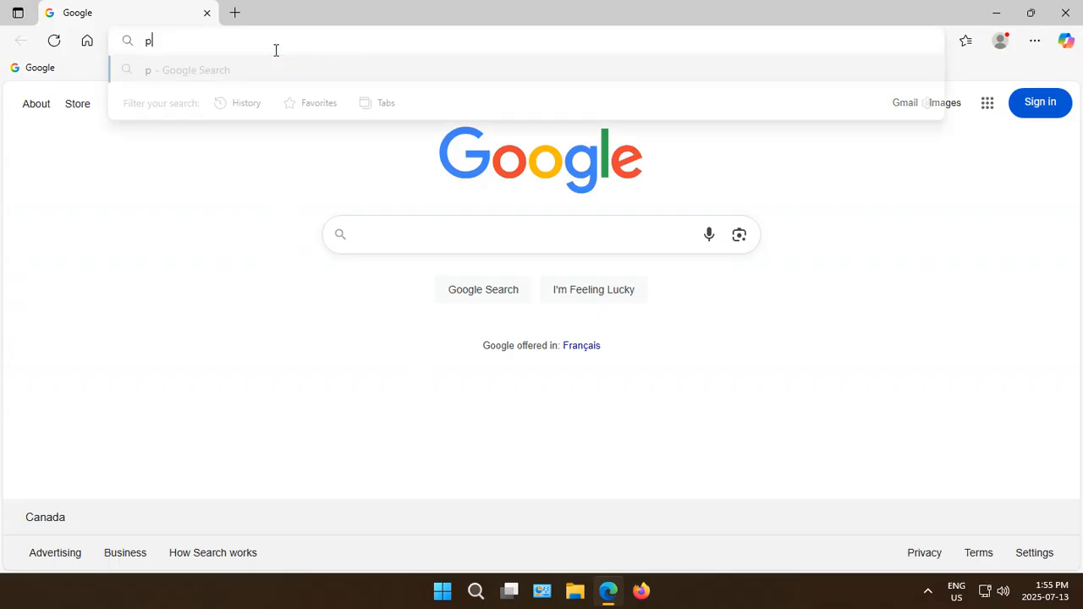
{"action": "type", "text": "ython."}
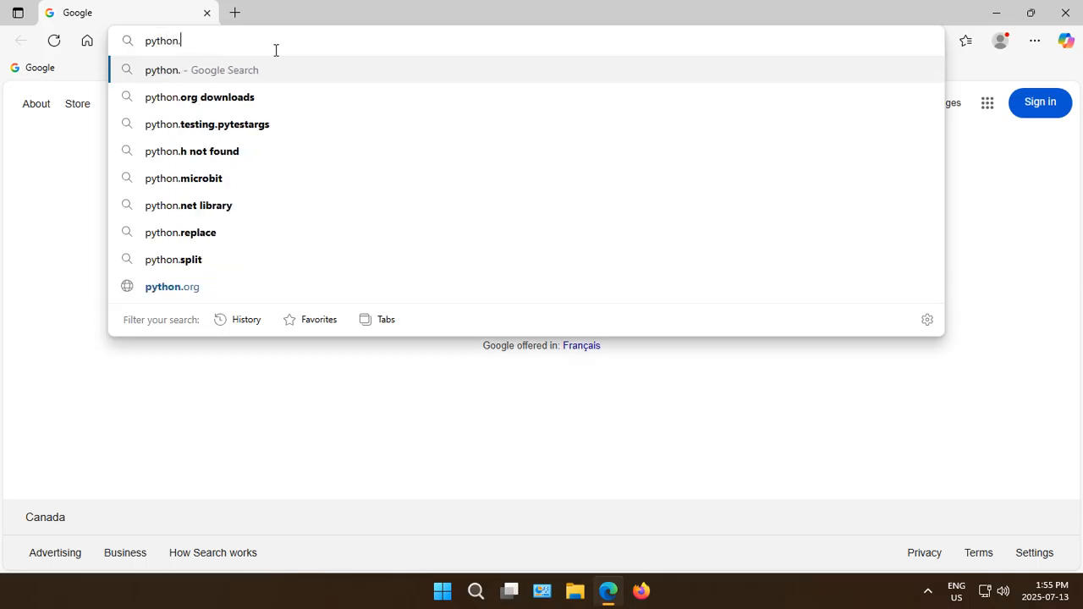
{"action": "left_click", "coordinate": [171, 287]}
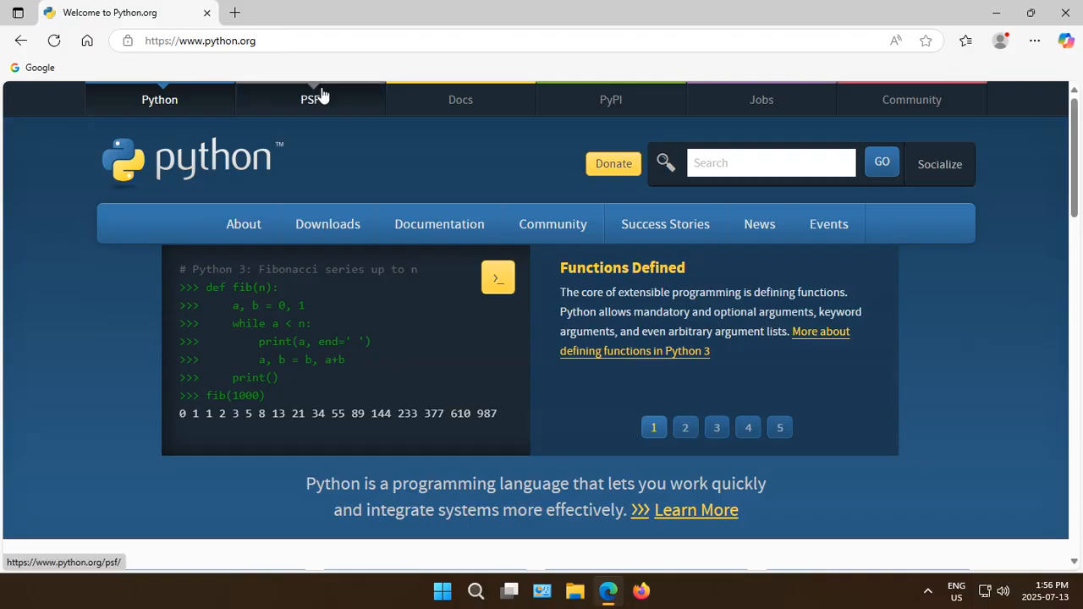
- Use the Downloads menu to reach the page offering Python 3.13.5 for Windows
{"action": "left_click", "coordinate": [327, 223]}
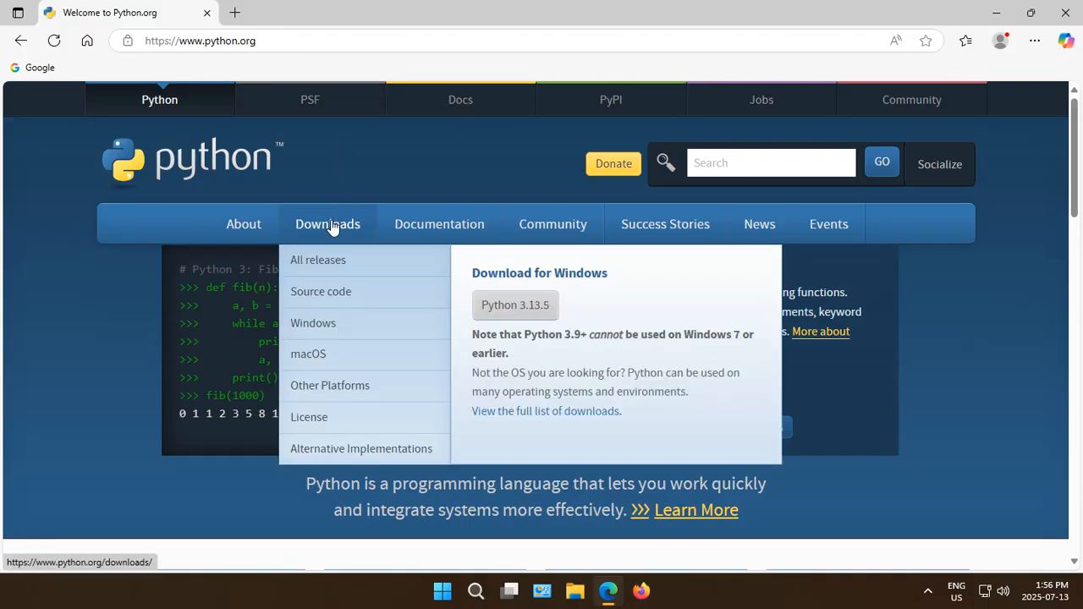
{"action": "mouse_move", "coordinate": [318, 260]}
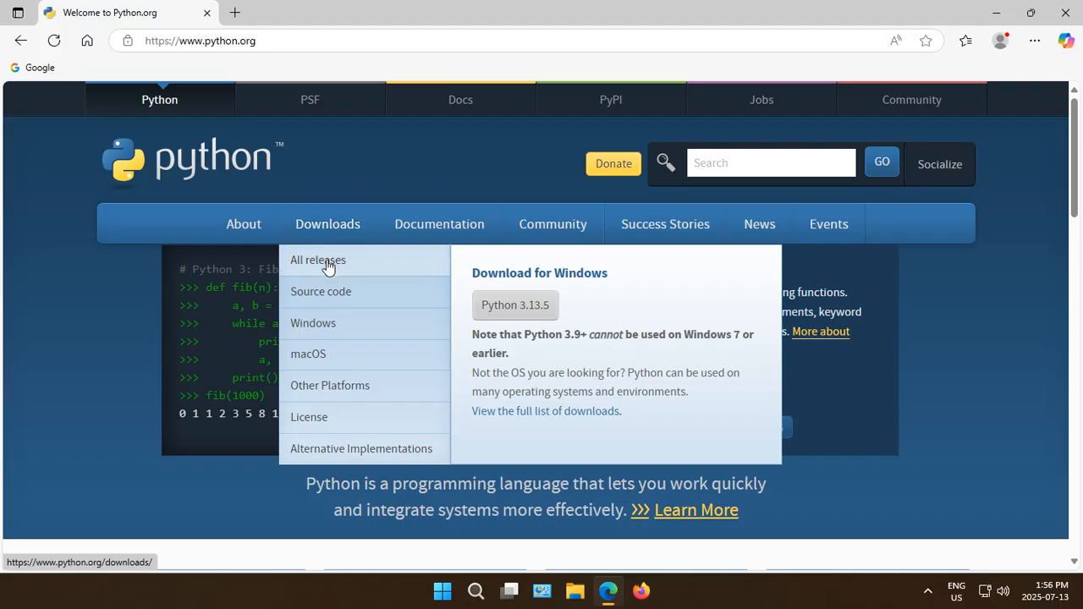
{"action": "left_click", "coordinate": [318, 259]}
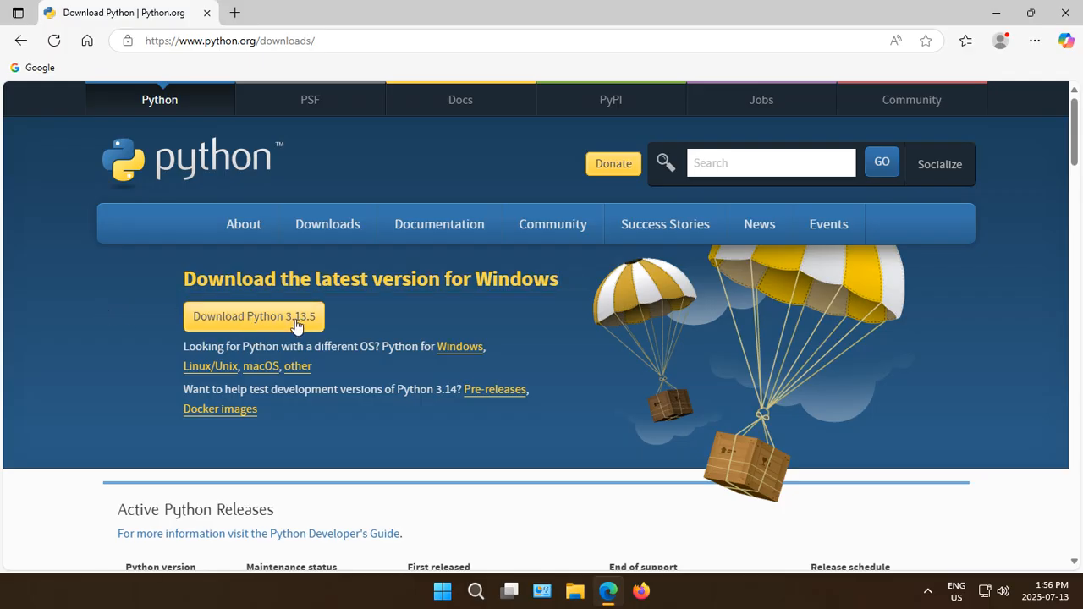
{"action": "mouse_move", "coordinate": [309, 330]}
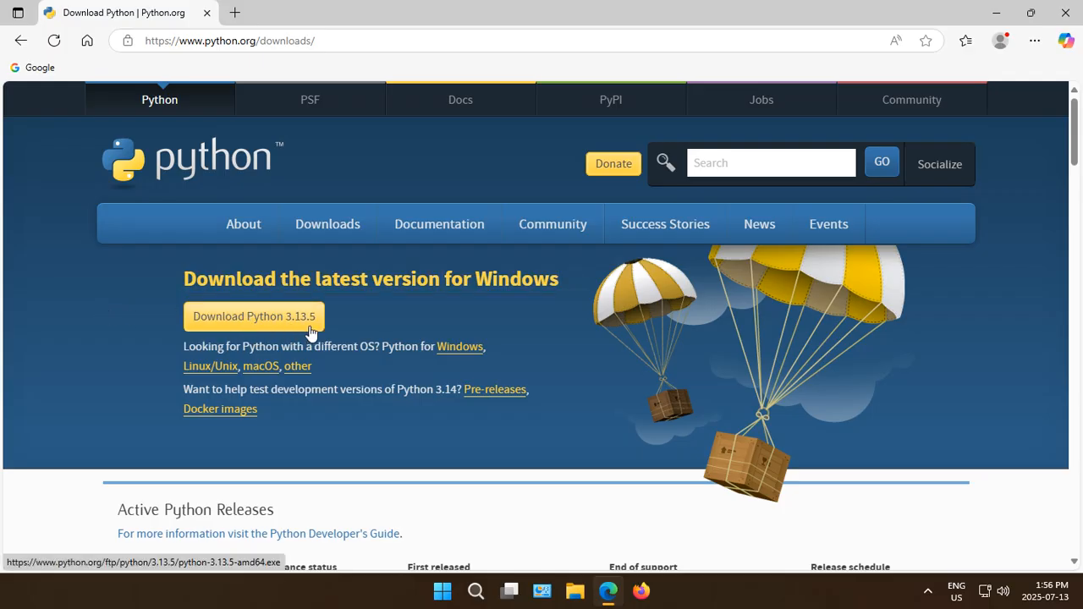
{"action": "mouse_move", "coordinate": [284, 327]}
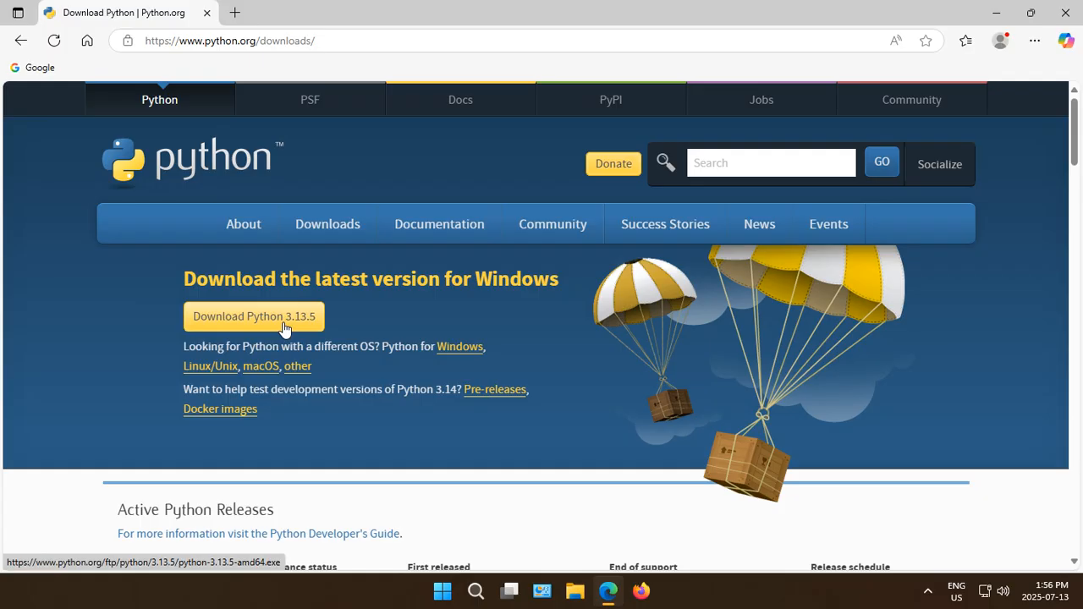
{"action": "mouse_move", "coordinate": [264, 329]}
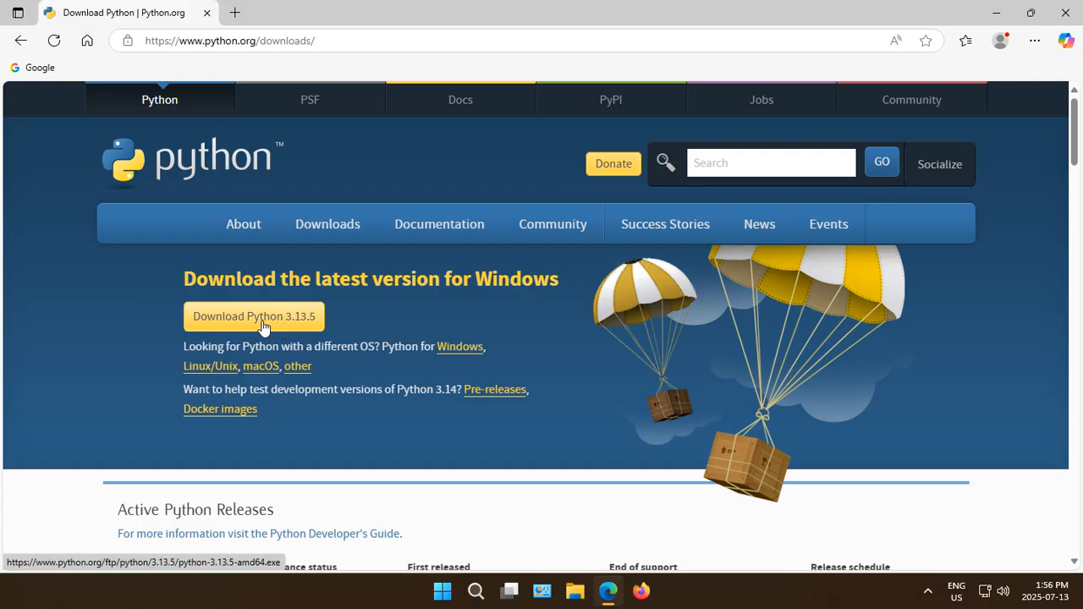
- Download python-3.13.5-amd64.exe and run it from Edge's Downloads panel
{"action": "left_click", "coordinate": [253, 315]}
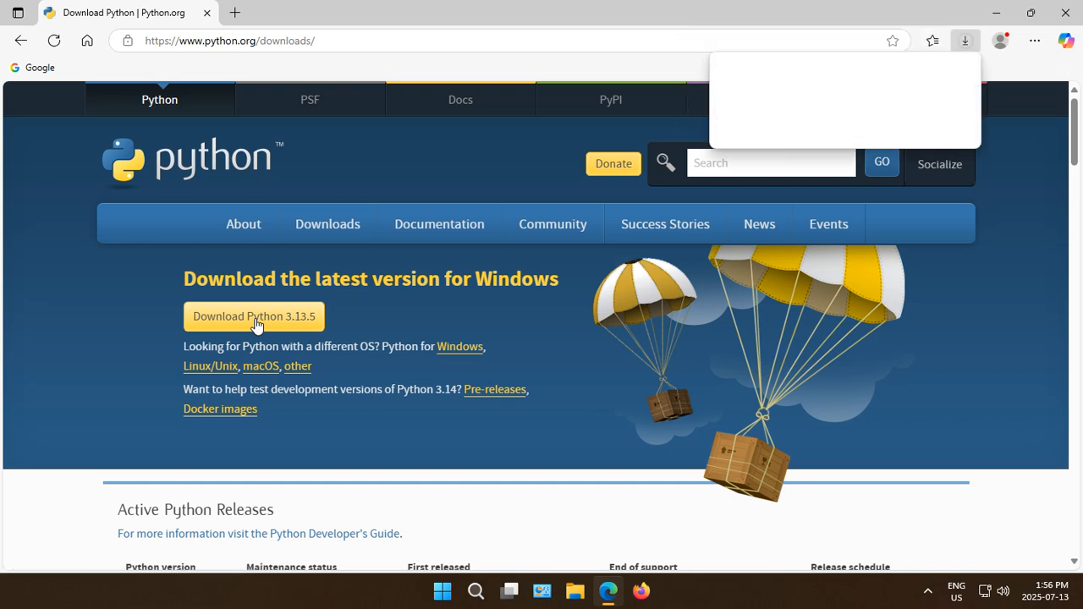
{"action": "left_click", "coordinate": [253, 316]}
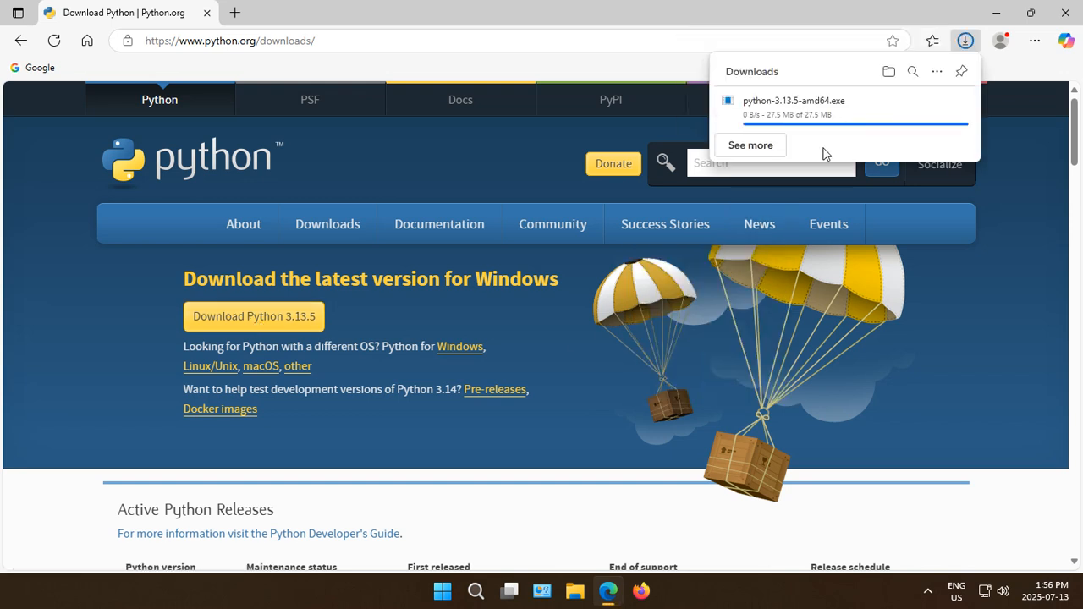
{"action": "mouse_move", "coordinate": [819, 160]}
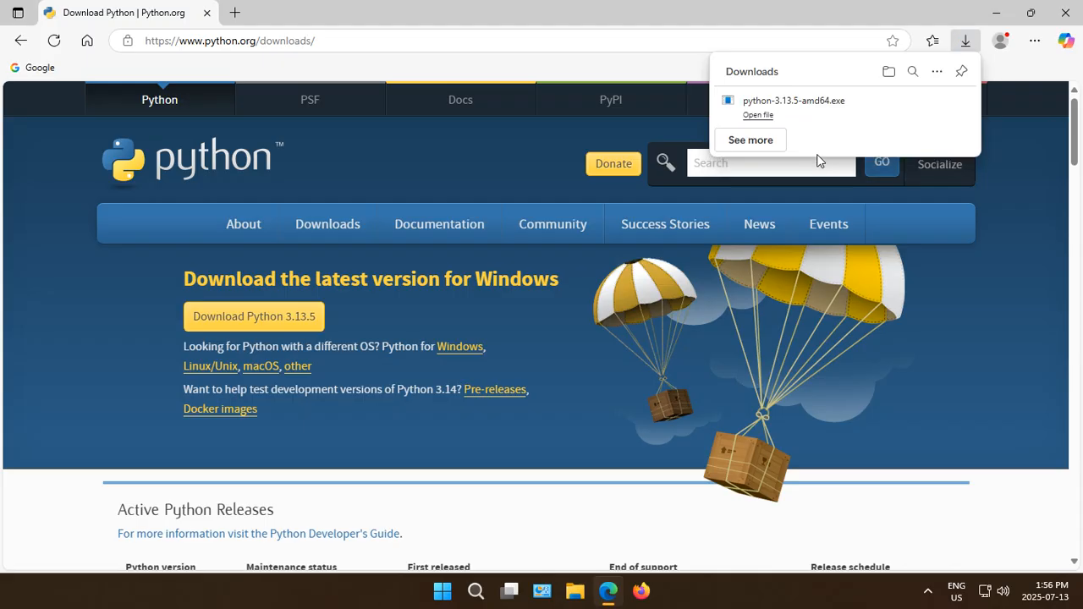
{"action": "mouse_move", "coordinate": [810, 147]}
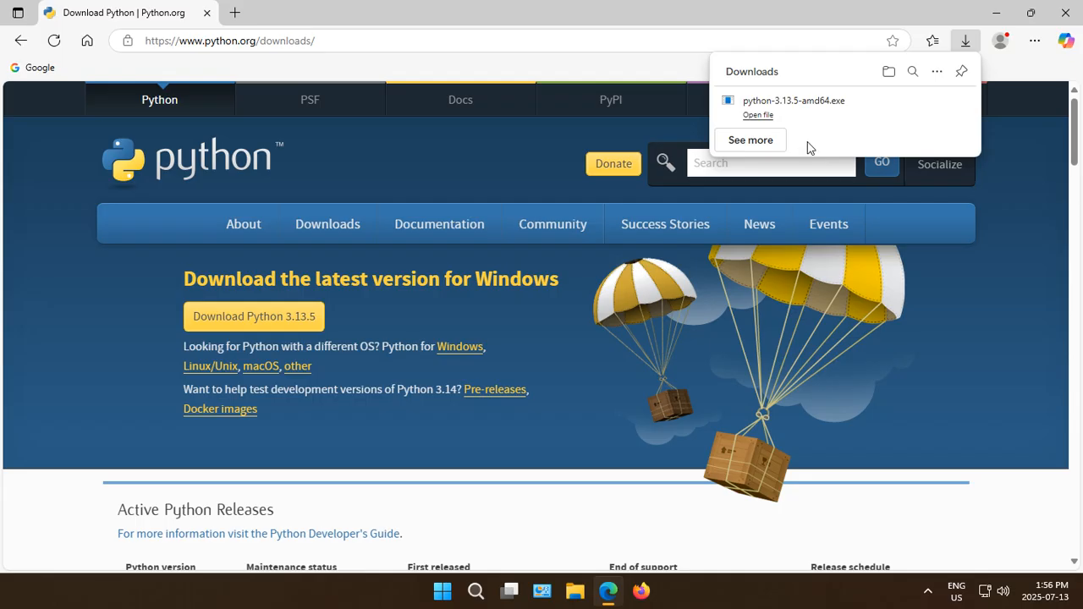
{"action": "mouse_move", "coordinate": [760, 123]}
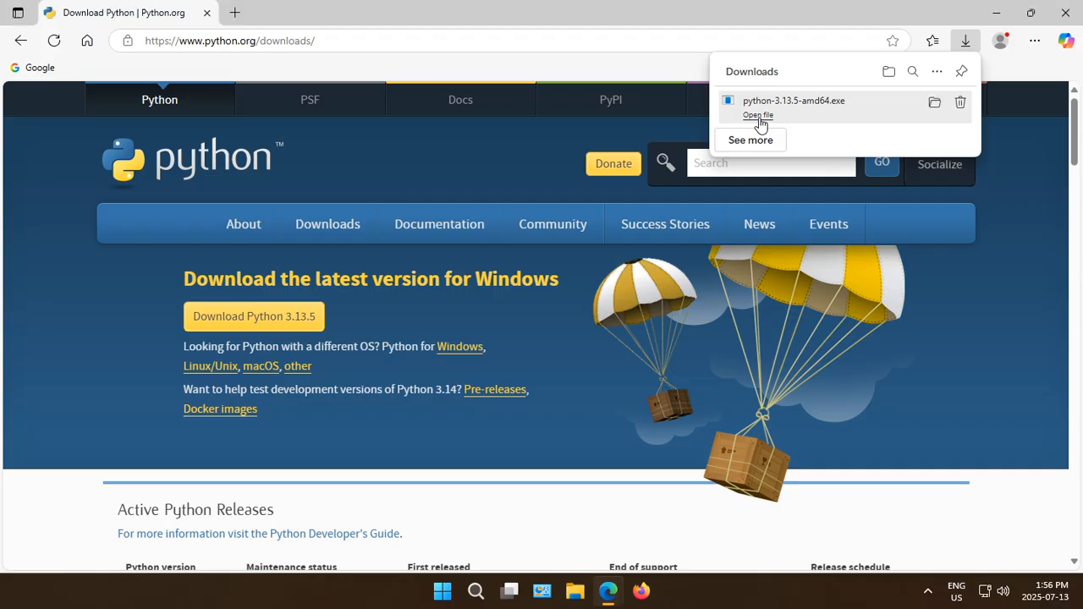
{"action": "left_click", "coordinate": [758, 115]}
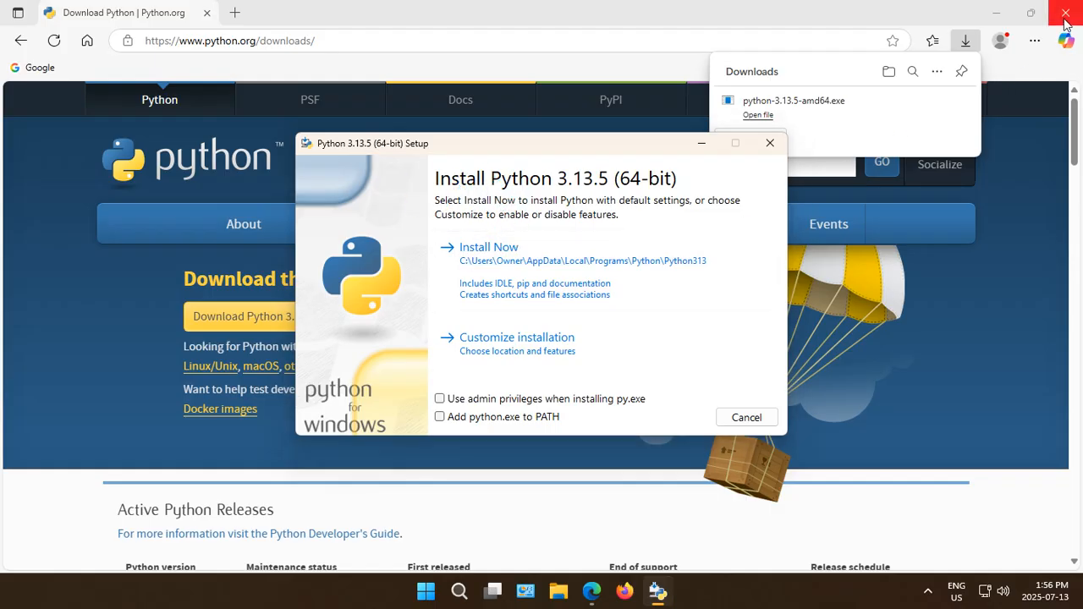
- Close Edge, then enable admin privileges for py.exe and adding python.exe to PATH
{"action": "left_click", "coordinate": [1065, 13]}
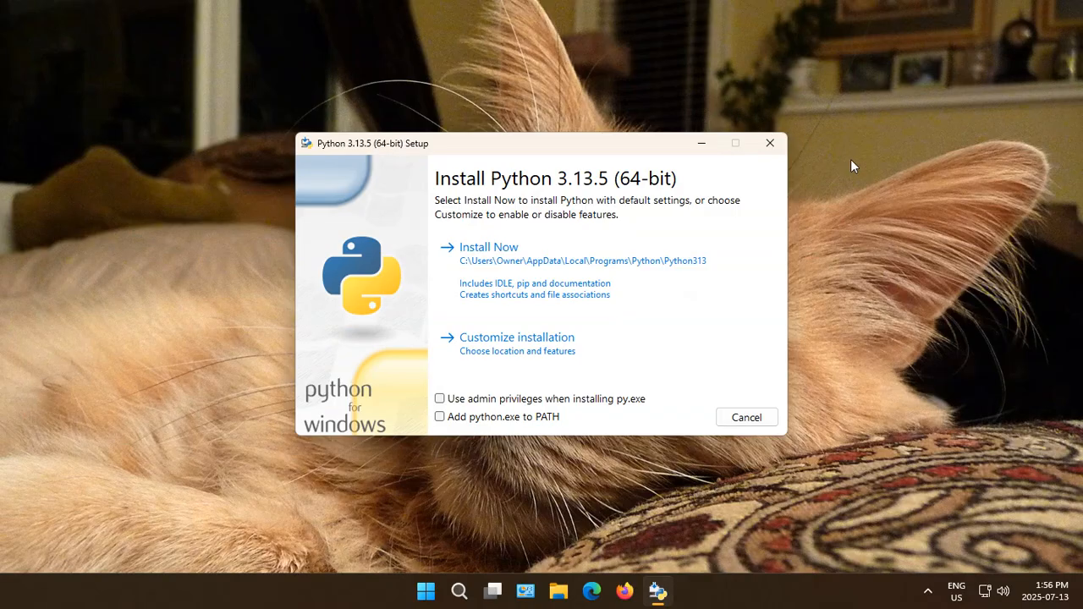
{"action": "mouse_move", "coordinate": [861, 234]}
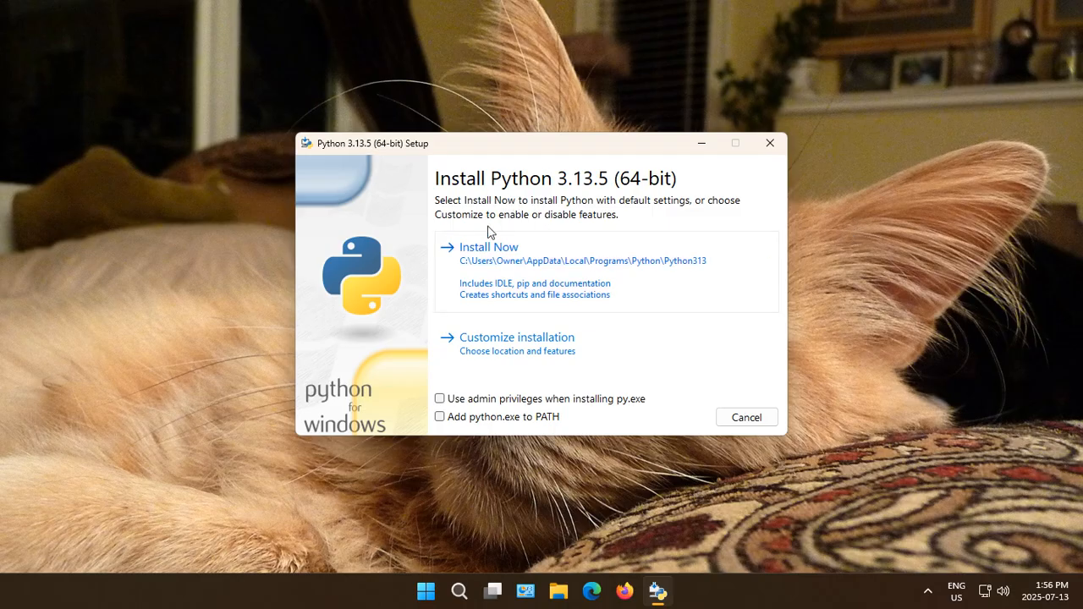
{"action": "mouse_move", "coordinate": [462, 347]}
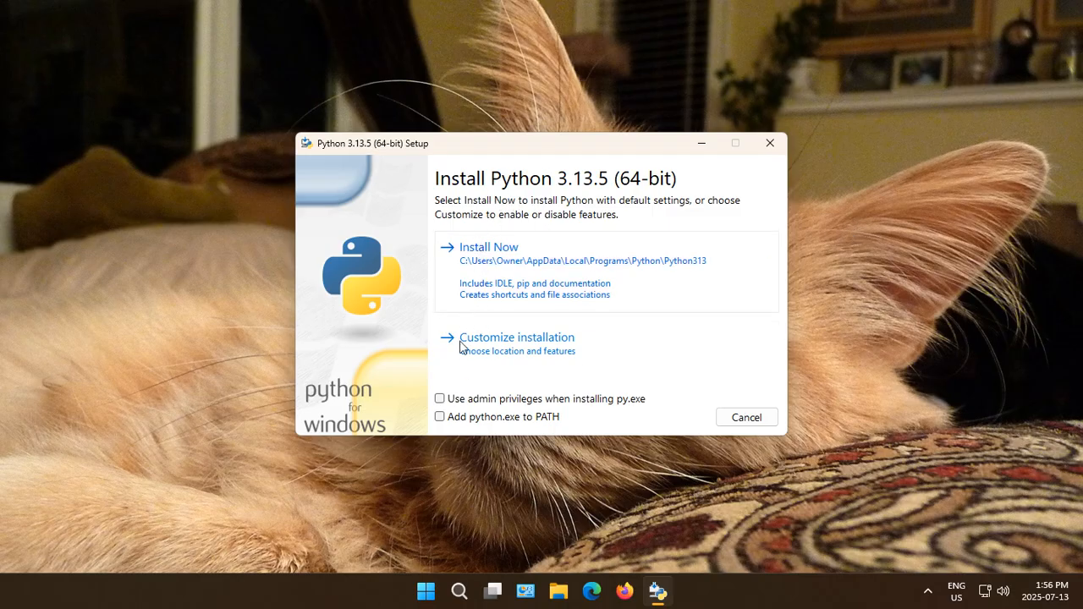
{"action": "left_click", "coordinate": [439, 399]}
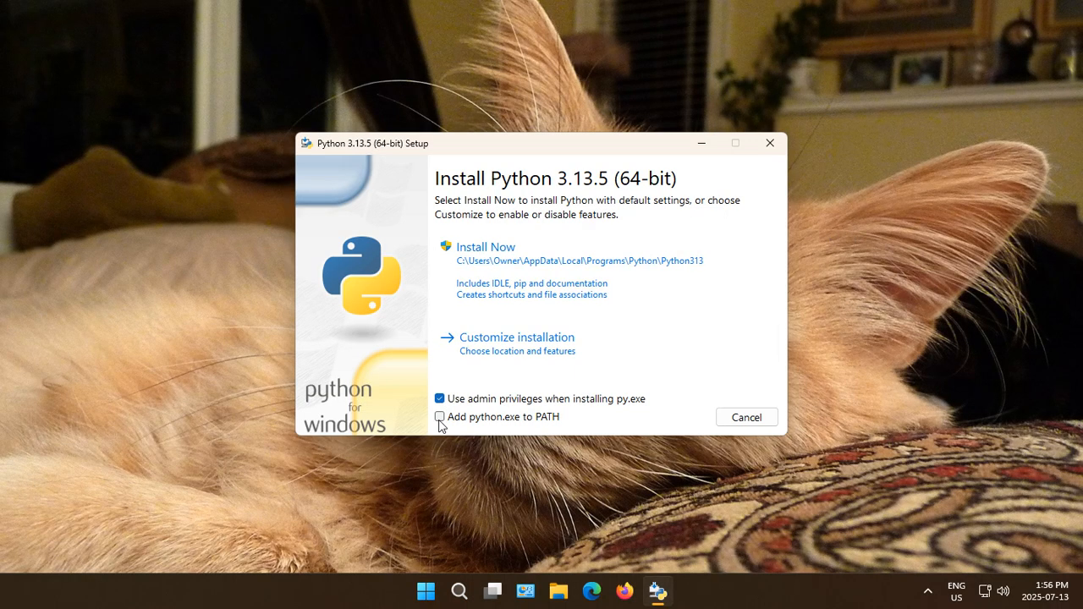
{"action": "mouse_move", "coordinate": [546, 407]}
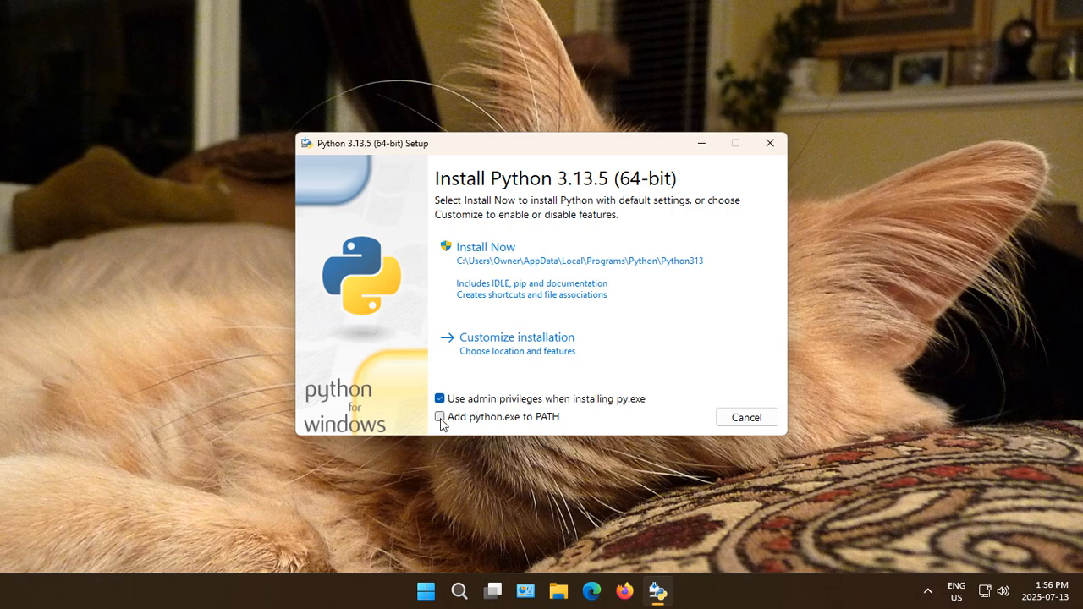
{"action": "left_click", "coordinate": [439, 416]}
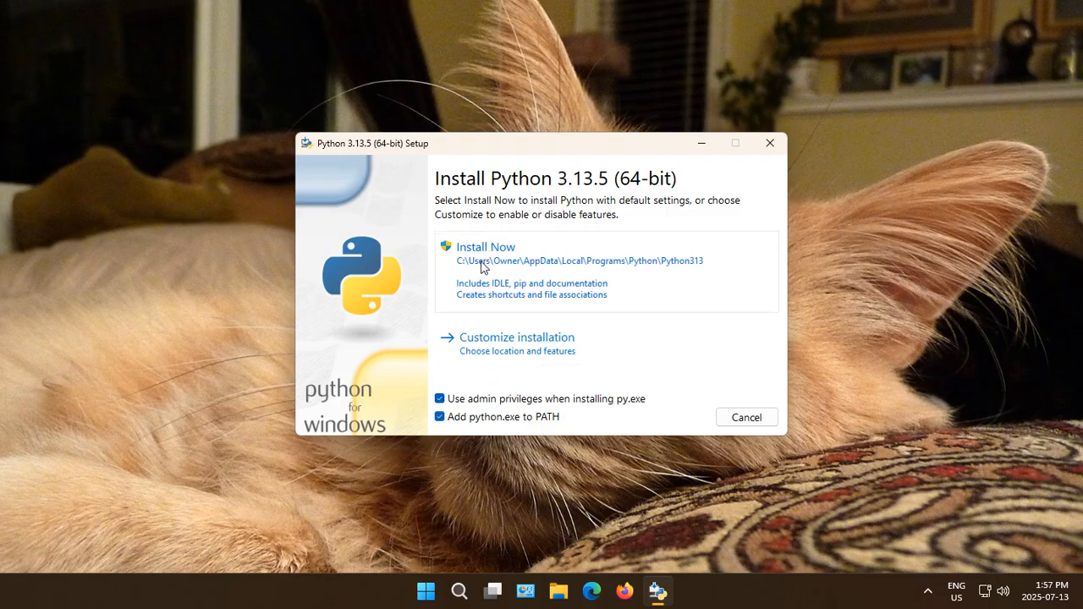
{"action": "mouse_move", "coordinate": [485, 310]}
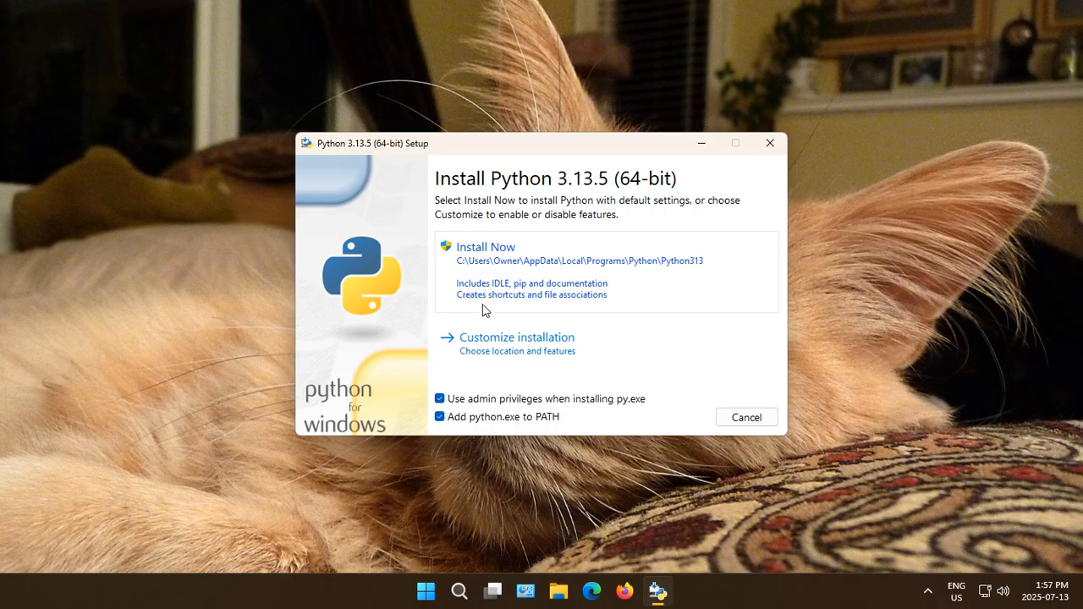
{"action": "mouse_move", "coordinate": [517, 342]}
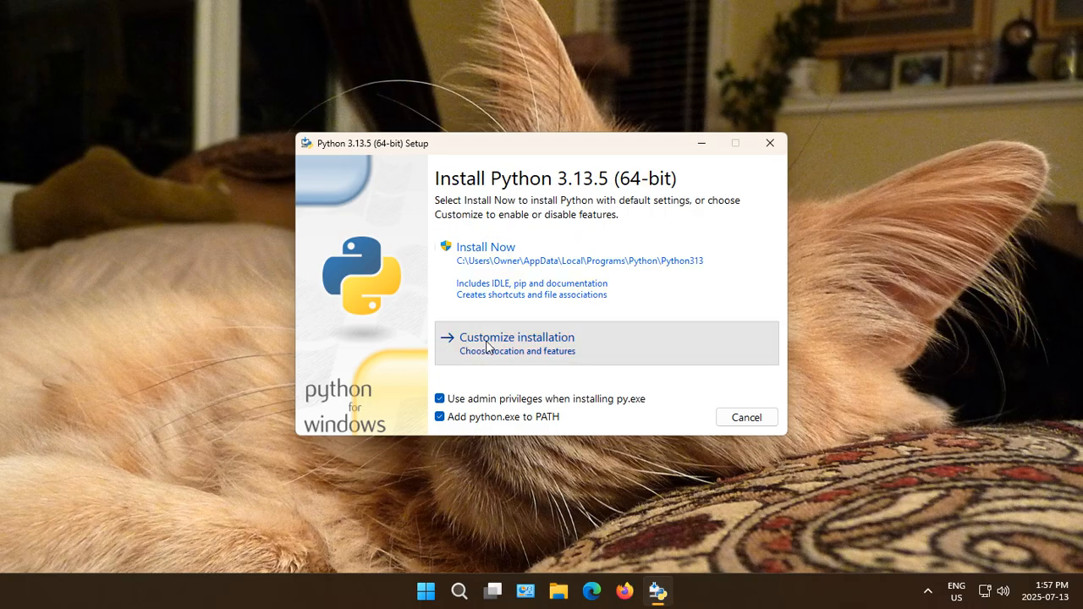
- Choose Customize installation and continue past Optional Features with everything checked
{"action": "left_click", "coordinate": [517, 337]}
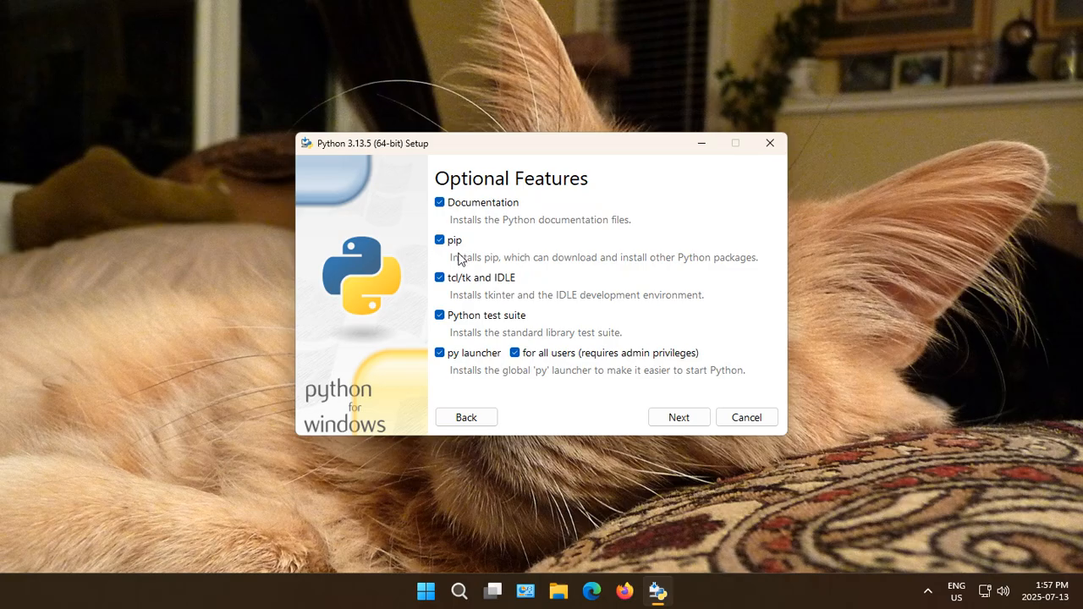
{"action": "mouse_move", "coordinate": [466, 235]}
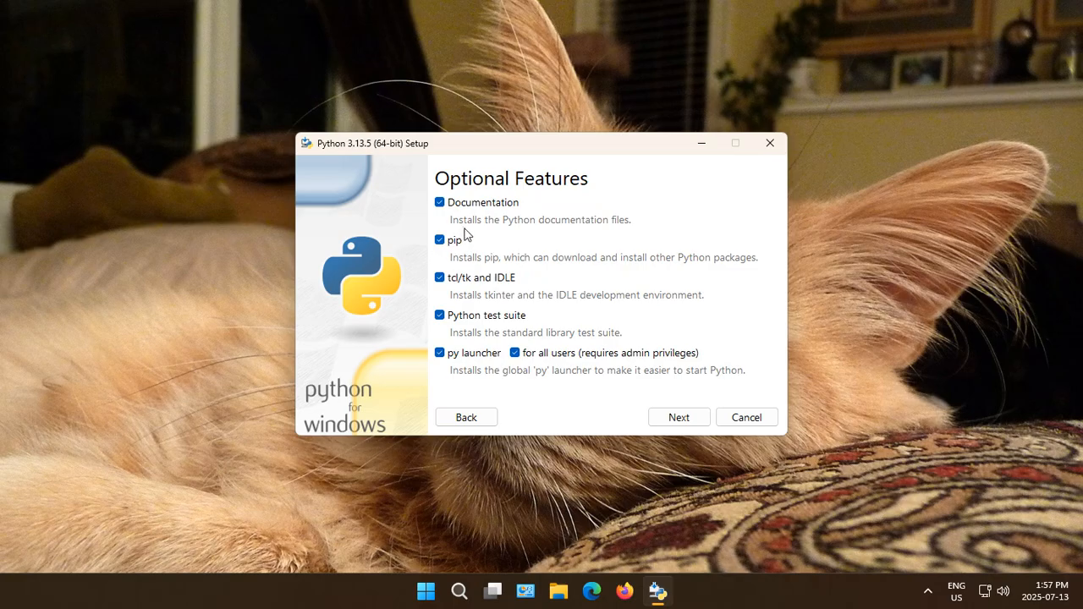
{"action": "mouse_move", "coordinate": [497, 231]}
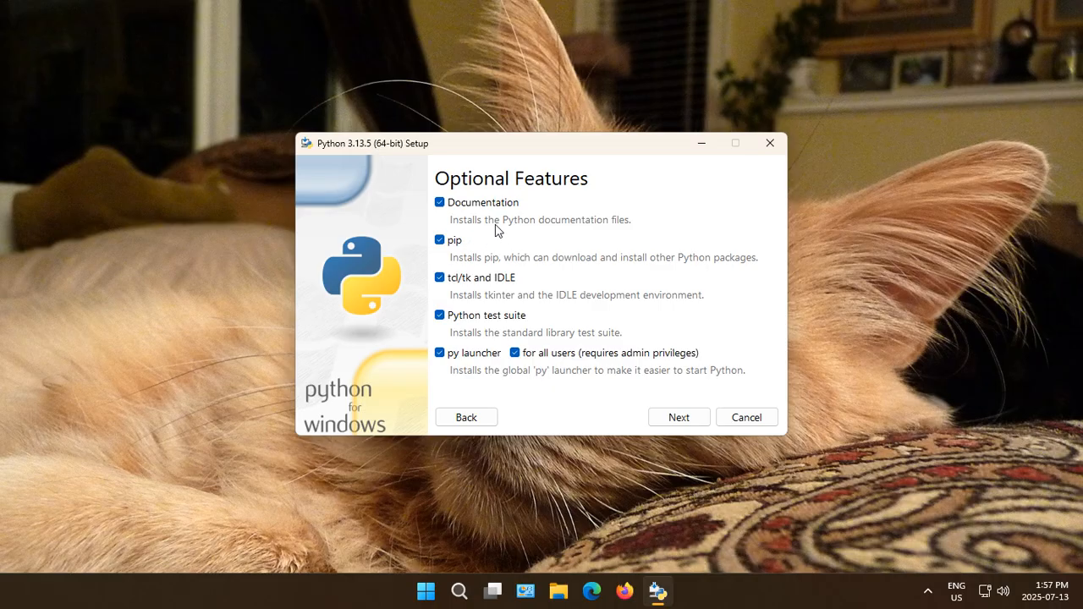
{"action": "mouse_move", "coordinate": [482, 192]}
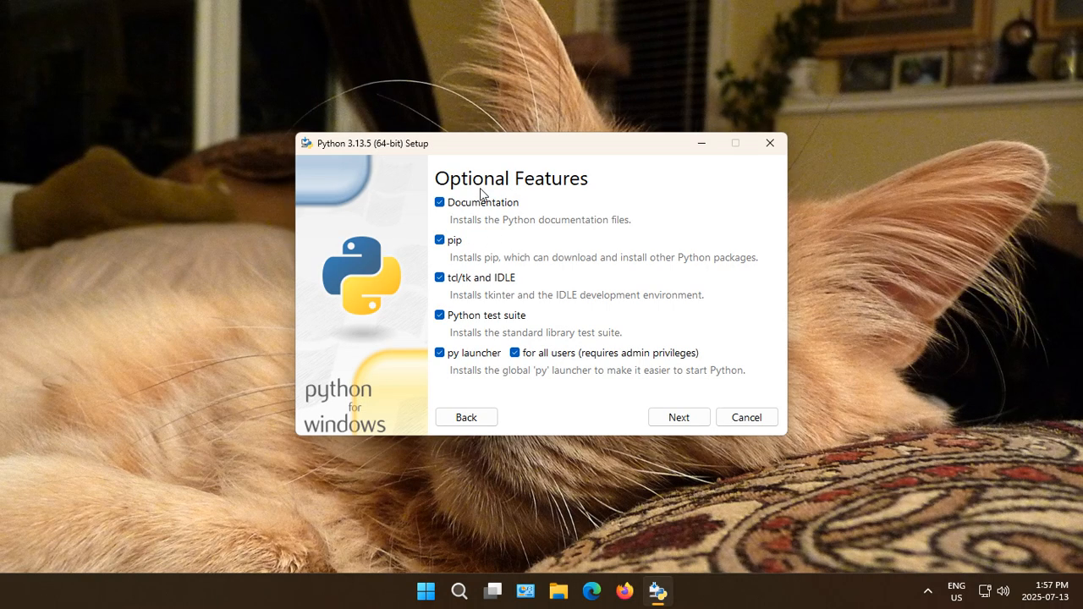
{"action": "mouse_move", "coordinate": [501, 197]}
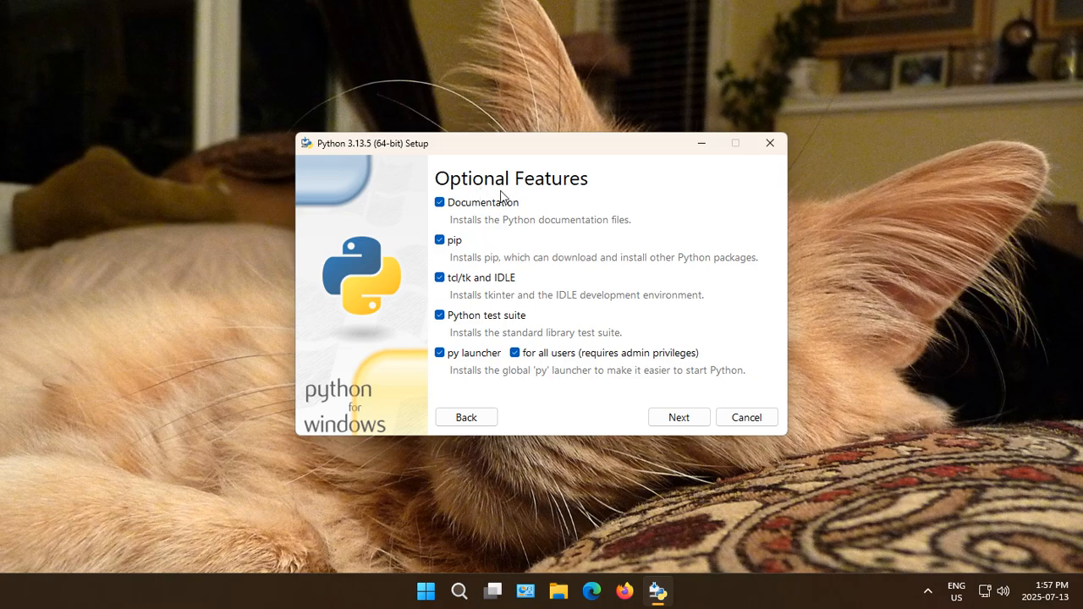
{"action": "mouse_move", "coordinate": [466, 253]}
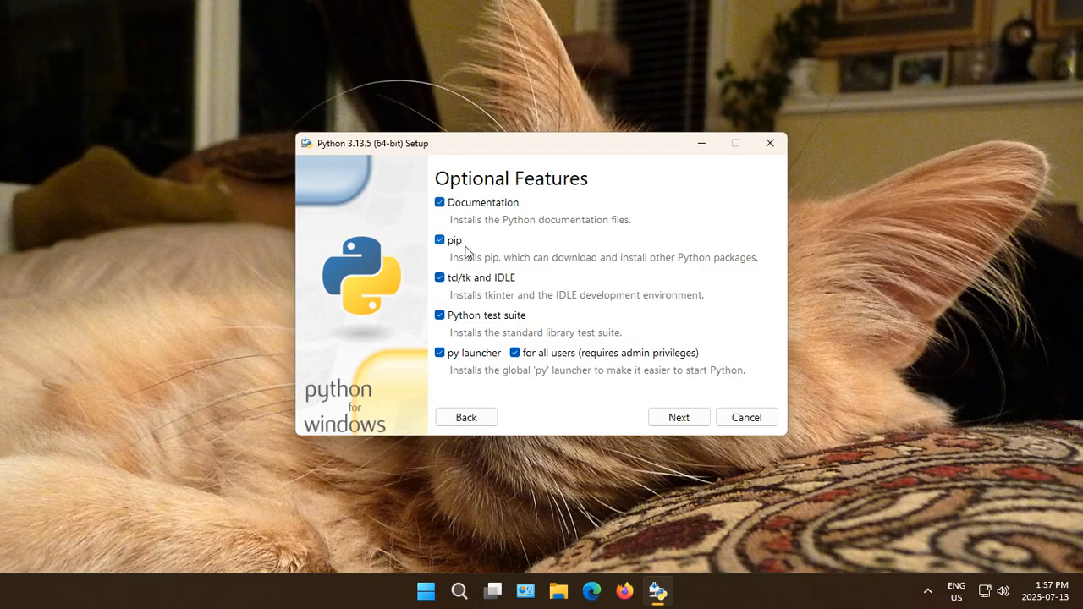
{"action": "mouse_move", "coordinate": [630, 264]}
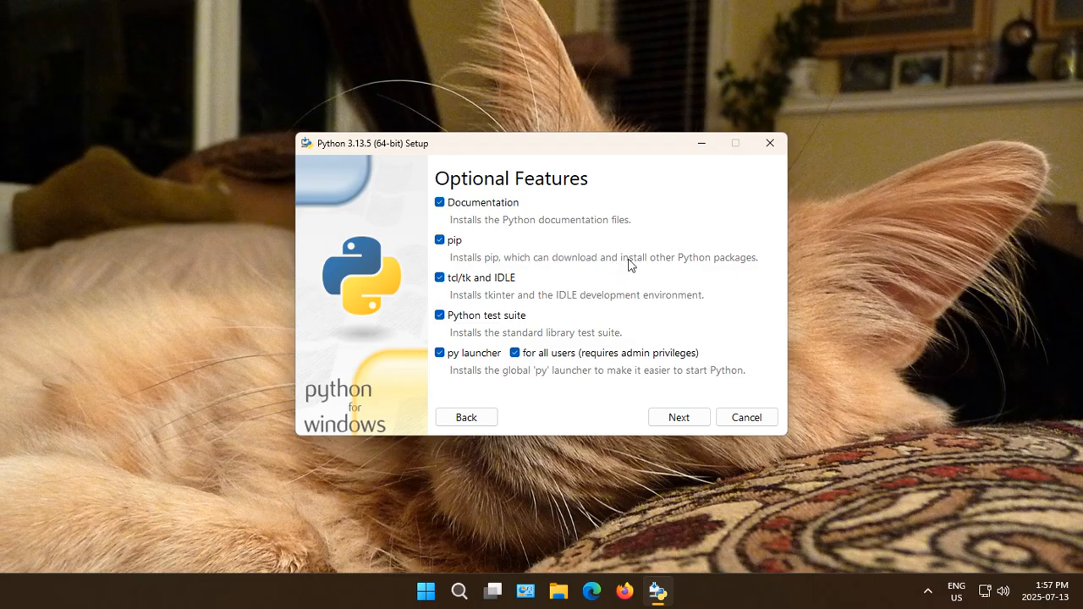
{"action": "mouse_move", "coordinate": [542, 270]}
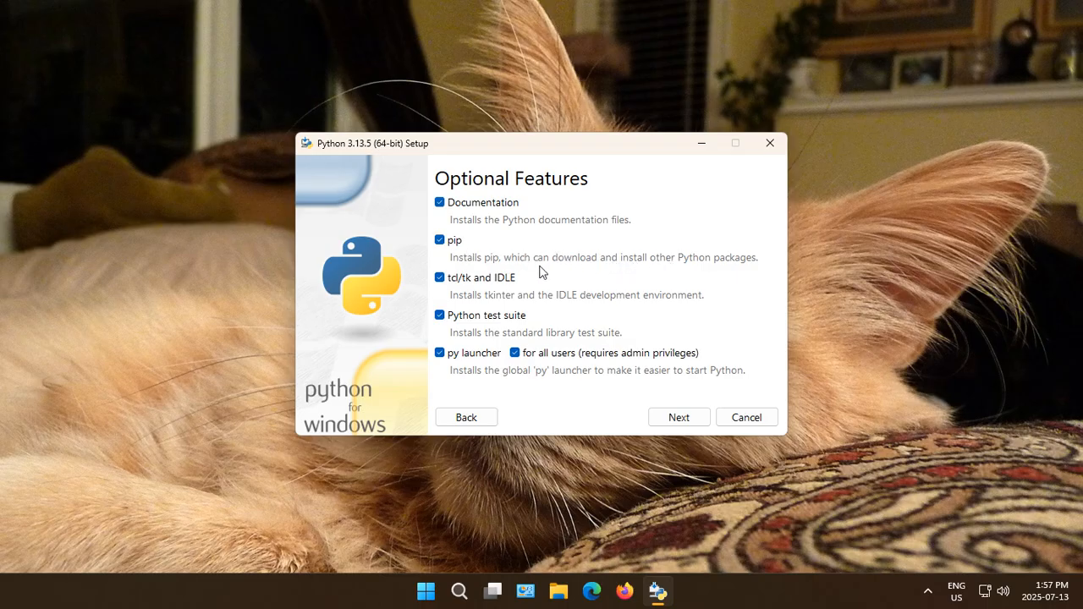
{"action": "mouse_move", "coordinate": [474, 290]}
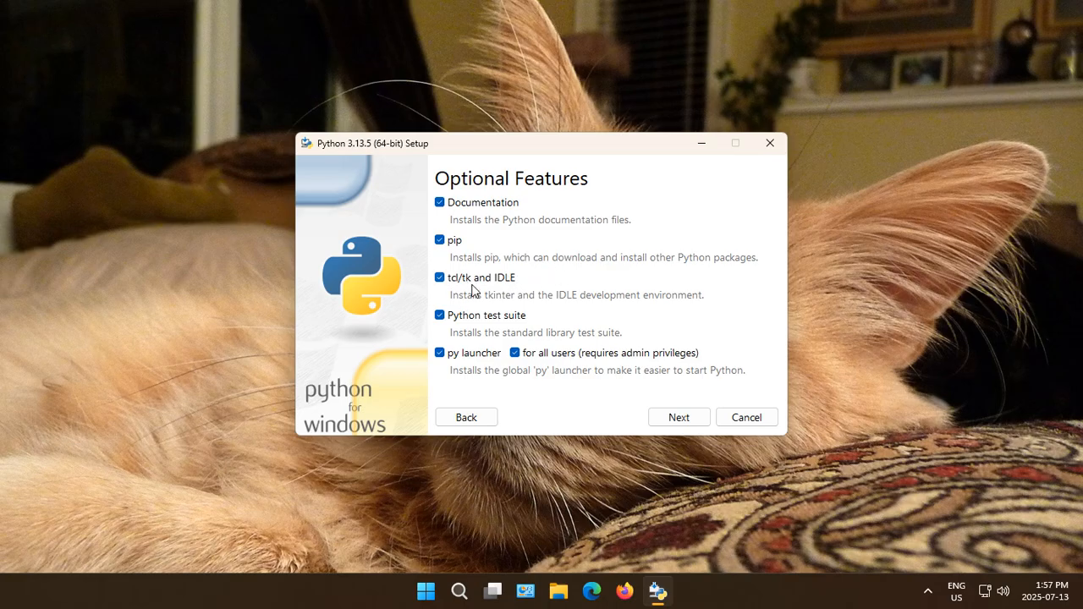
{"action": "mouse_move", "coordinate": [575, 305]}
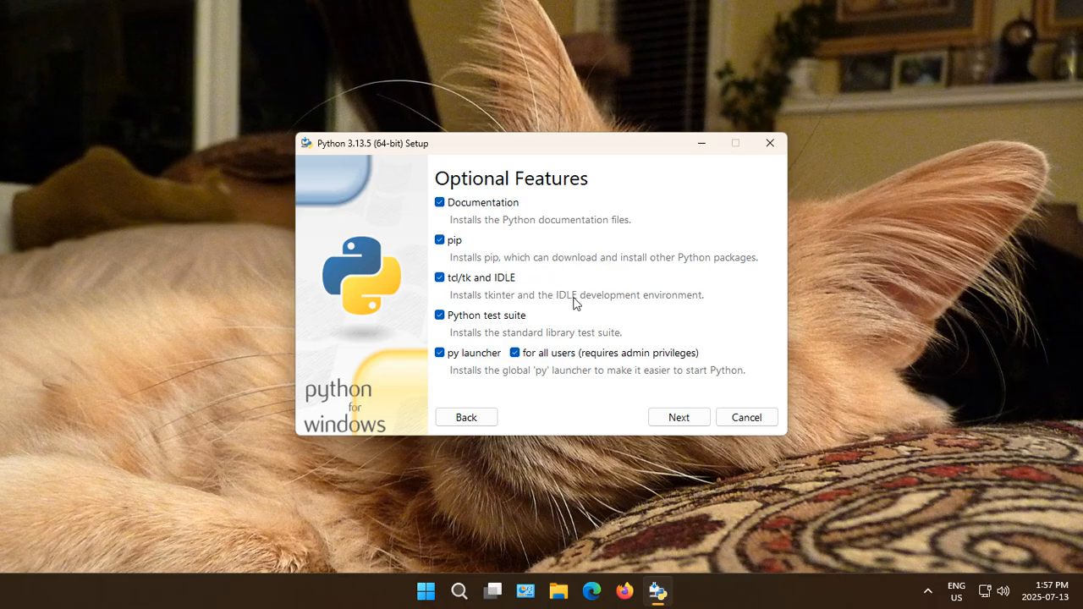
{"action": "mouse_move", "coordinate": [492, 332]}
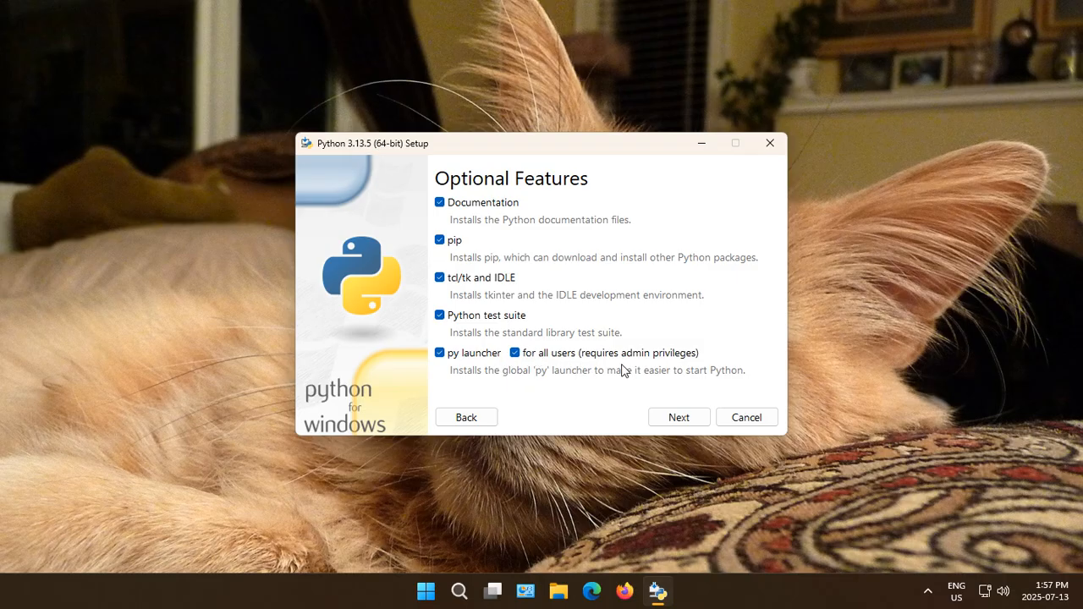
{"action": "mouse_move", "coordinate": [591, 389]}
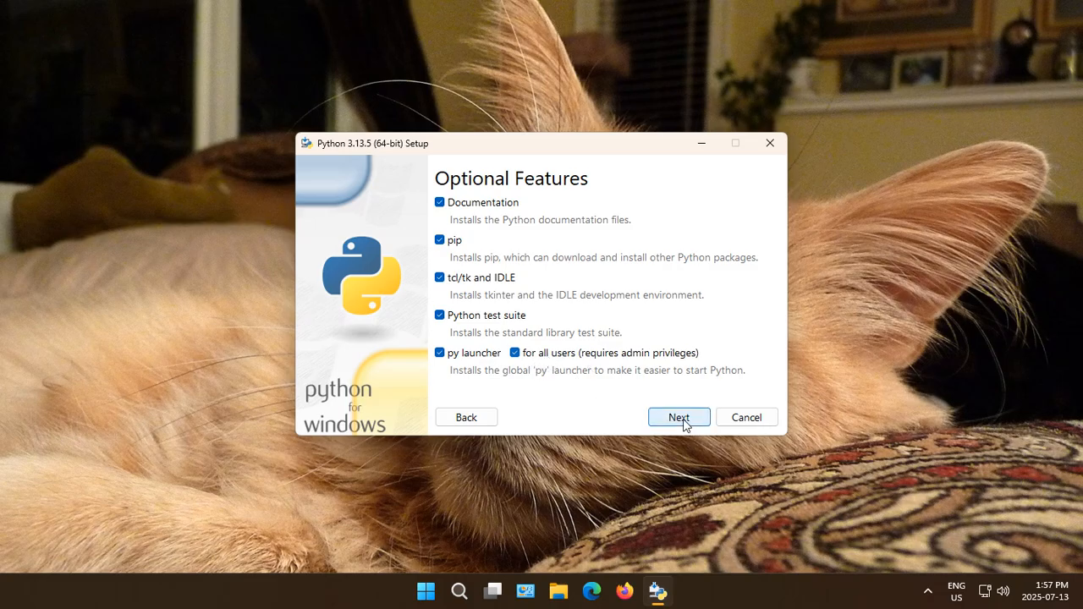
{"action": "left_click", "coordinate": [678, 417]}
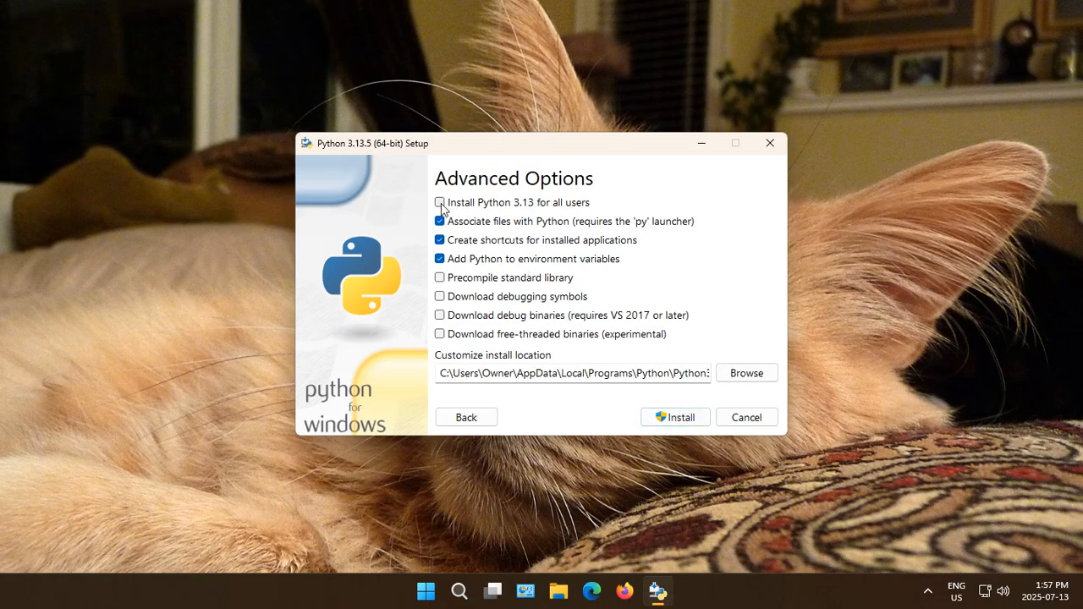
- Enable install for all users (C:\Program Files\Python313) and downloading debugging symbols
{"action": "left_click", "coordinate": [439, 203]}
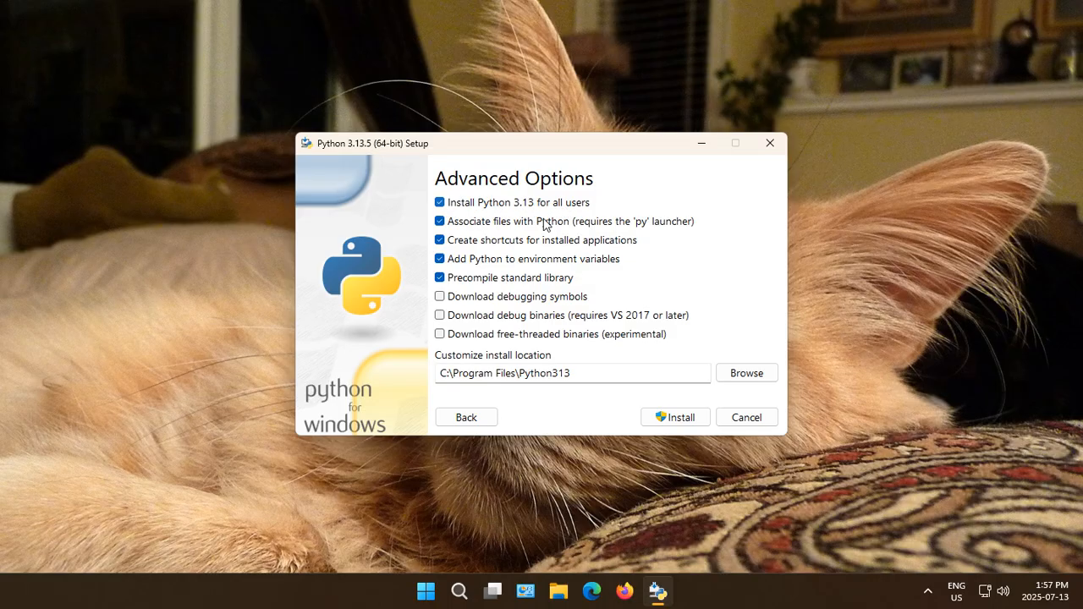
{"action": "left_click", "coordinate": [440, 297]}
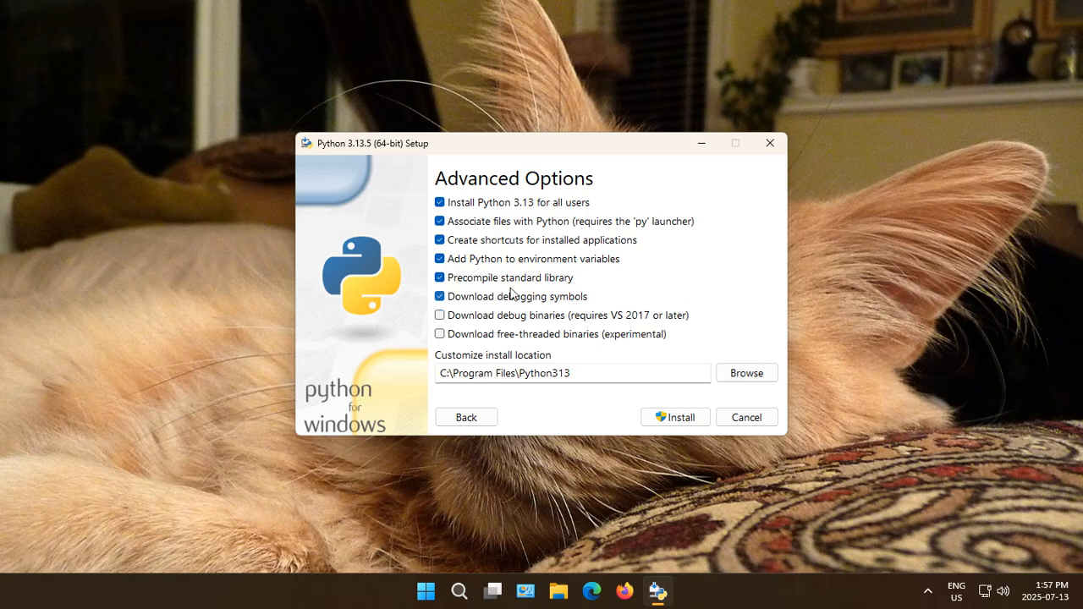
{"action": "mouse_move", "coordinate": [564, 325]}
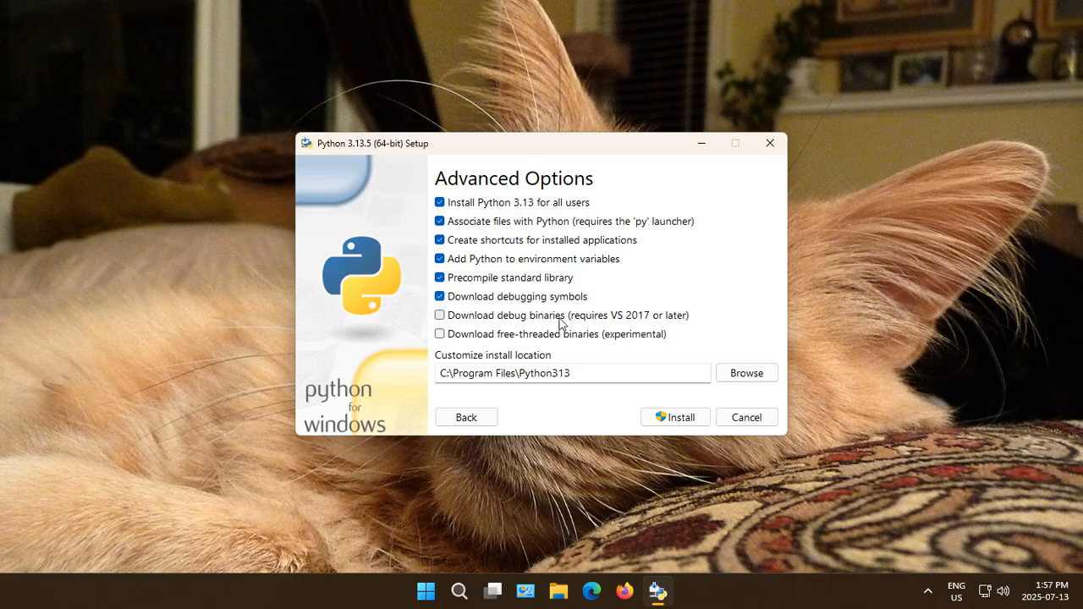
{"action": "mouse_move", "coordinate": [637, 325]}
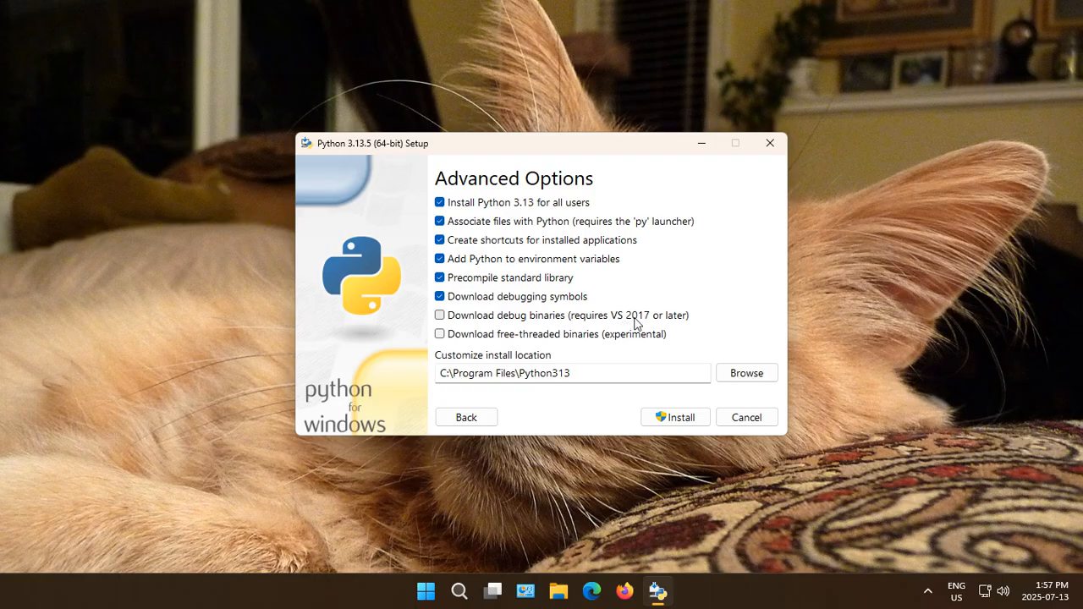
{"action": "mouse_move", "coordinate": [669, 326]}
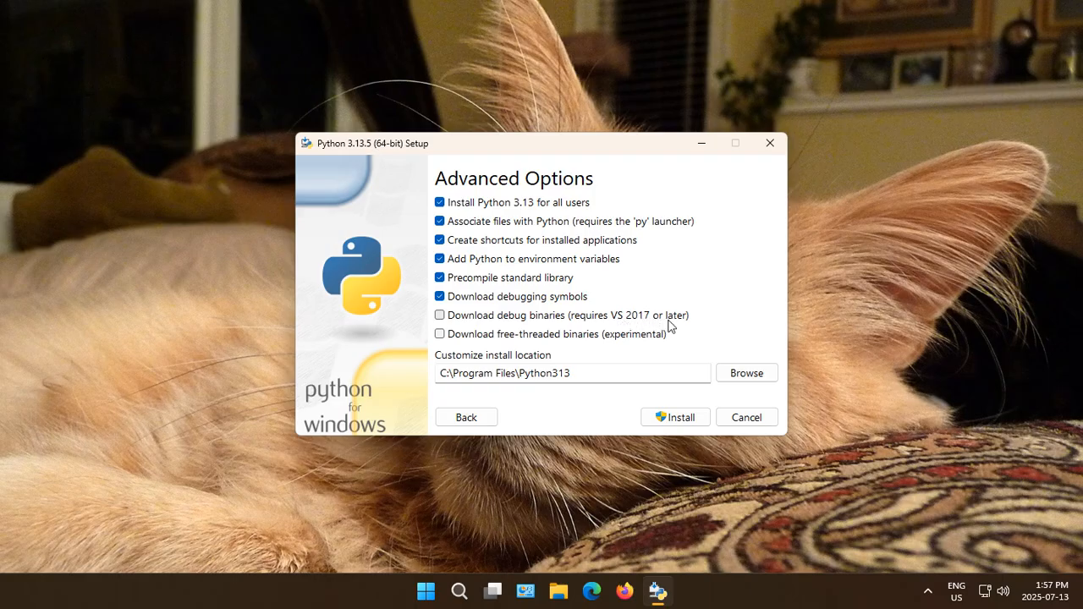
{"action": "mouse_move", "coordinate": [542, 324]}
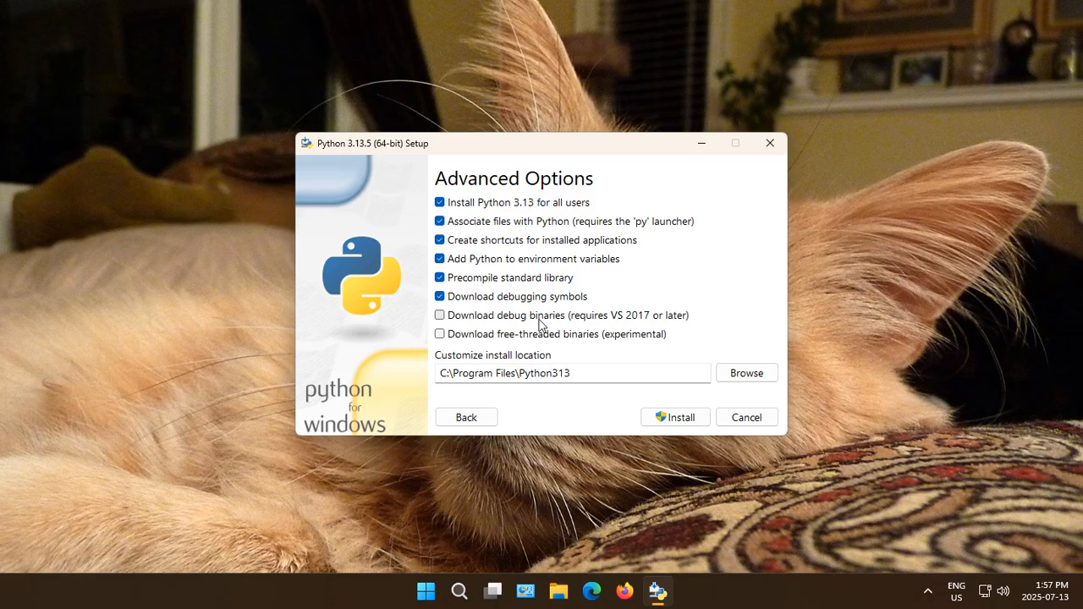
{"action": "mouse_move", "coordinate": [563, 326]}
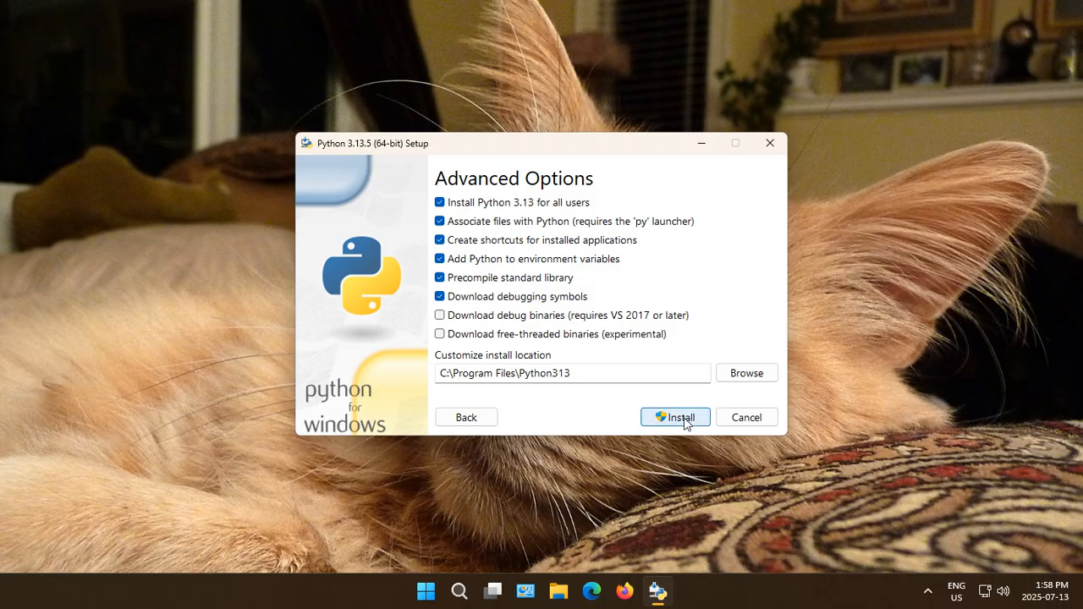
- Start the install and approve the UAC prompt, reaching 'Setup was successful'
{"action": "left_click", "coordinate": [675, 418]}
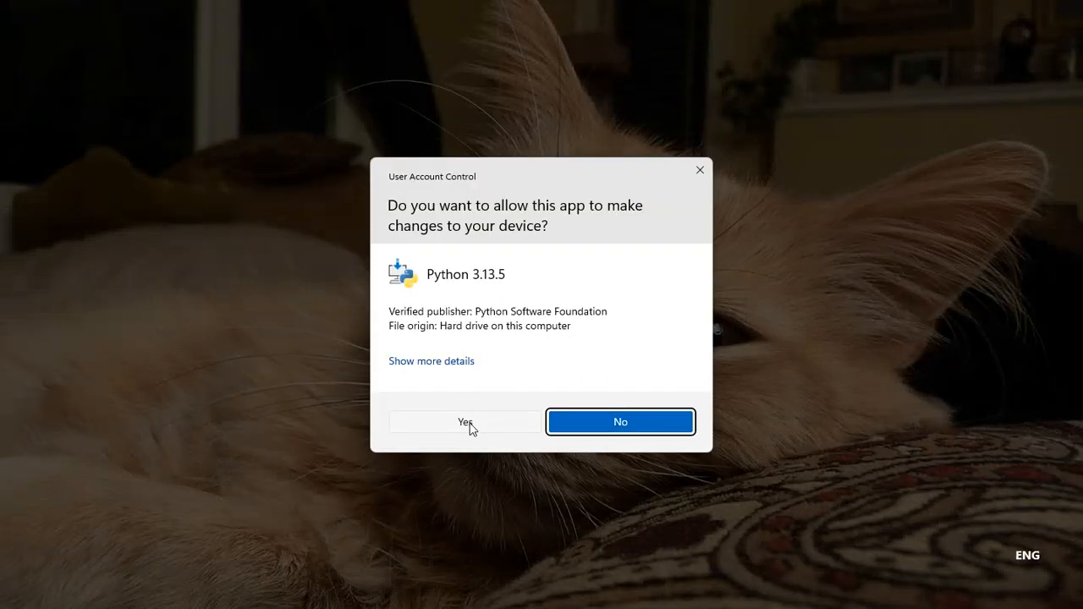
{"action": "left_click", "coordinate": [463, 422]}
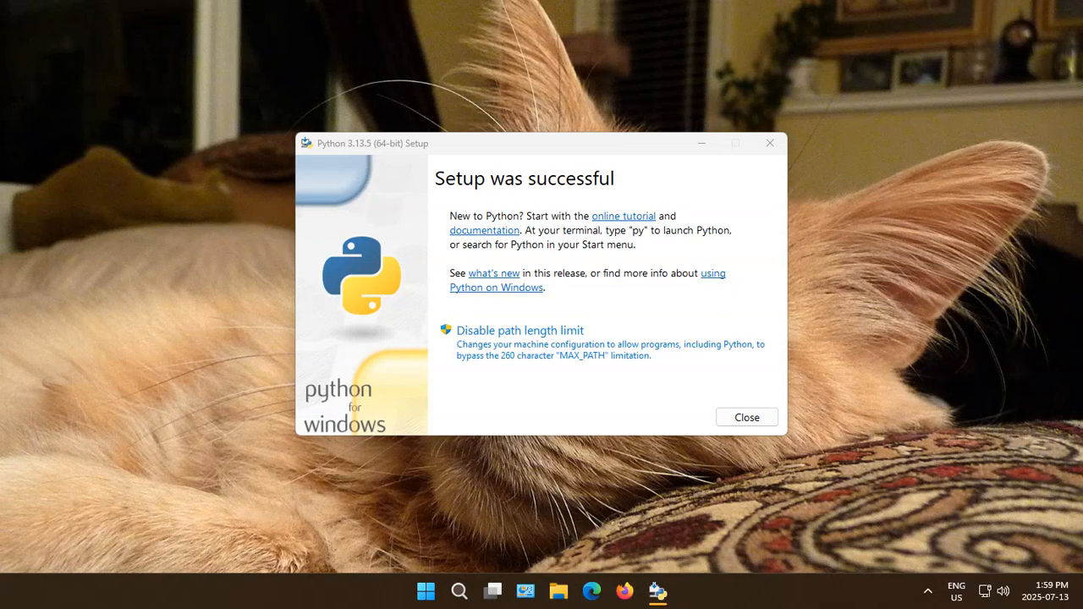
{"action": "mouse_move", "coordinate": [616, 170]}
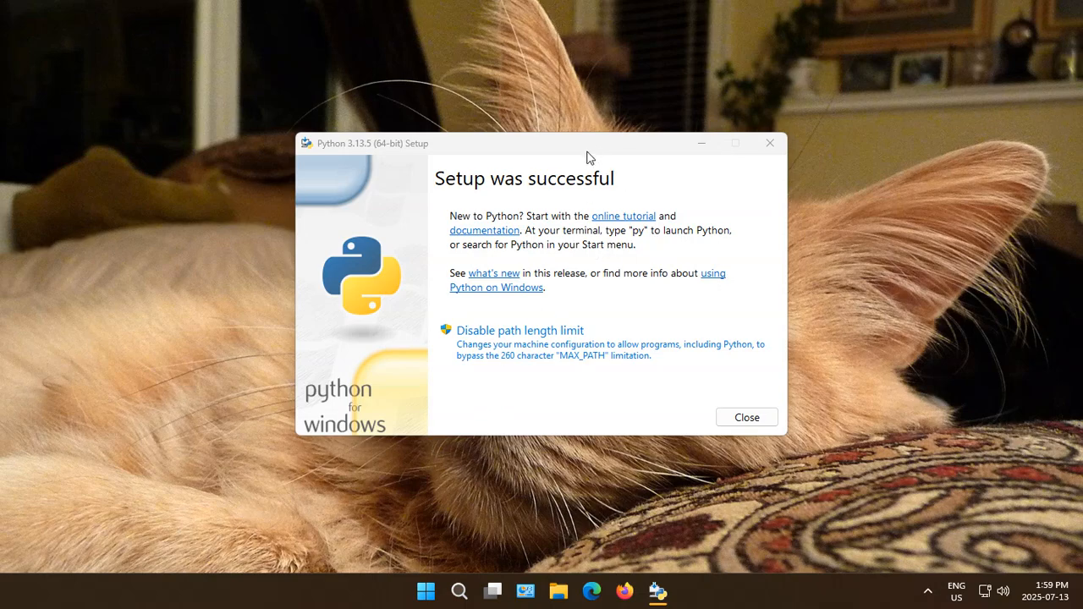
{"action": "mouse_move", "coordinate": [467, 380]}
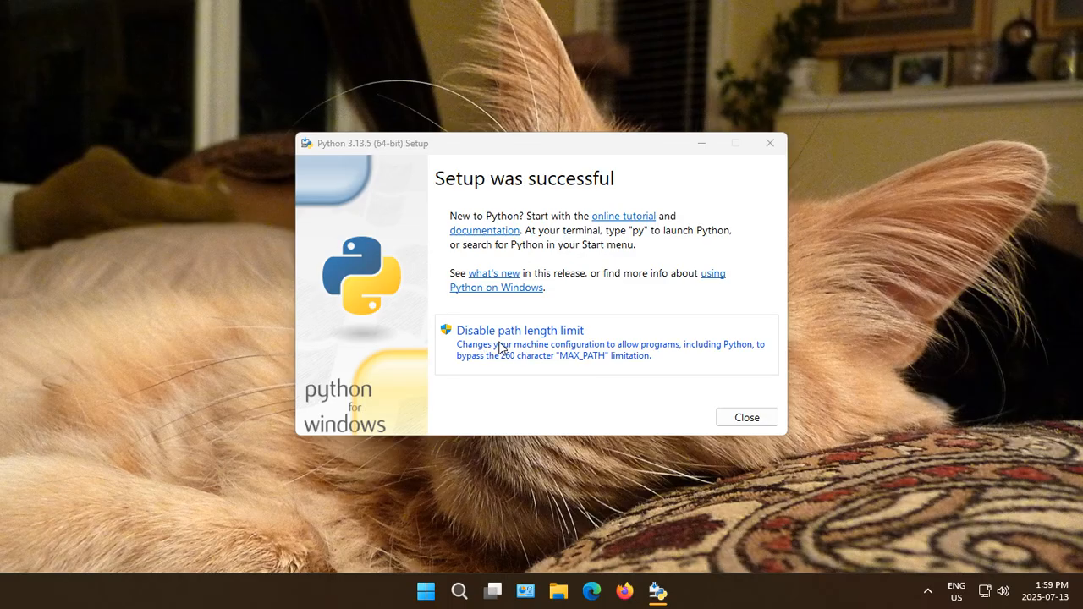
{"action": "mouse_move", "coordinate": [566, 347]}
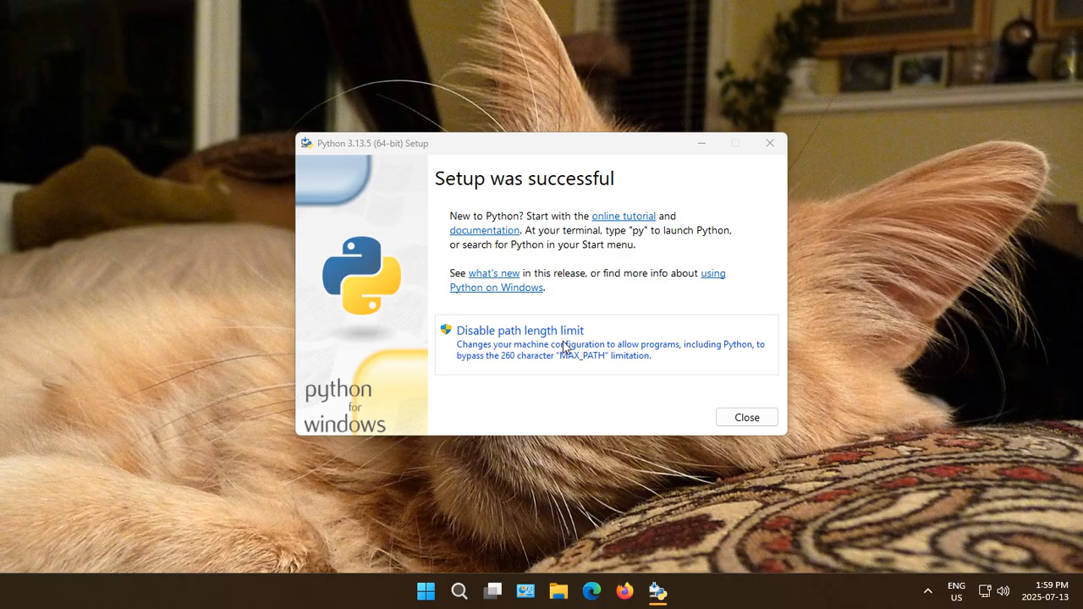
{"action": "mouse_move", "coordinate": [545, 349]}
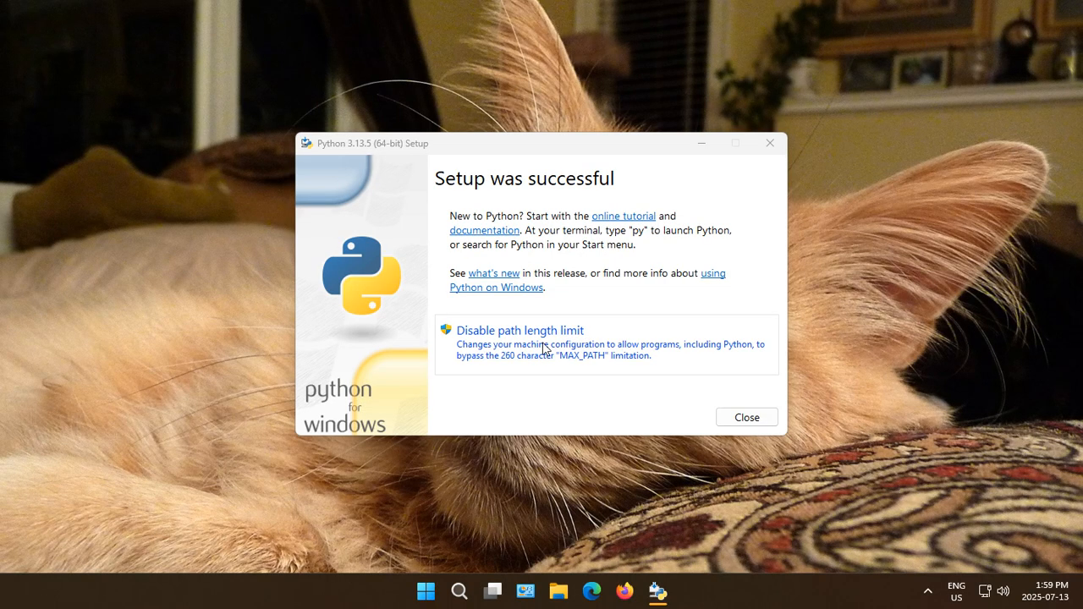
{"action": "mouse_move", "coordinate": [519, 367]}
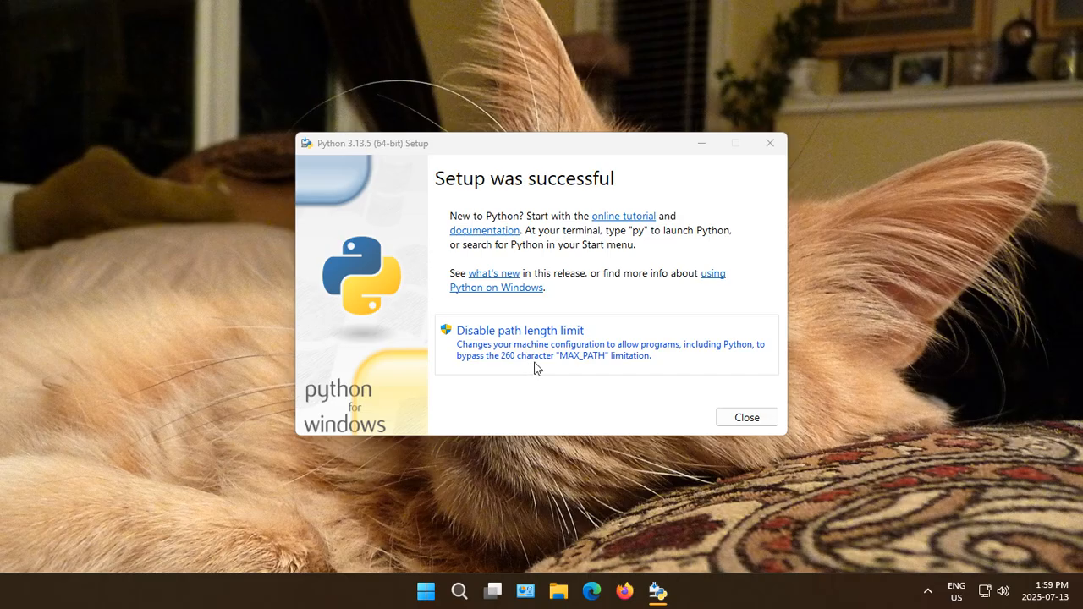
{"action": "mouse_move", "coordinate": [568, 370]}
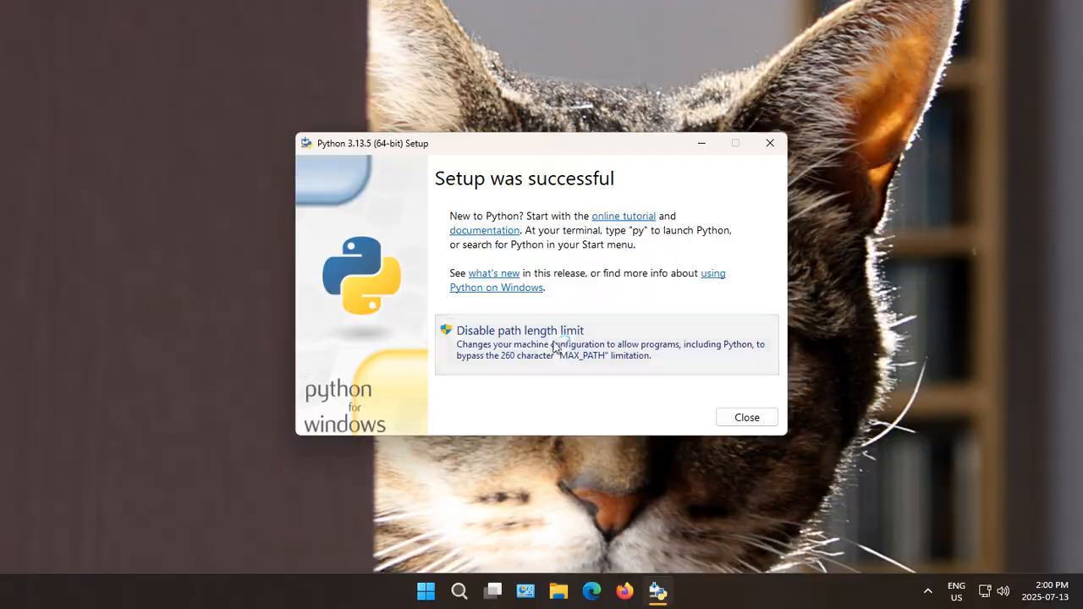
- Disable the 260-character MAX_PATH limit from the success page
{"action": "left_click", "coordinate": [520, 330]}
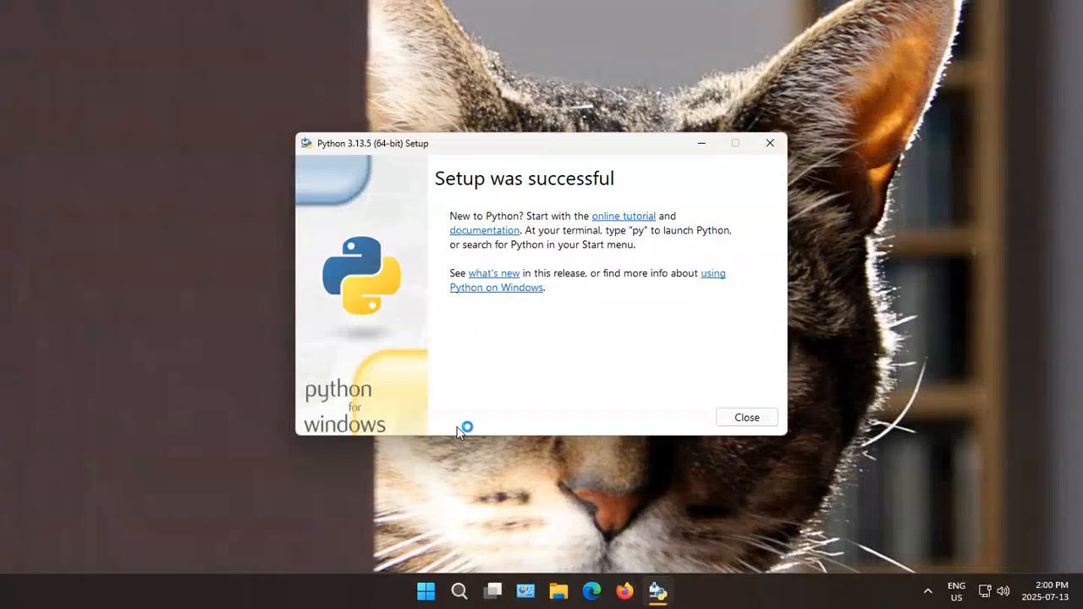
{"action": "mouse_move", "coordinate": [581, 365]}
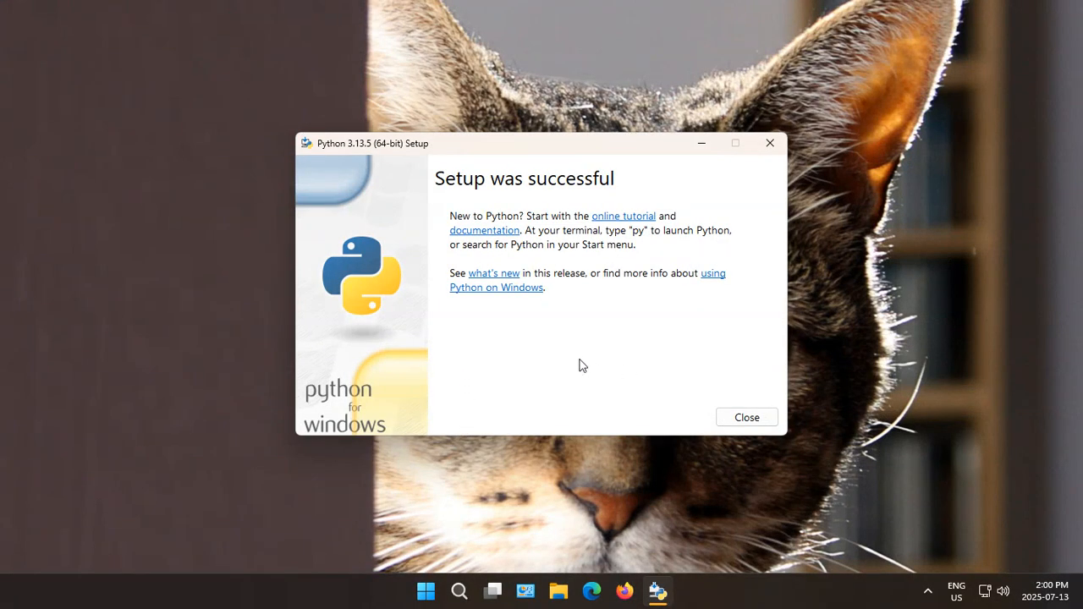
{"action": "mouse_move", "coordinate": [576, 359]}
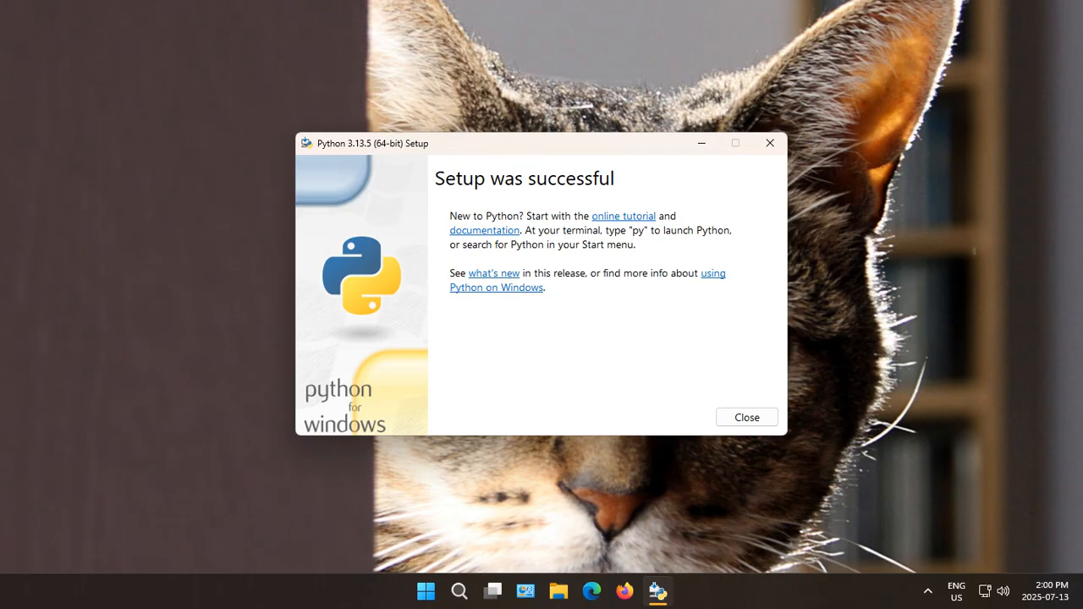
{"action": "mouse_move", "coordinate": [613, 258]}
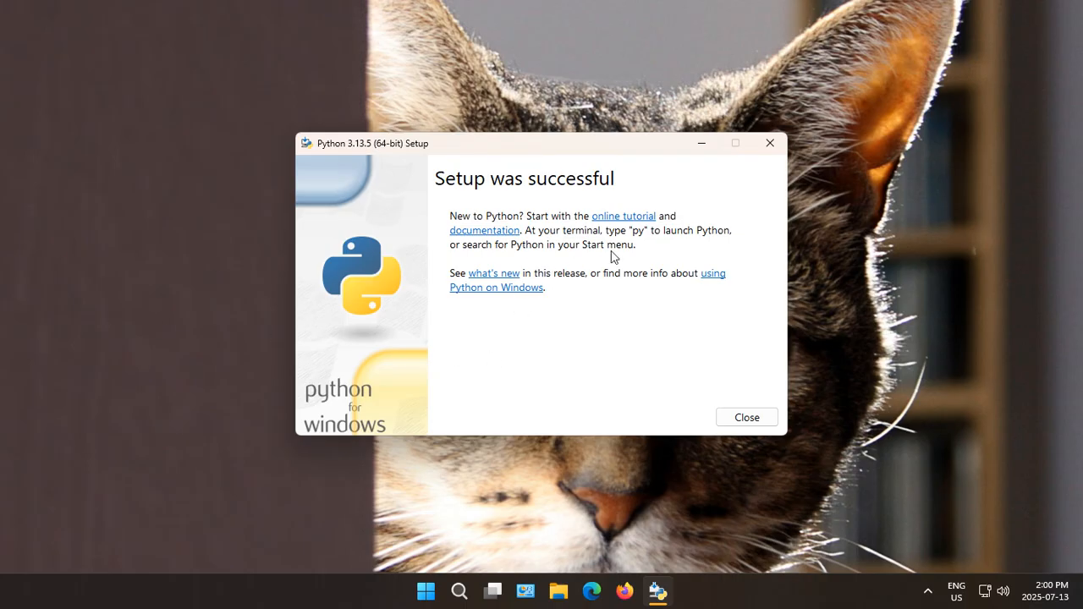
{"action": "mouse_move", "coordinate": [584, 262]}
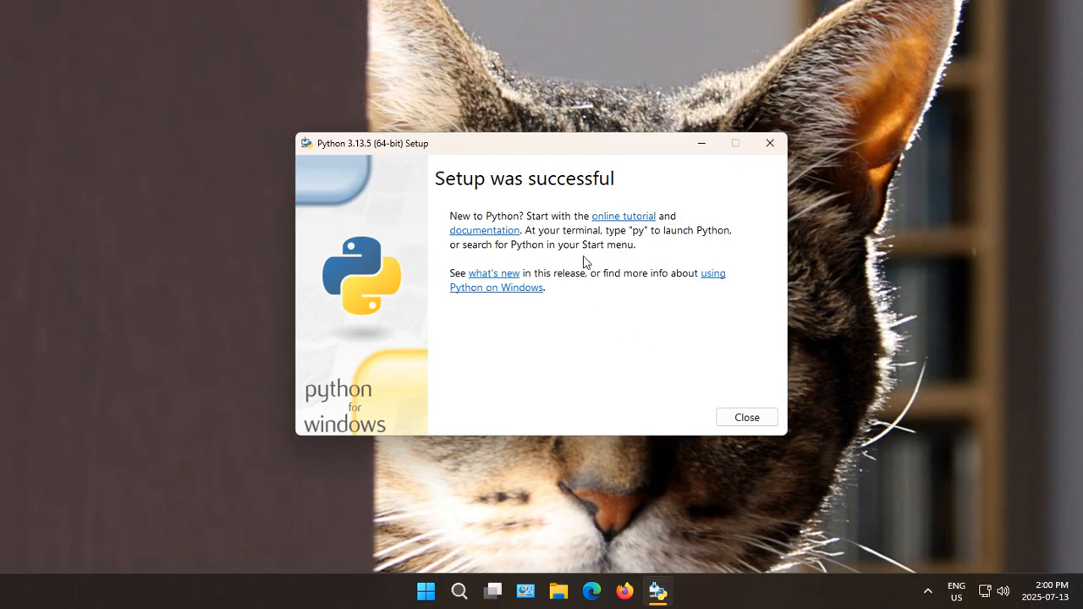
{"action": "mouse_move", "coordinate": [618, 231]}
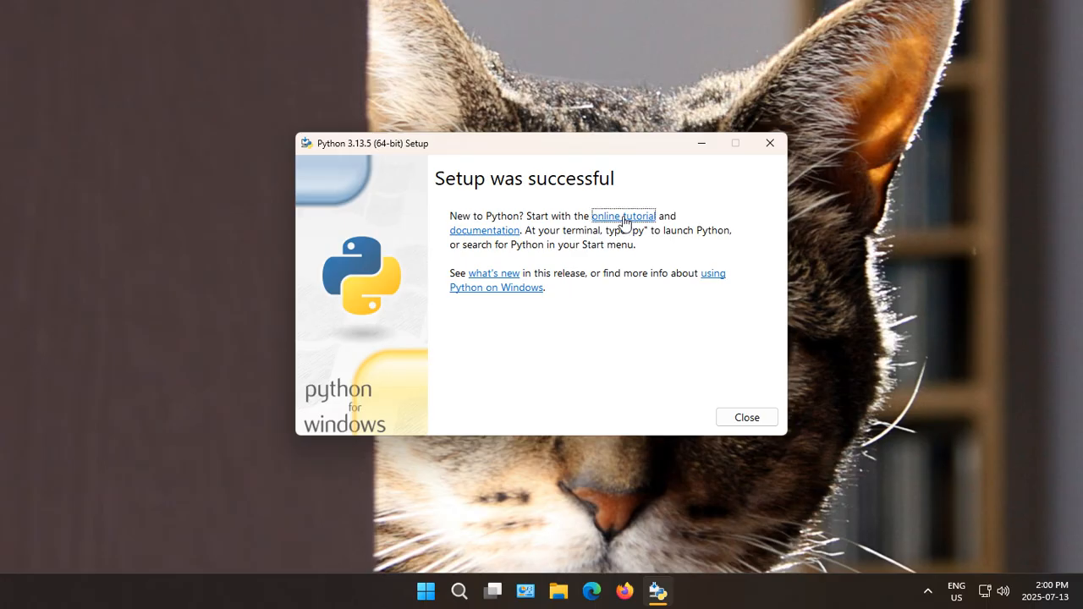
- Bookmark the online Python tutorial and the 3.13.5 documentation pages in Edge
{"action": "left_click", "coordinate": [624, 216]}
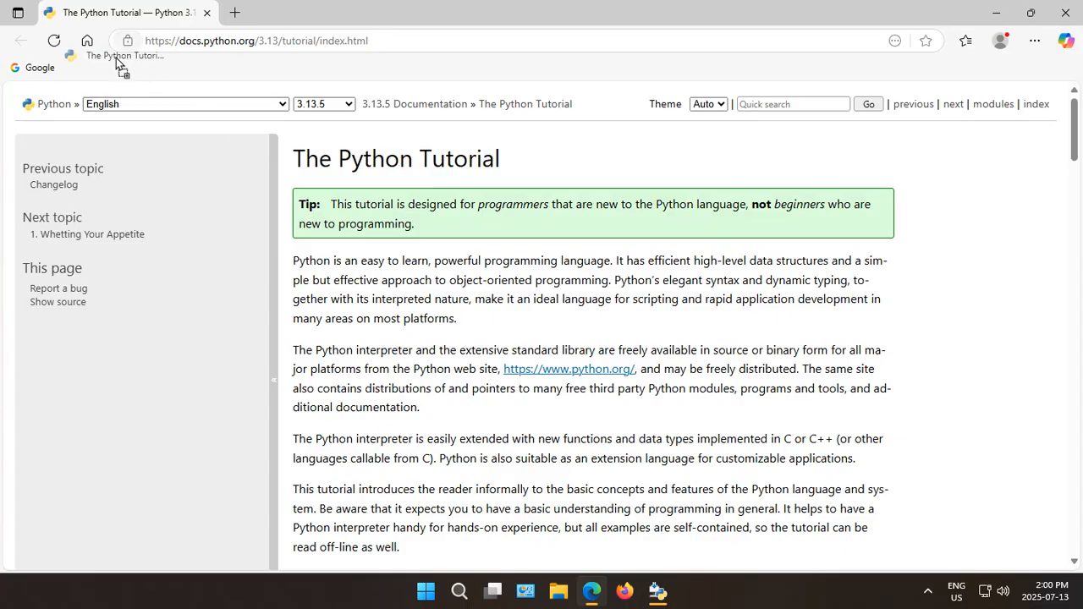
{"action": "left_click", "coordinate": [926, 40]}
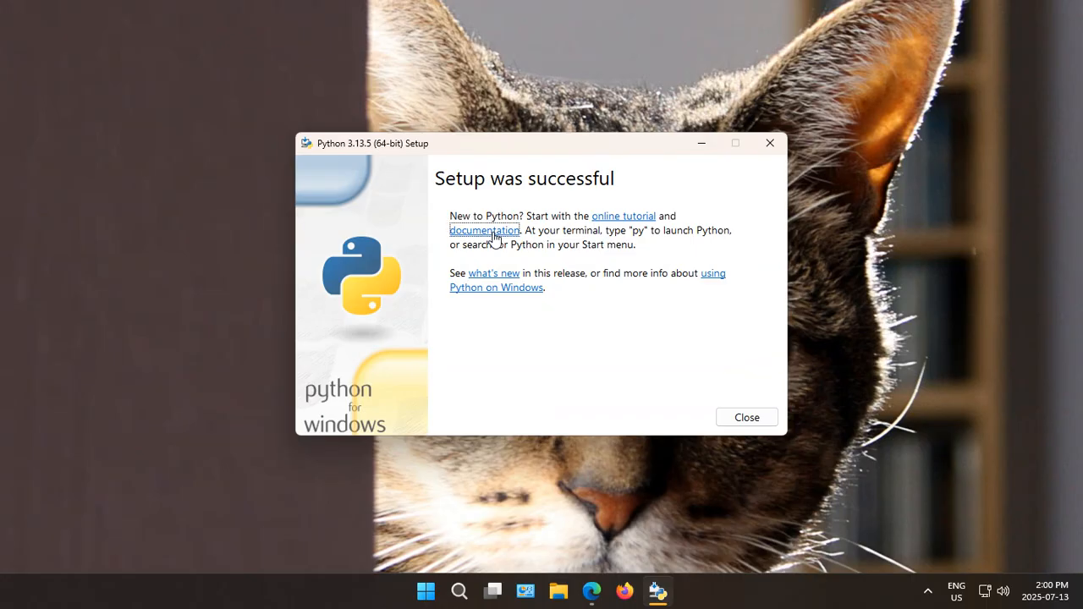
{"action": "left_click", "coordinate": [485, 230]}
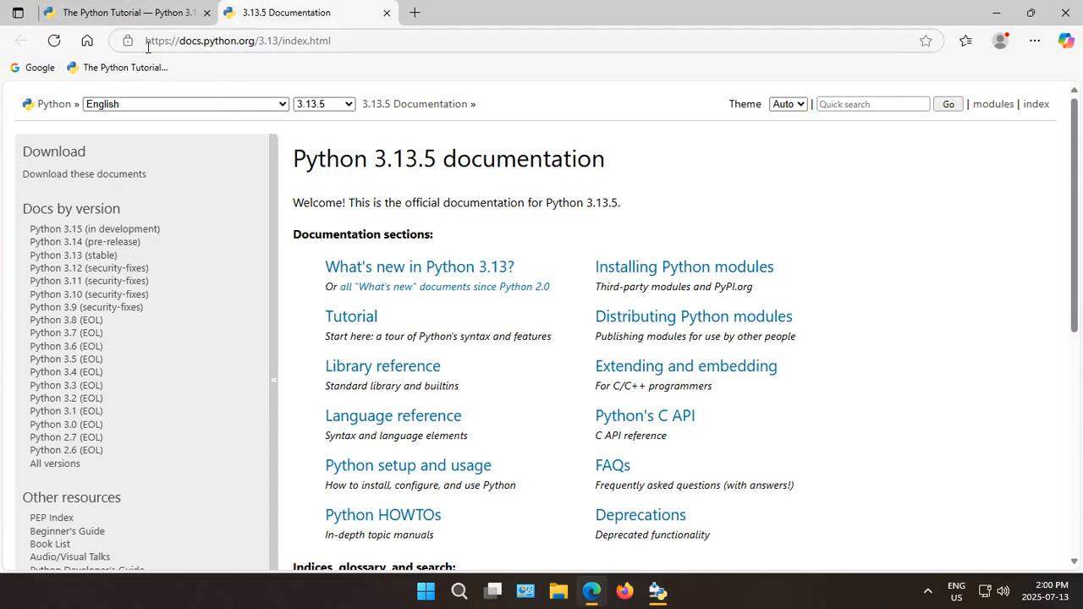
{"action": "left_click", "coordinate": [926, 40]}
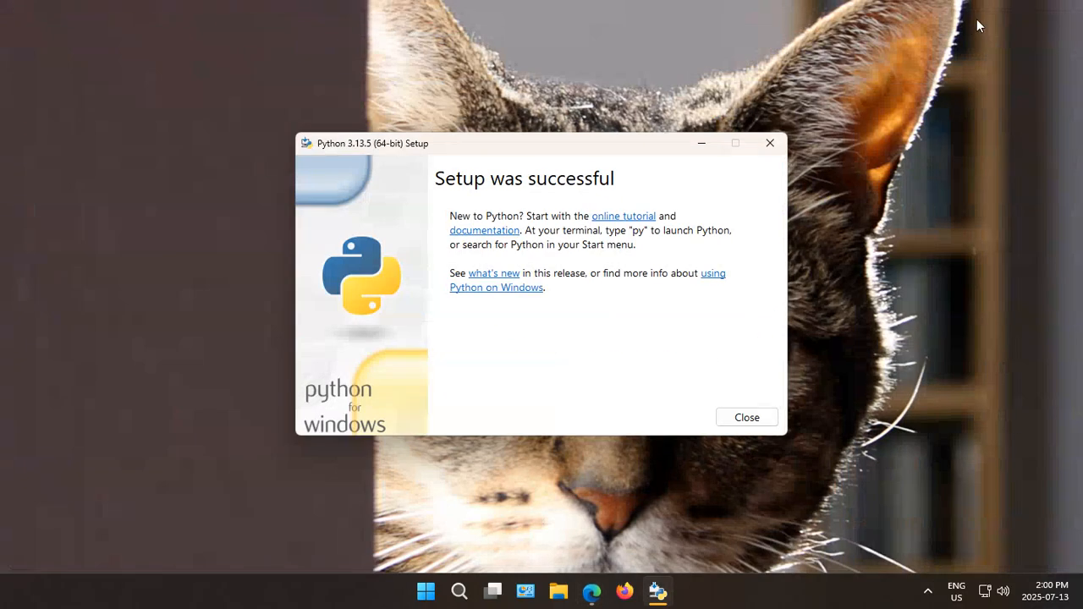
{"action": "mouse_move", "coordinate": [494, 272]}
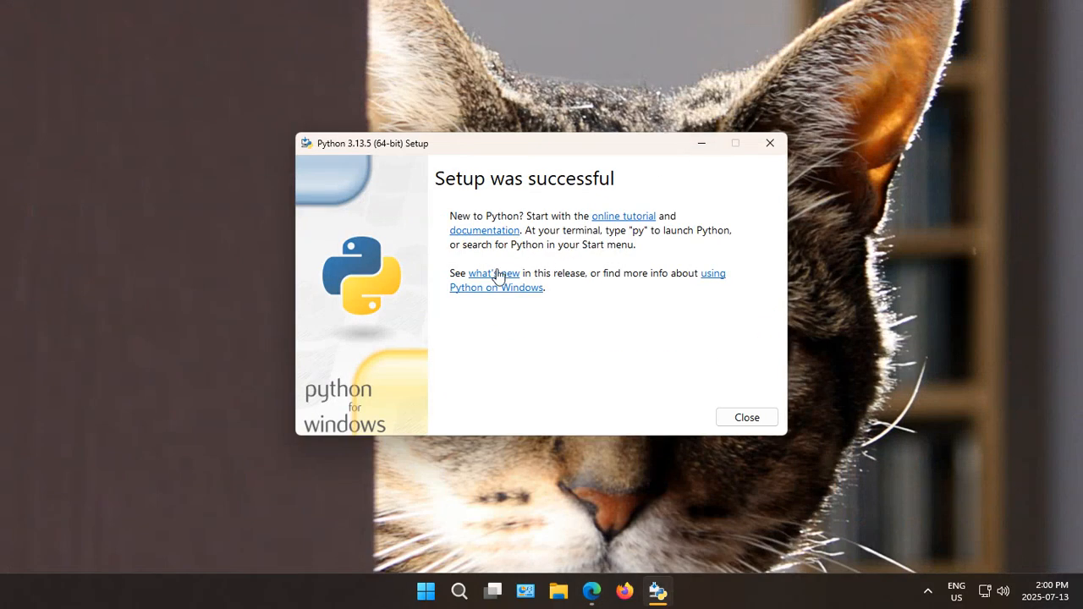
{"action": "mouse_move", "coordinate": [726, 267]}
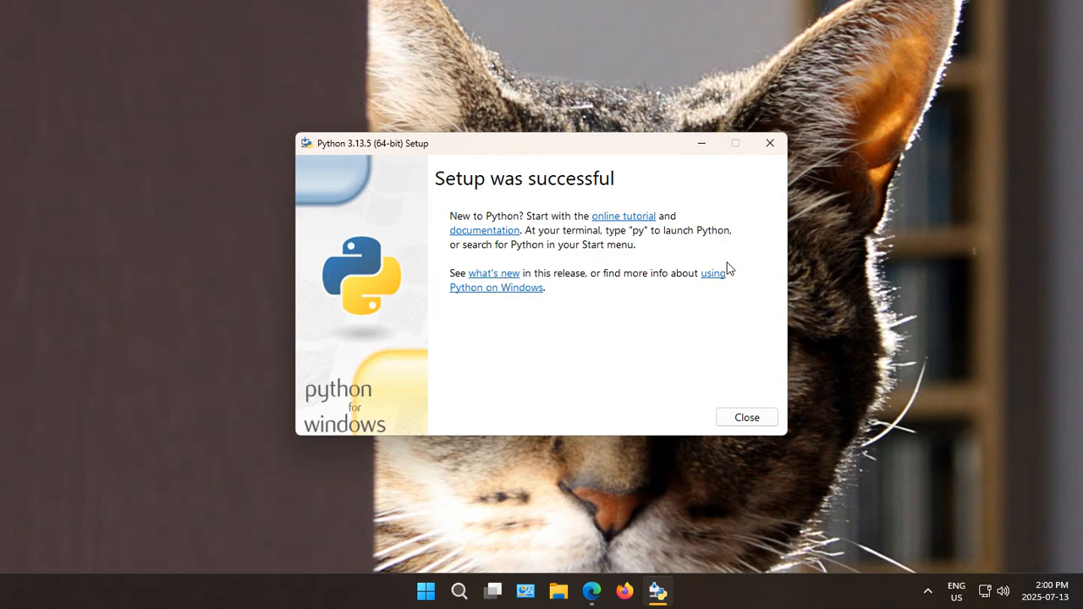
{"action": "mouse_move", "coordinate": [495, 292]}
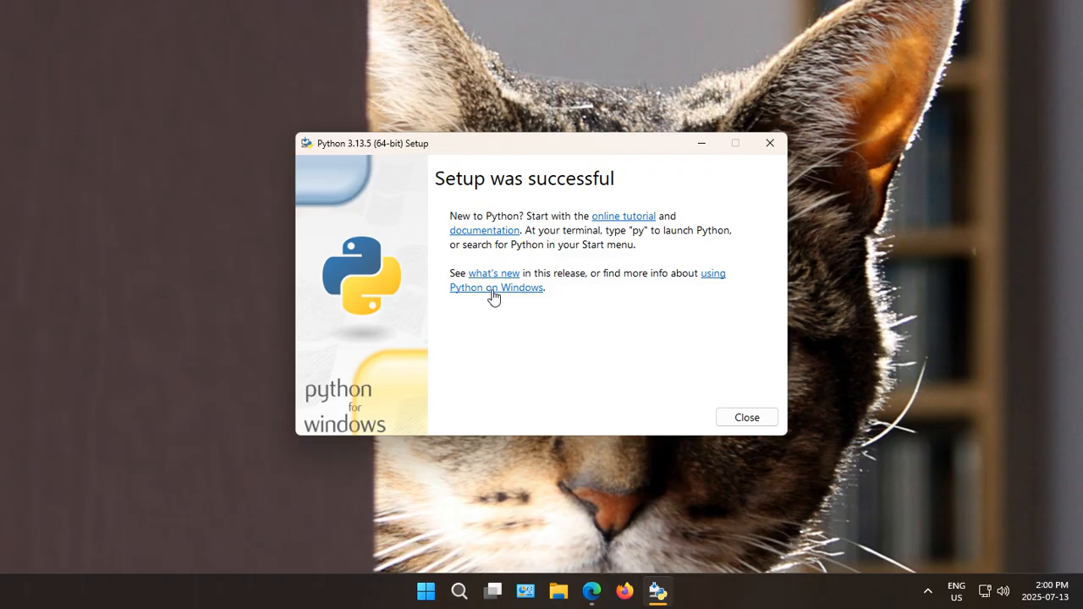
- Bookmark the Using Python on Windows guide and minimize Edge back to the installer
{"action": "left_click", "coordinate": [496, 286]}
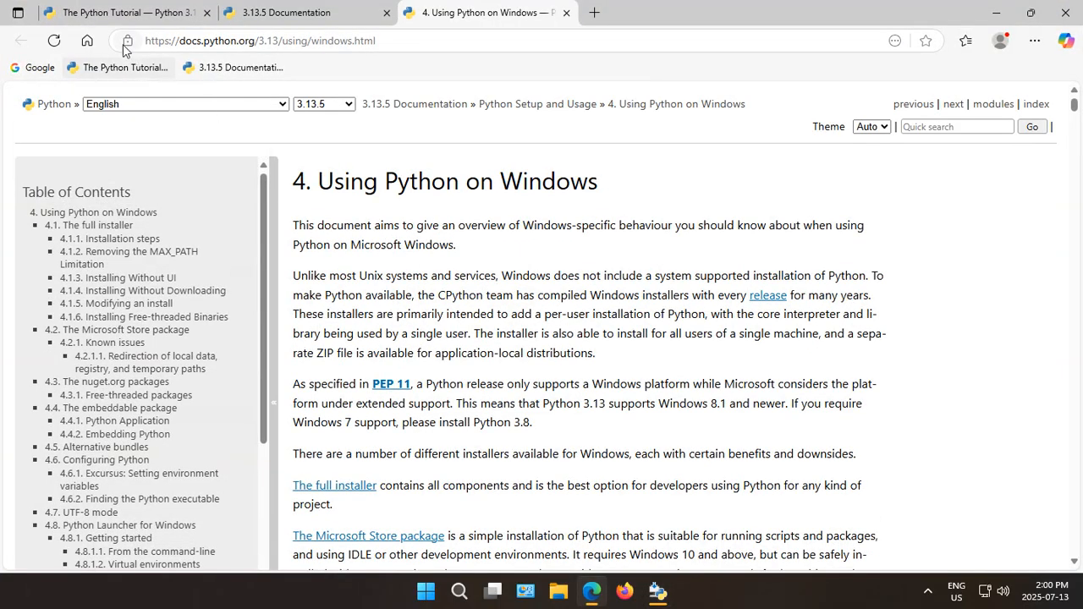
{"action": "left_click", "coordinate": [926, 41]}
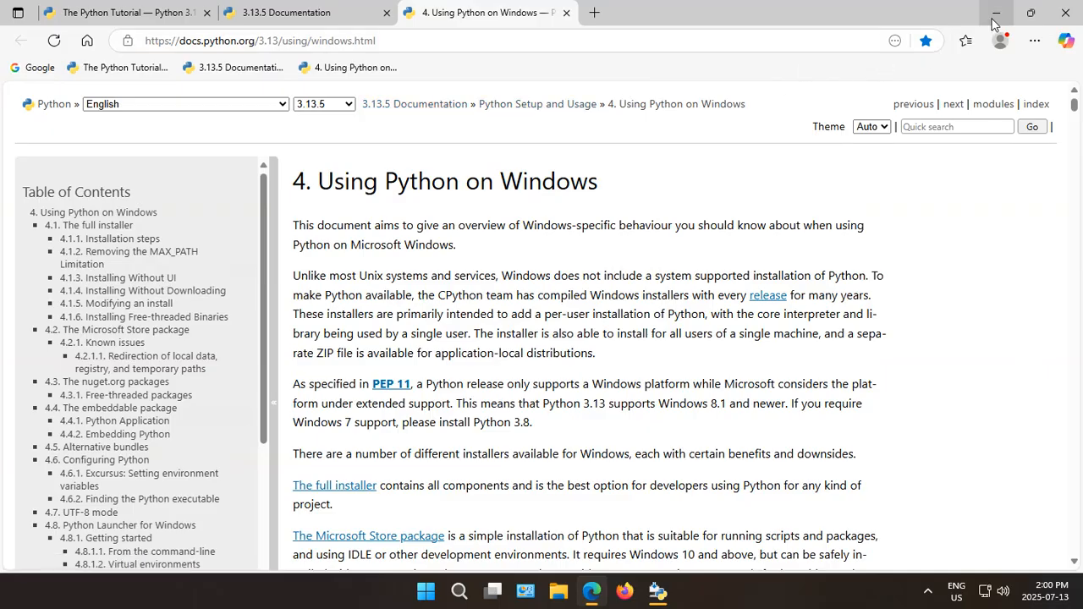
{"action": "left_click", "coordinate": [995, 13]}
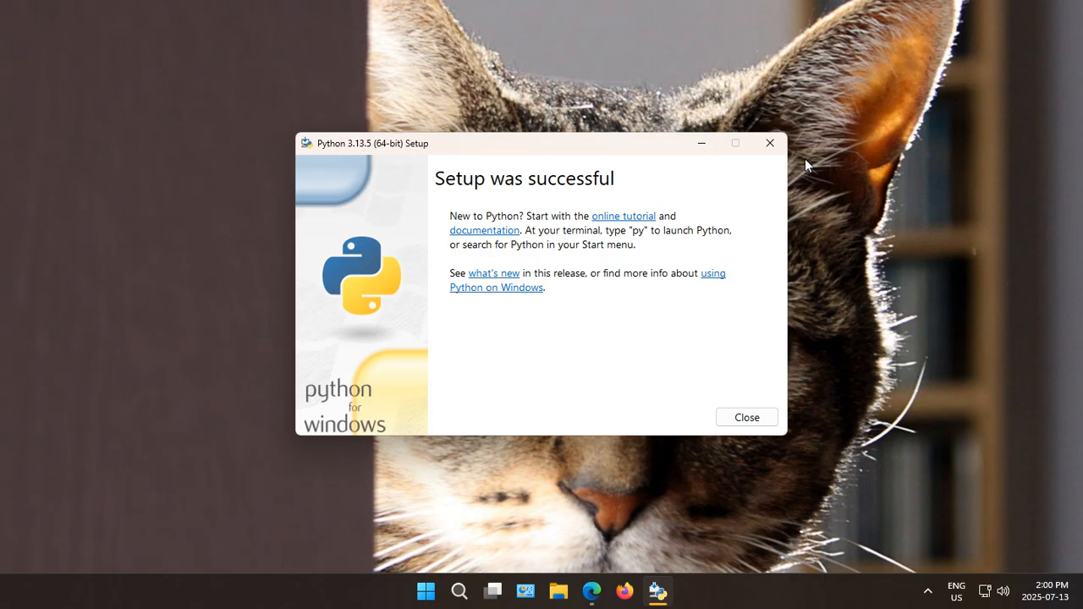
{"action": "mouse_move", "coordinate": [614, 332]}
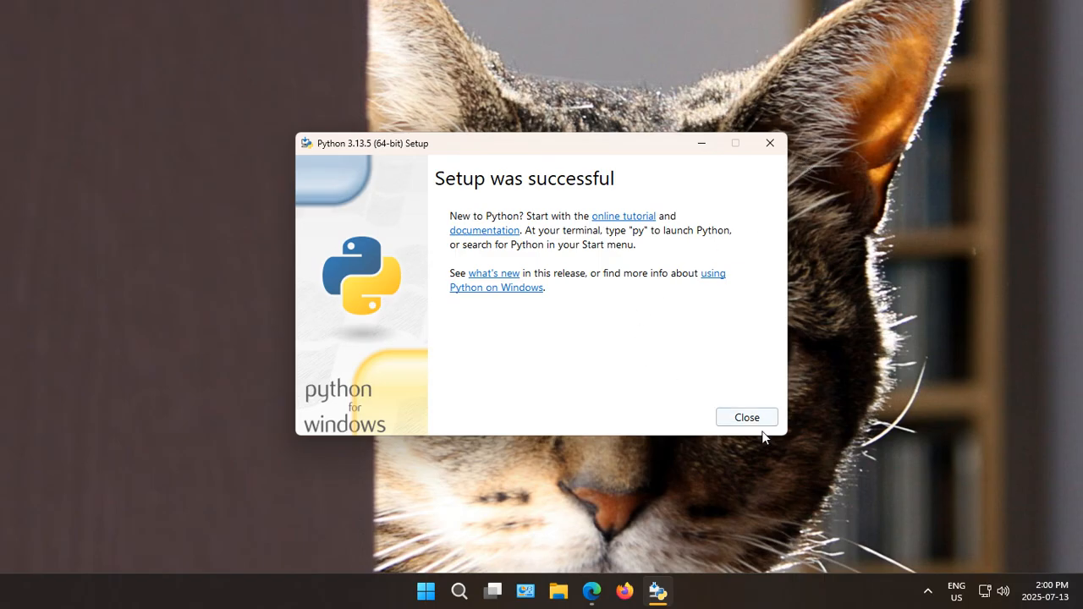
- Close the finished Python 3.13.5 Setup window, leaving the desktop
{"action": "left_click", "coordinate": [745, 417]}
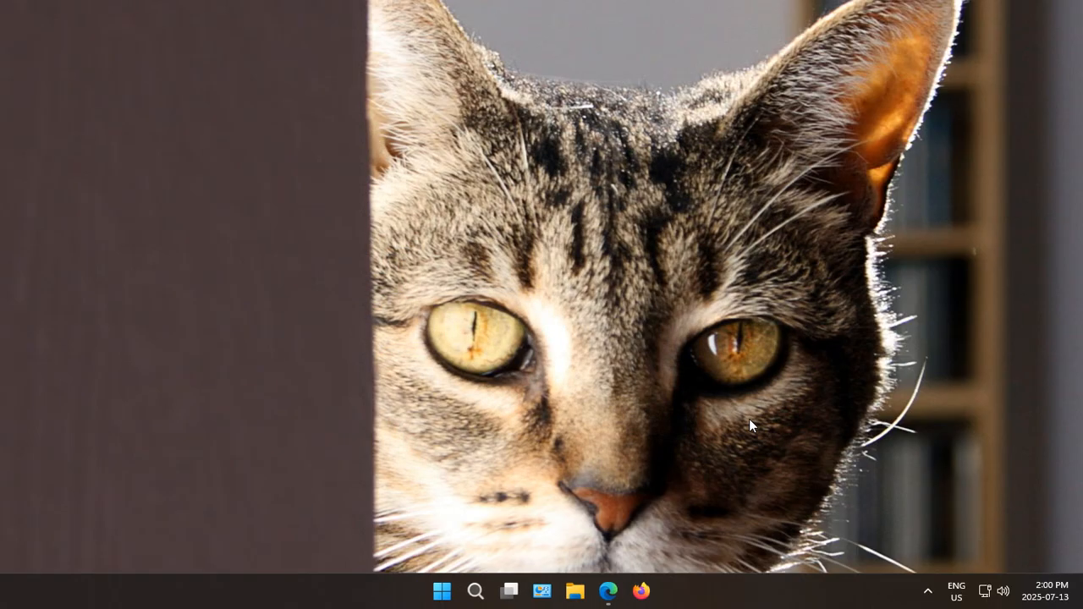
{"action": "mouse_move", "coordinate": [508, 391]}
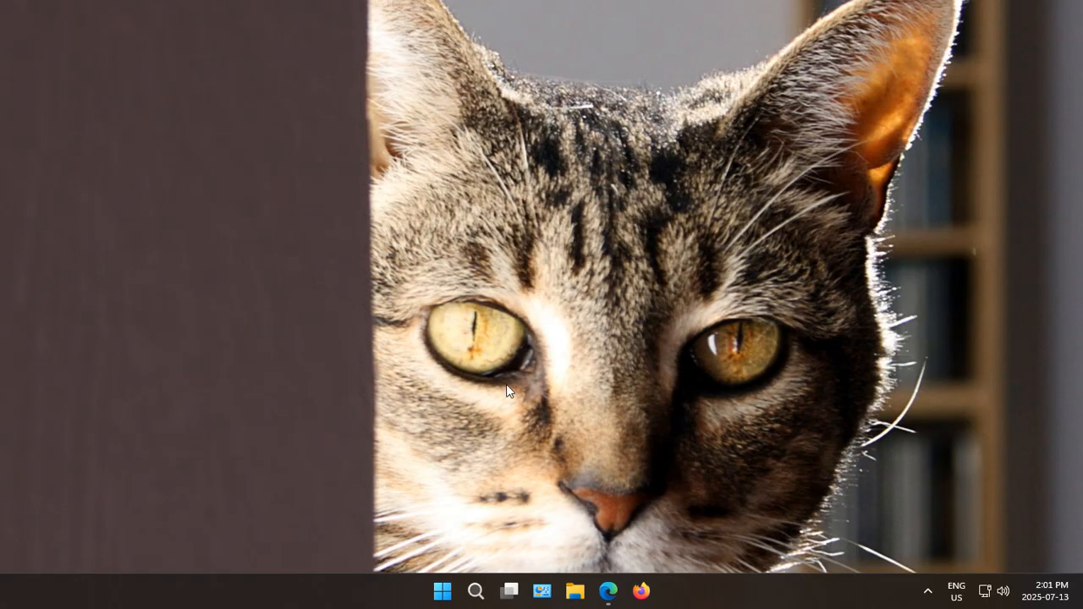
{"action": "mouse_move", "coordinate": [465, 498]}
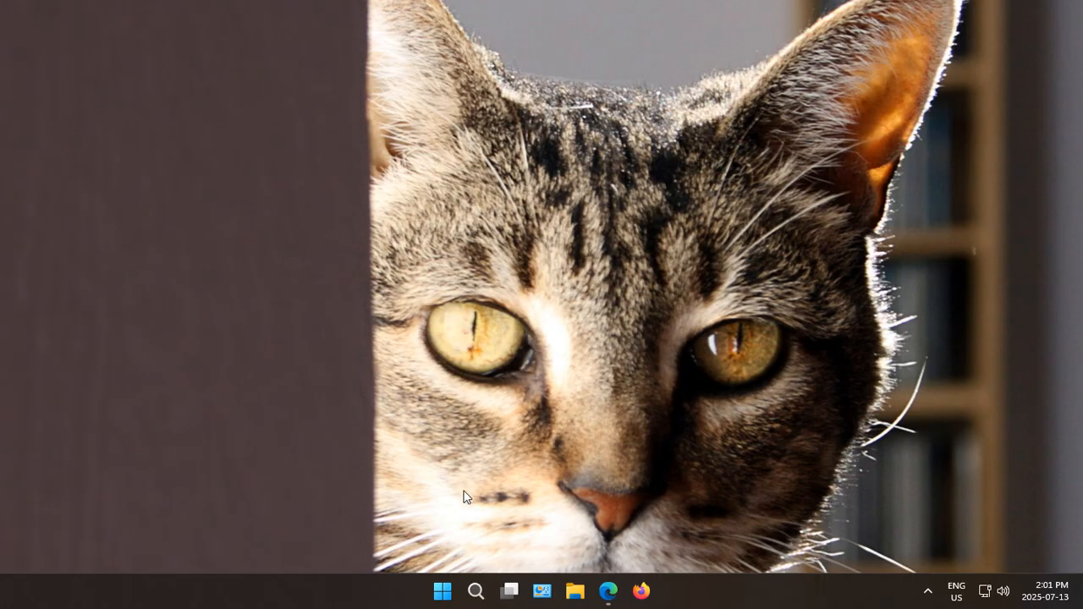
{"action": "mouse_move", "coordinate": [442, 591]}
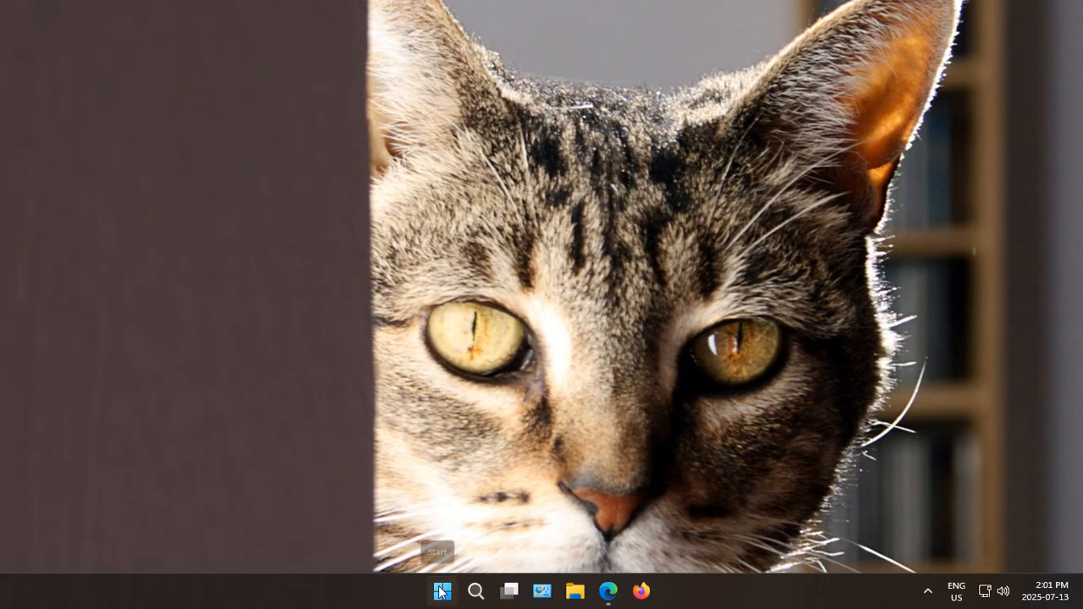
- Launch Terminal (Admin) from the Start context menu and approve the UAC prompt
{"action": "right_click", "coordinate": [442, 592]}
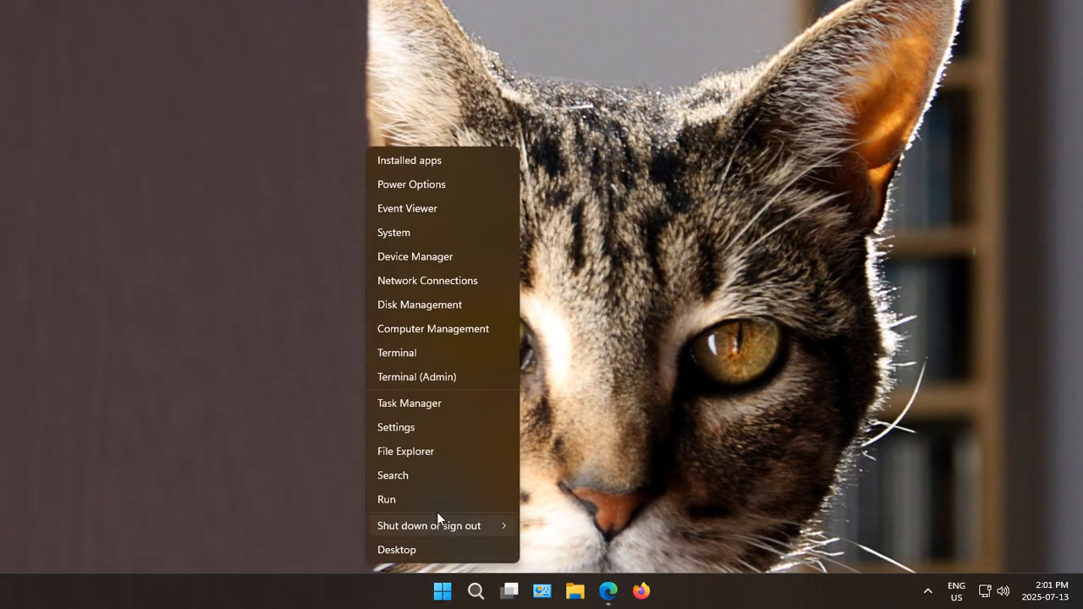
{"action": "left_click", "coordinate": [416, 376]}
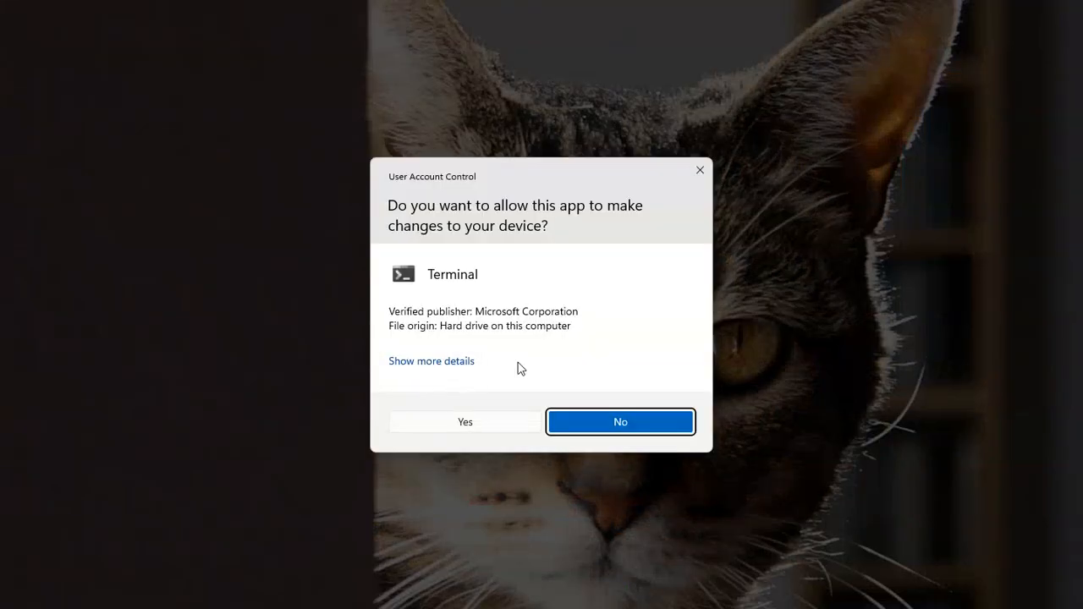
{"action": "left_click", "coordinate": [619, 421]}
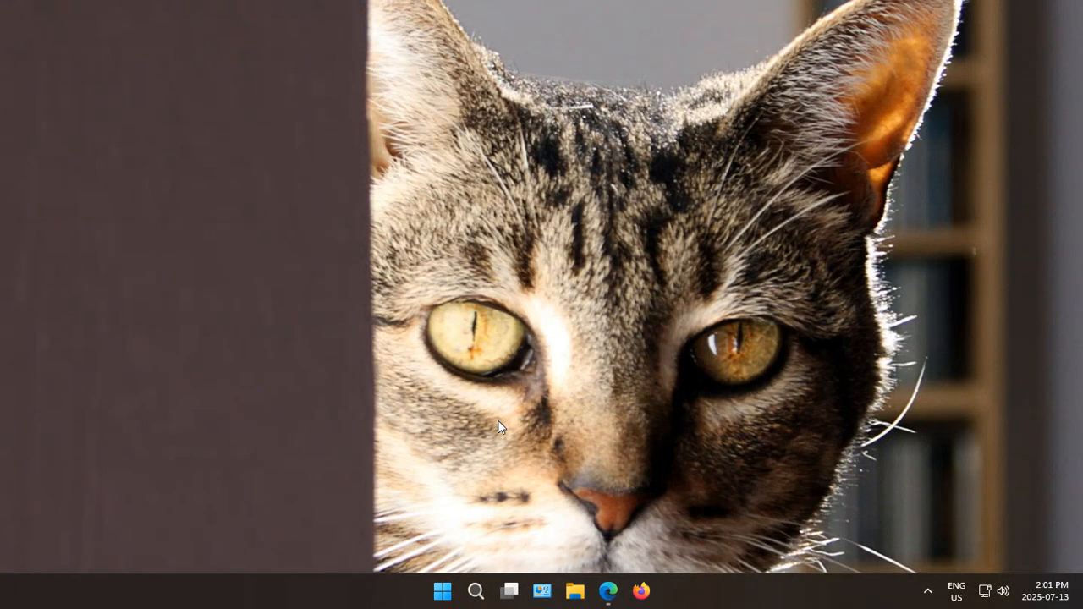
{"action": "left_click", "coordinate": [658, 591]}
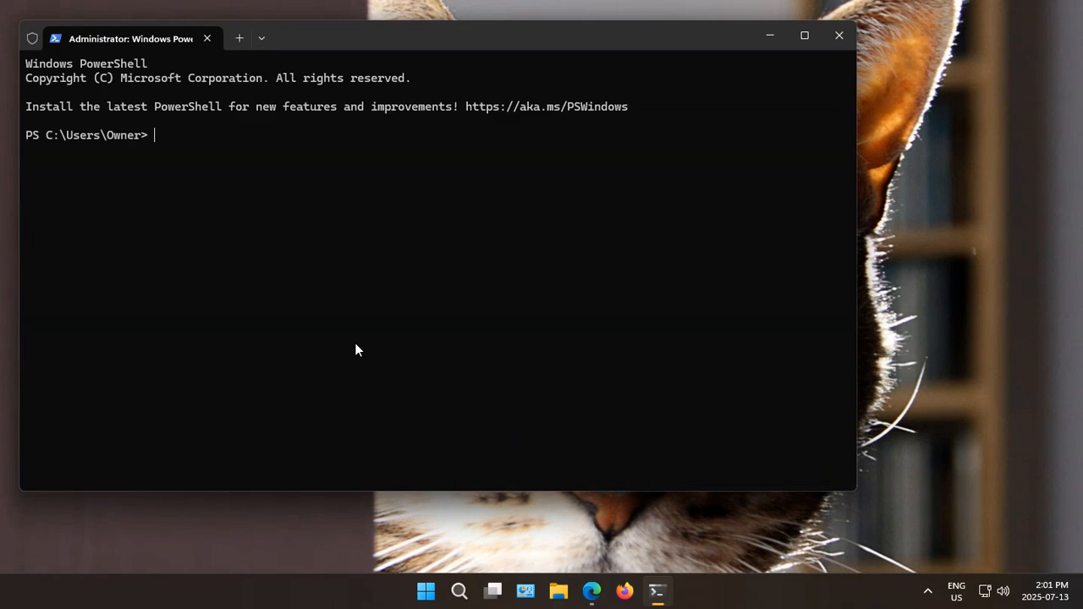
- Run python --version, confirm it reports Python 3.13.5, then close the PowerShell window
{"action": "type", "text": "pyton"}
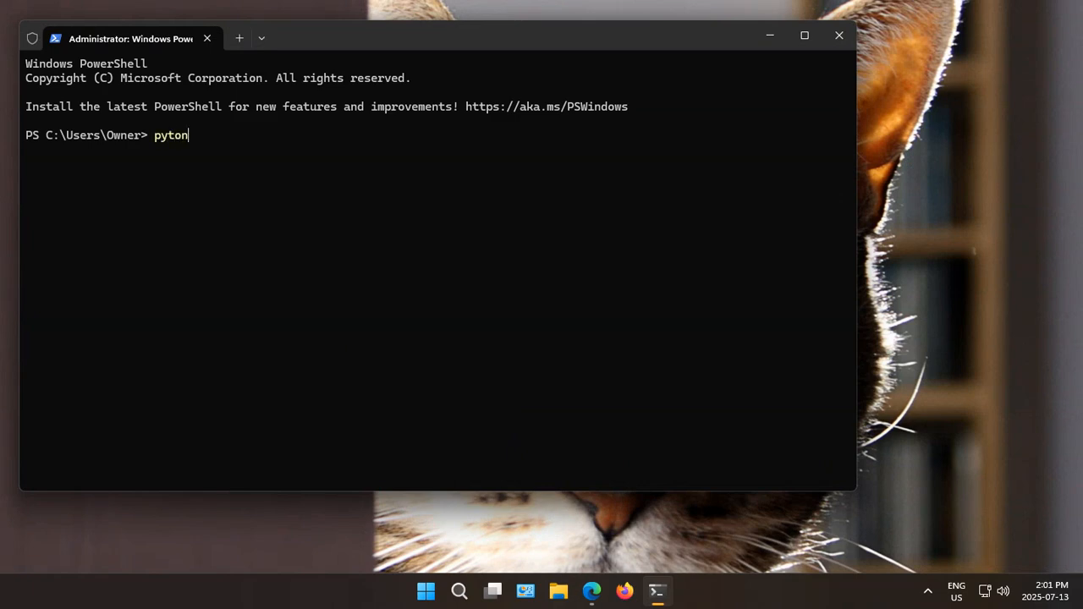
{"action": "key", "text": "Backspace"}
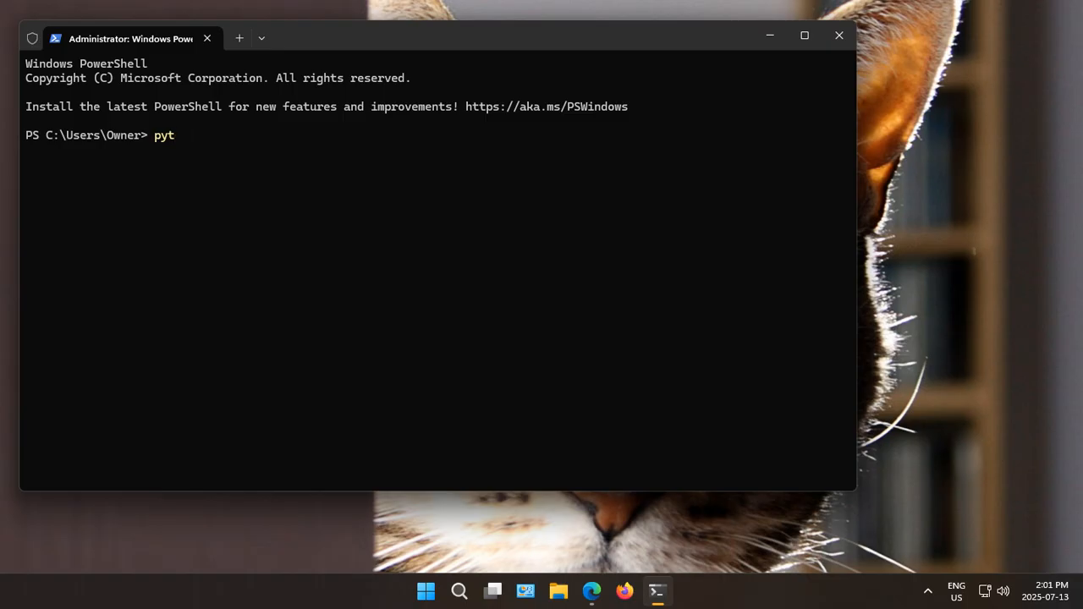
{"action": "type", "text": "hon --"}
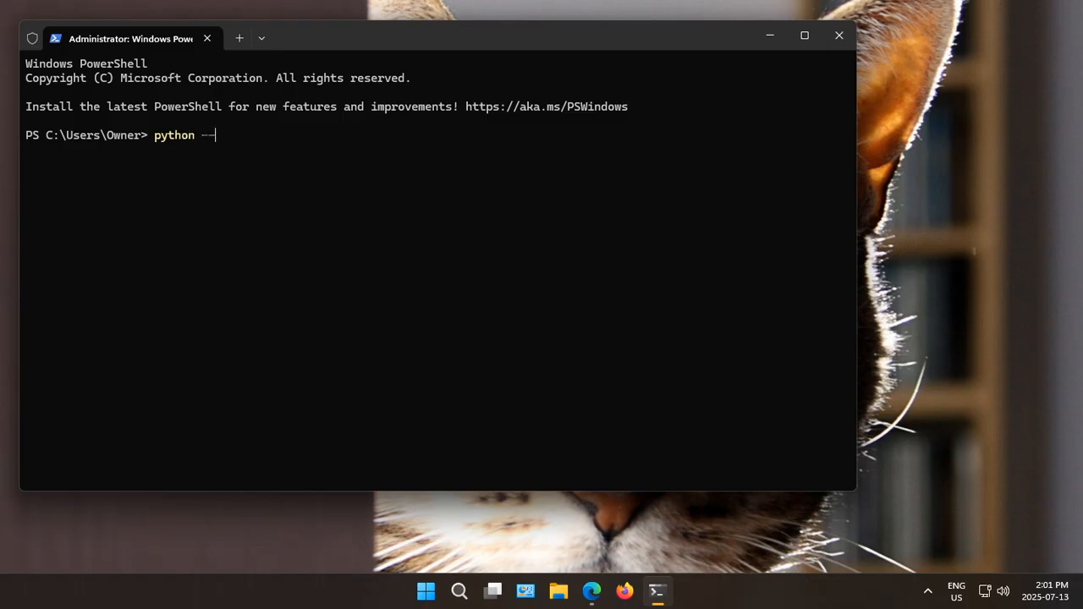
{"action": "type", "text": "ver"}
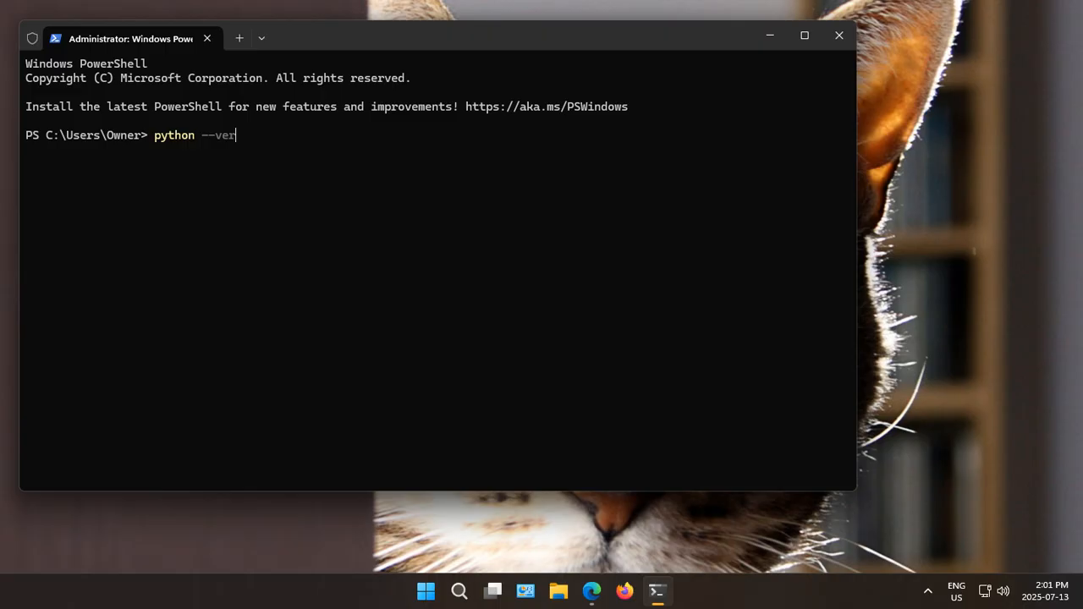
{"action": "key", "text": "Return"}
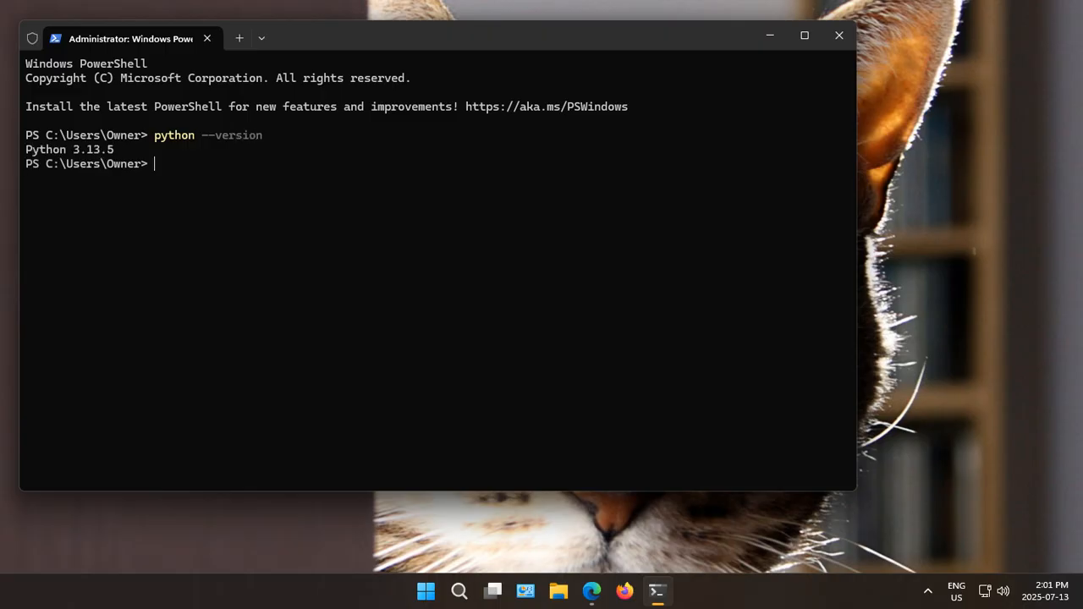
{"action": "mouse_move", "coordinate": [195, 235]}
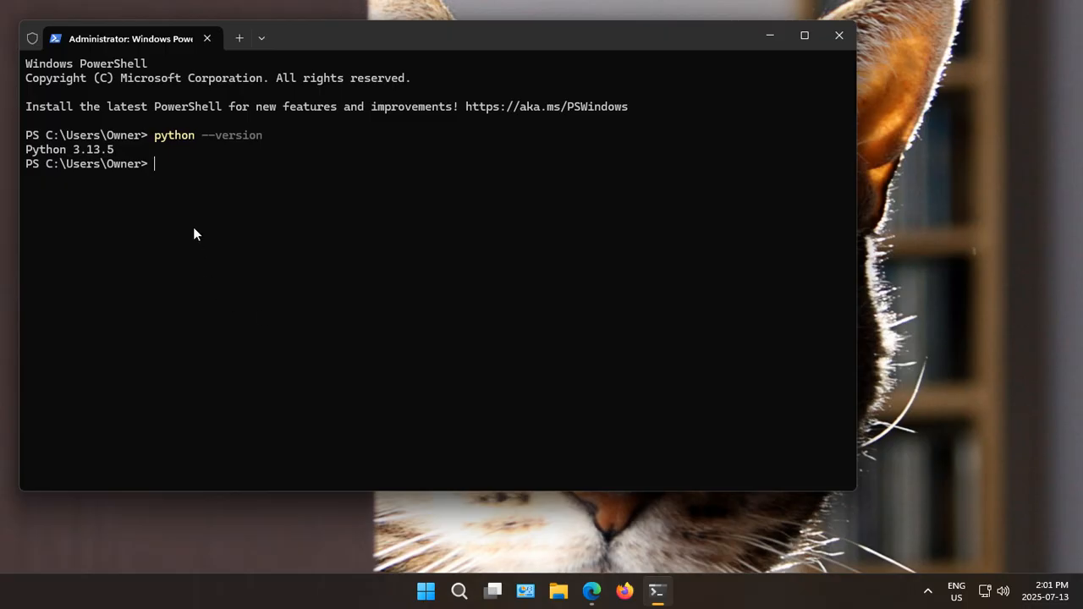
{"action": "mouse_move", "coordinate": [81, 162]}
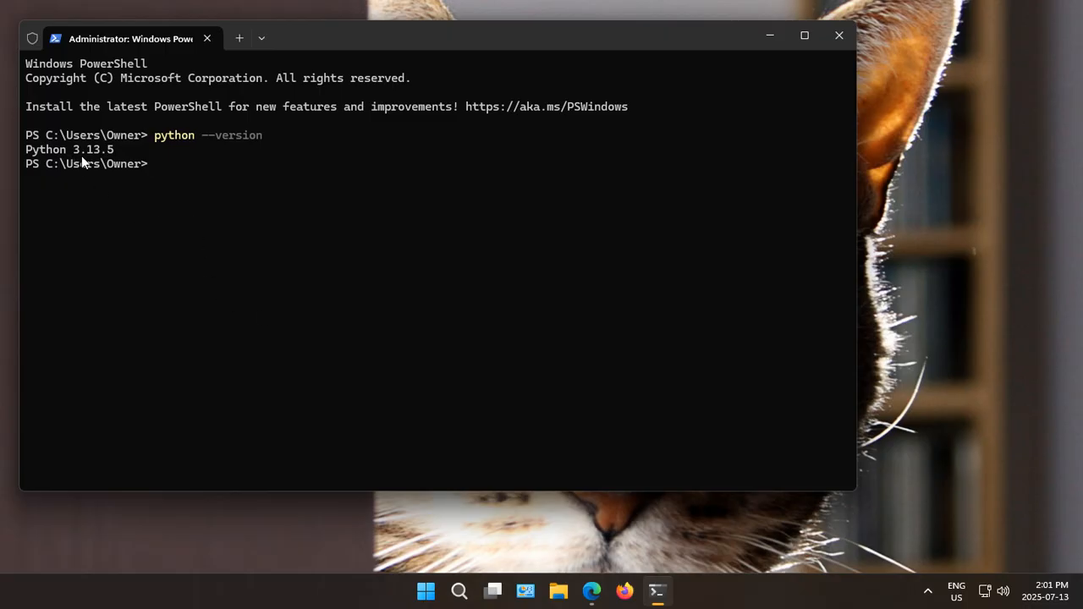
{"action": "mouse_move", "coordinate": [110, 164]}
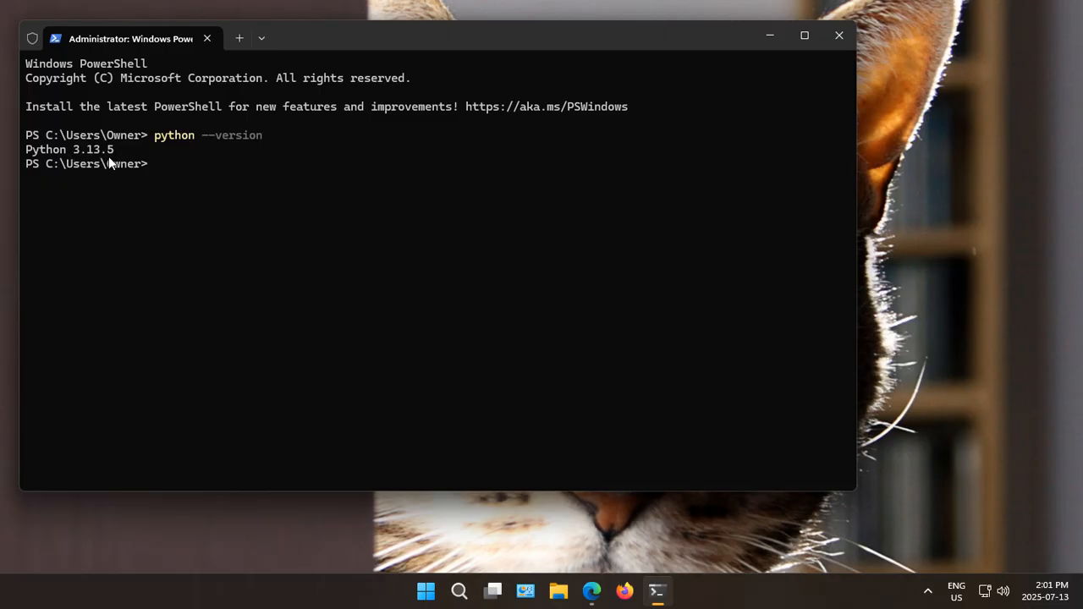
{"action": "mouse_move", "coordinate": [839, 37]}
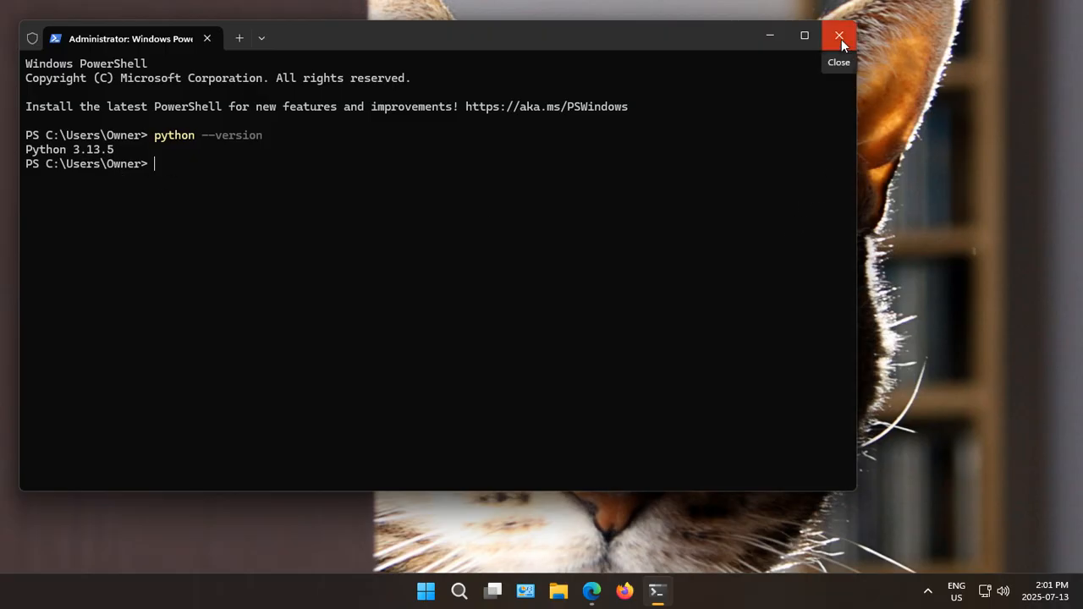
{"action": "left_click", "coordinate": [839, 37]}
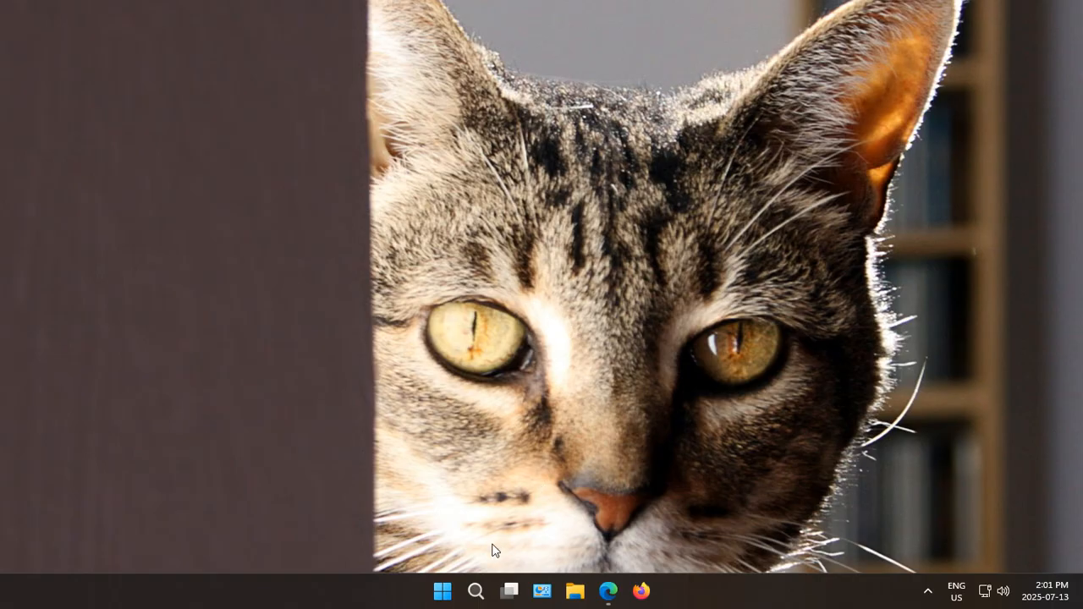
- In Start > All apps, expand the Python 3.13 folder and bring up Pin to Start for its shortcuts
{"action": "left_click", "coordinate": [442, 591]}
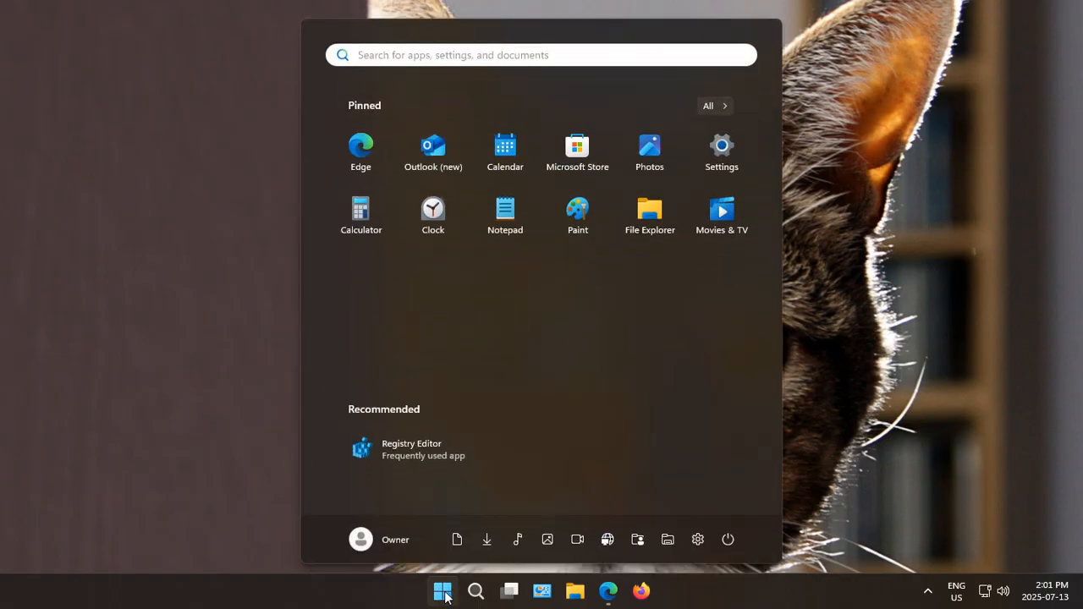
{"action": "mouse_move", "coordinate": [722, 144]}
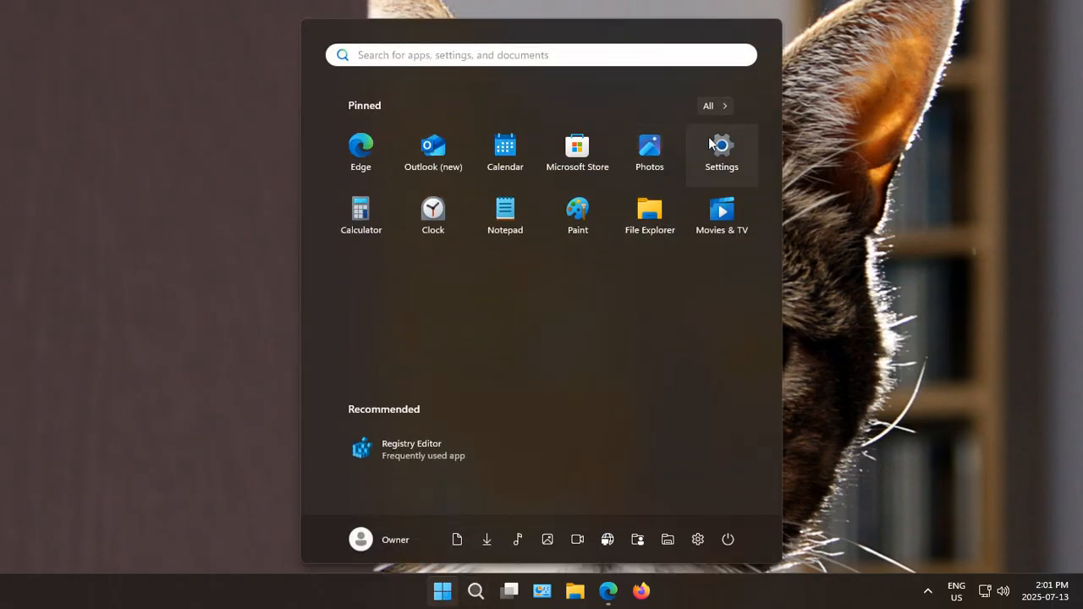
{"action": "left_click", "coordinate": [709, 105]}
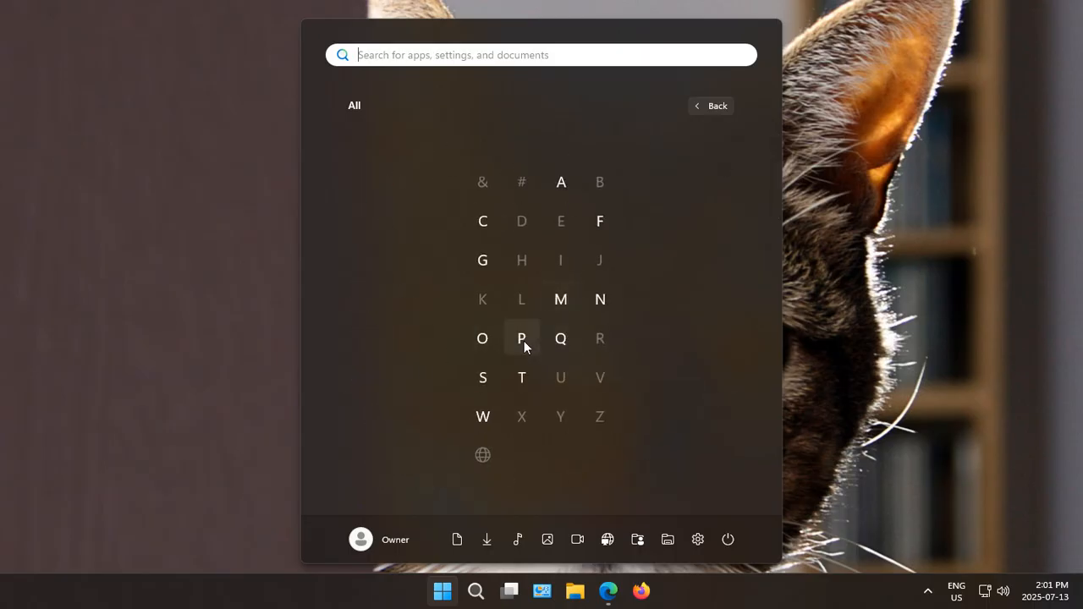
{"action": "left_click", "coordinate": [521, 339]}
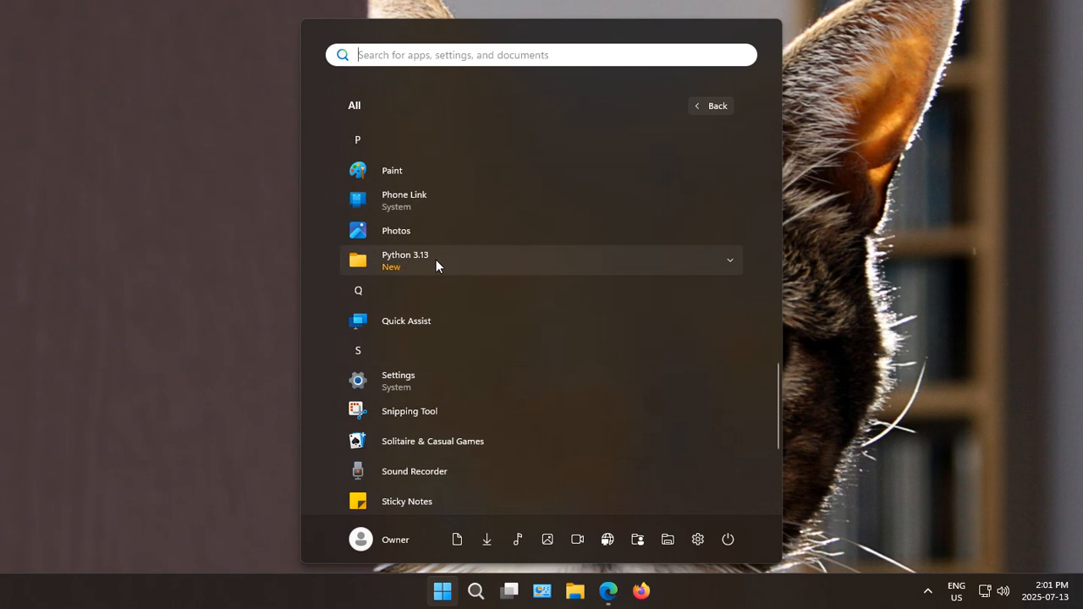
{"action": "mouse_move", "coordinate": [461, 269]}
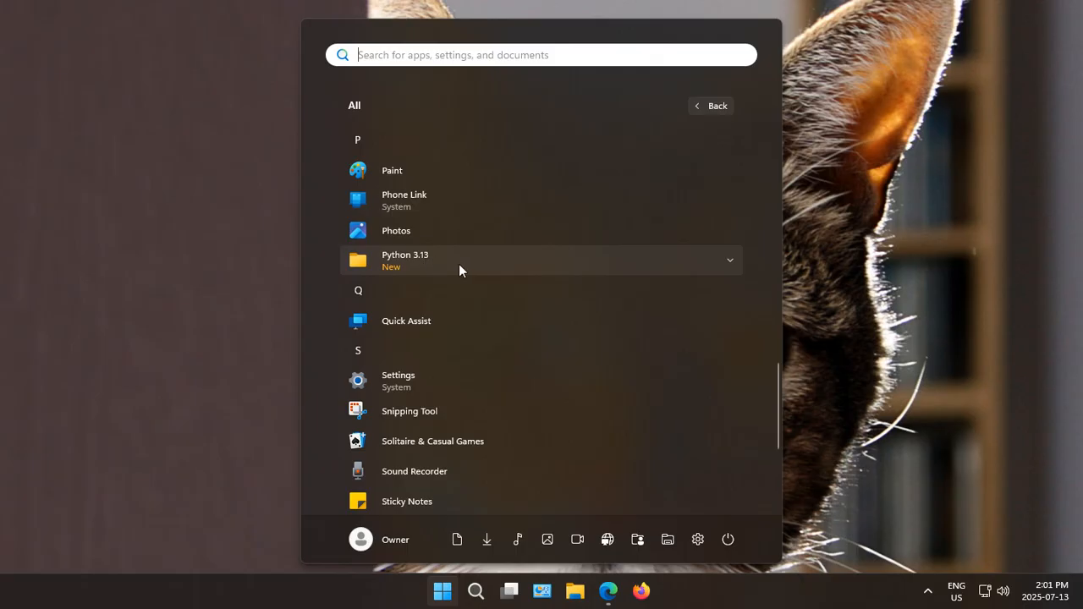
{"action": "left_click", "coordinate": [541, 261]}
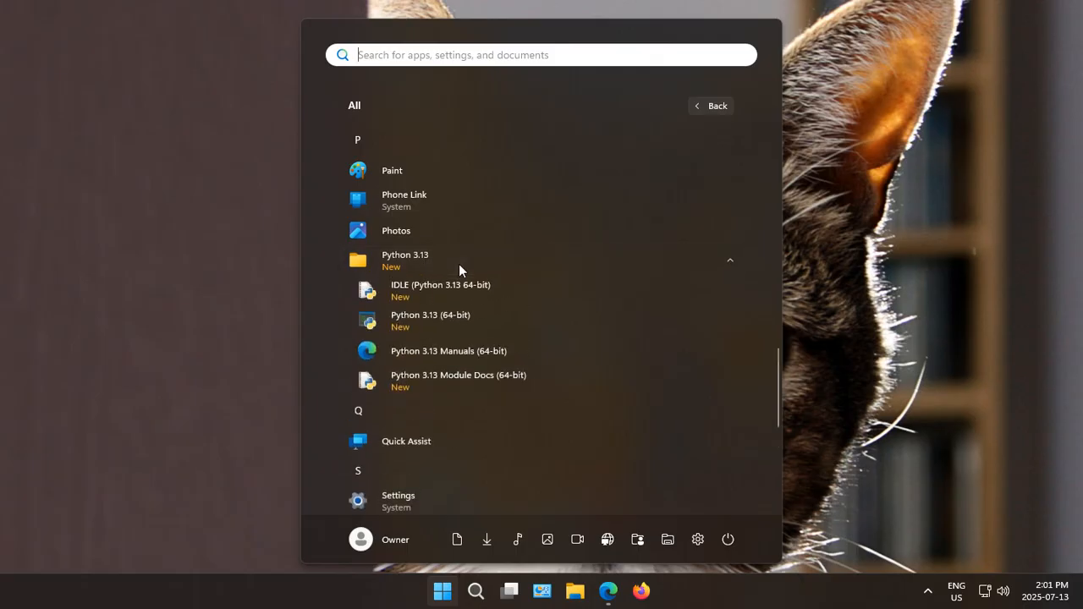
{"action": "mouse_move", "coordinate": [423, 321]}
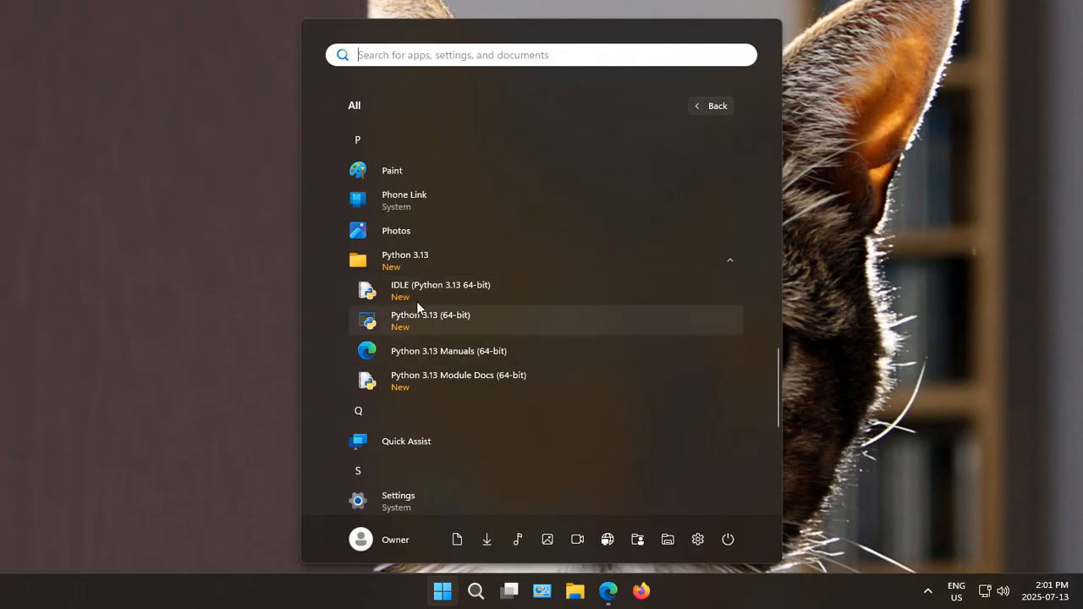
{"action": "mouse_move", "coordinate": [430, 290]}
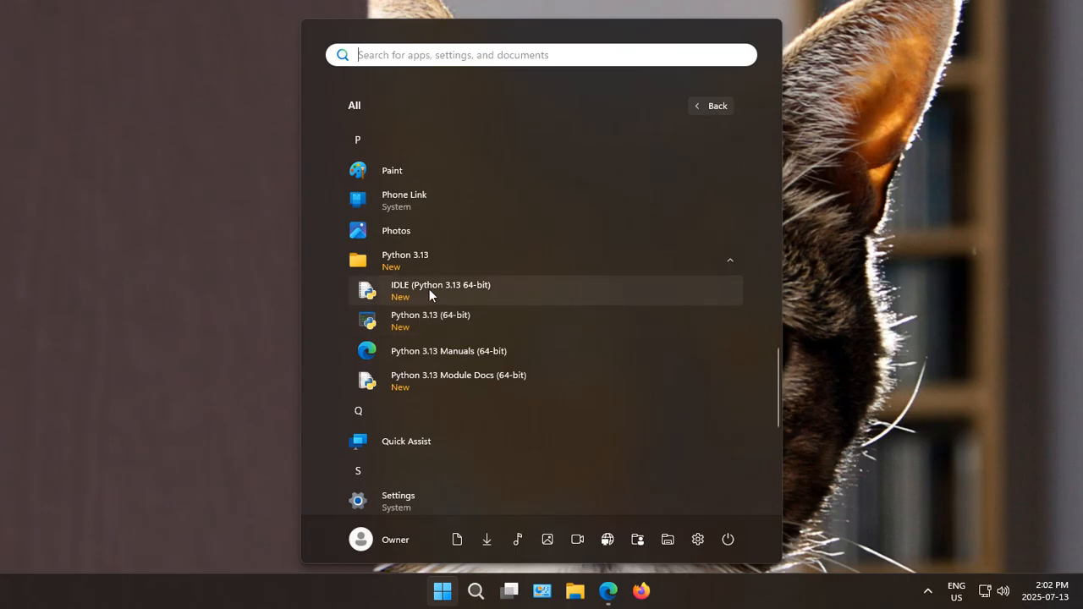
{"action": "right_click", "coordinate": [440, 291]}
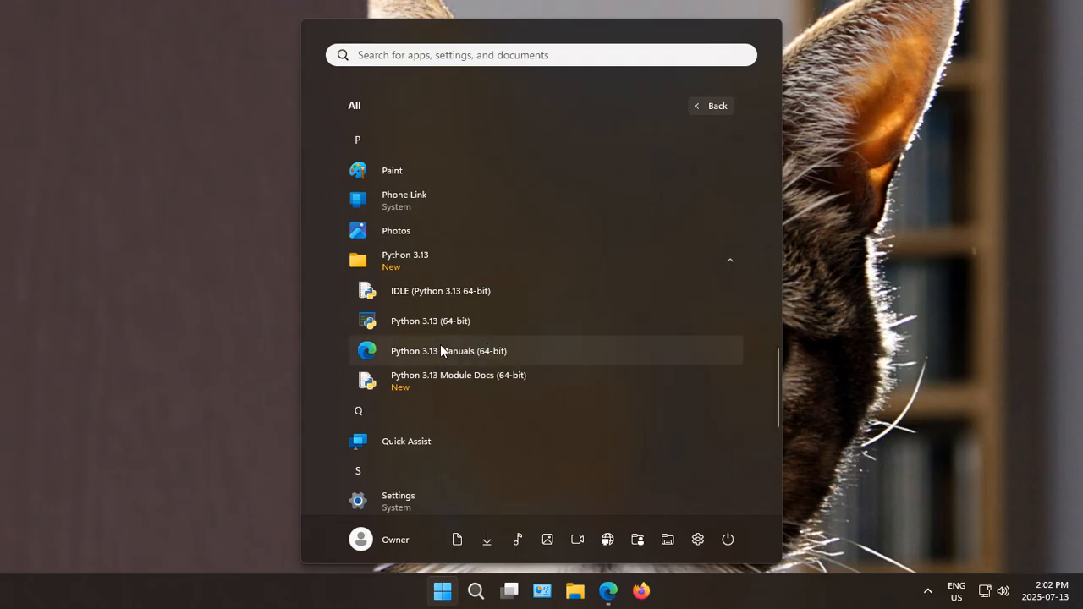
{"action": "mouse_move", "coordinate": [457, 381]}
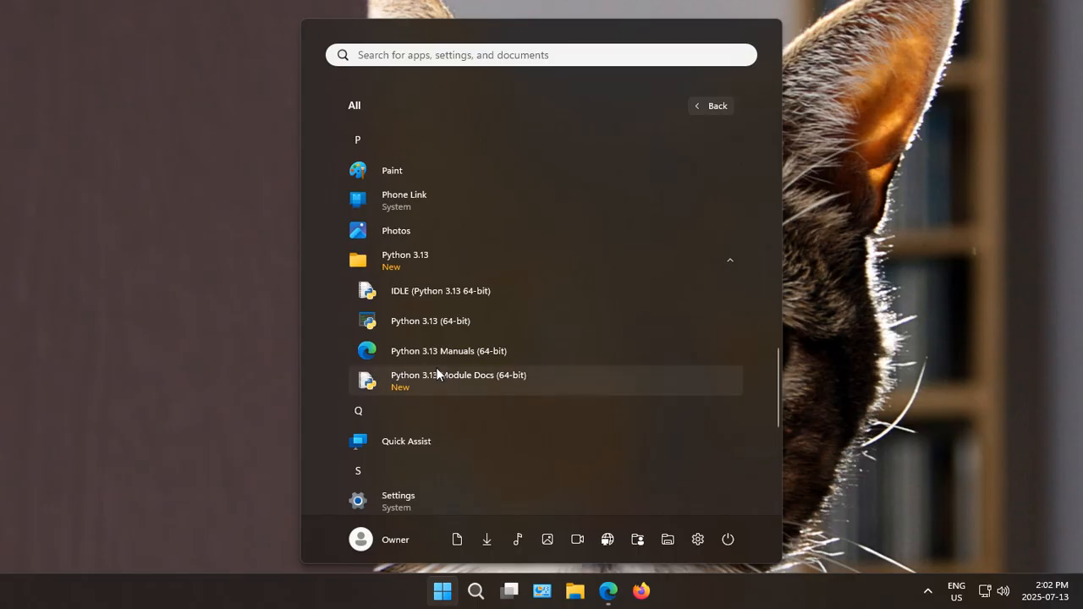
{"action": "mouse_move", "coordinate": [474, 391]}
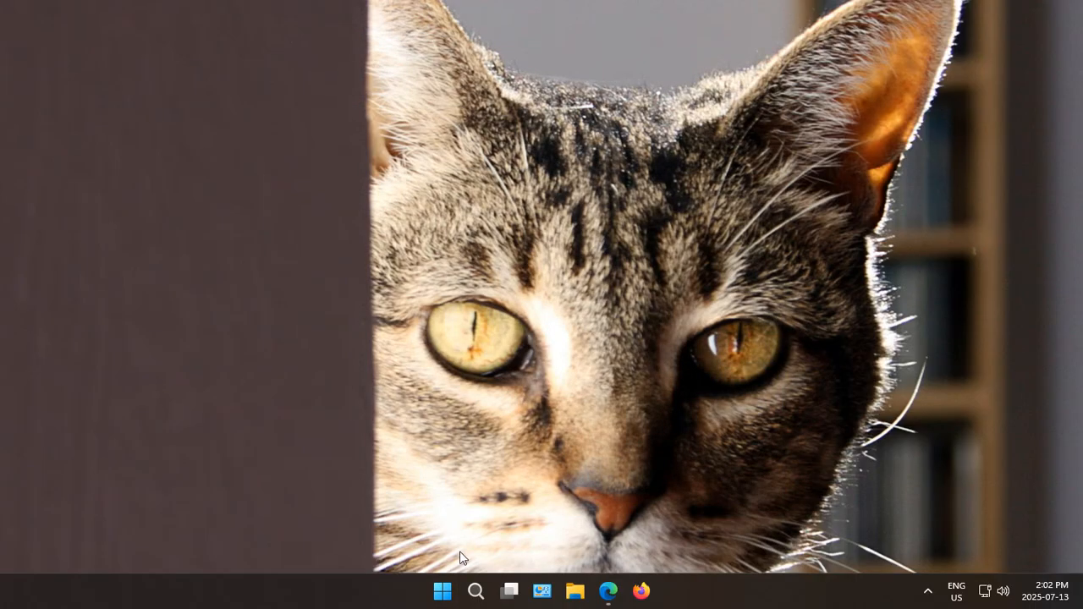
- Launch the pinned Python 3.13 (64-bit) interpreter from the Start menu
{"action": "left_click", "coordinate": [442, 591]}
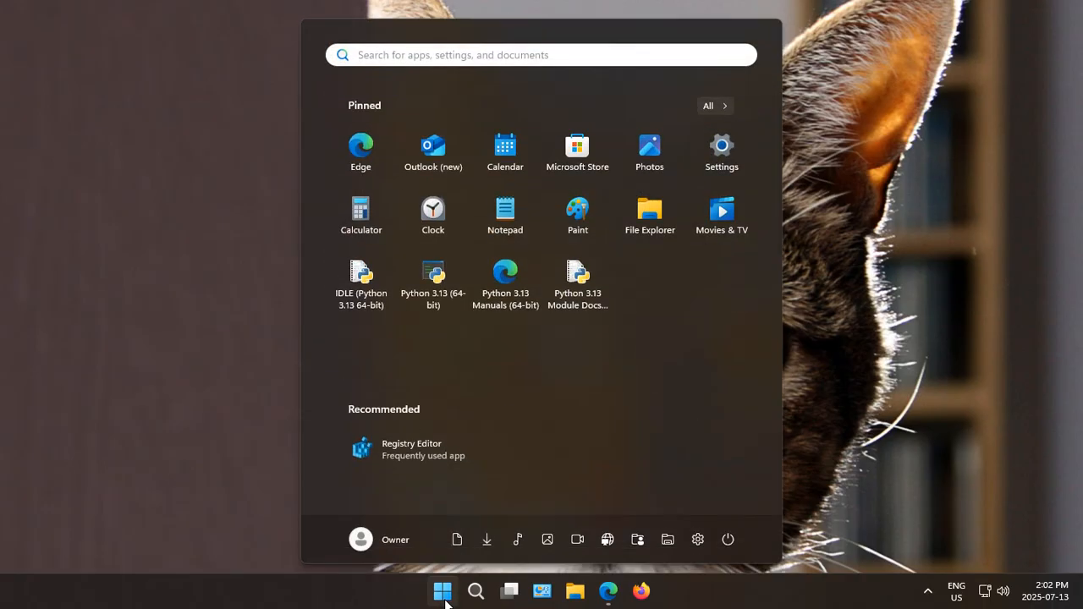
{"action": "mouse_move", "coordinate": [597, 328]}
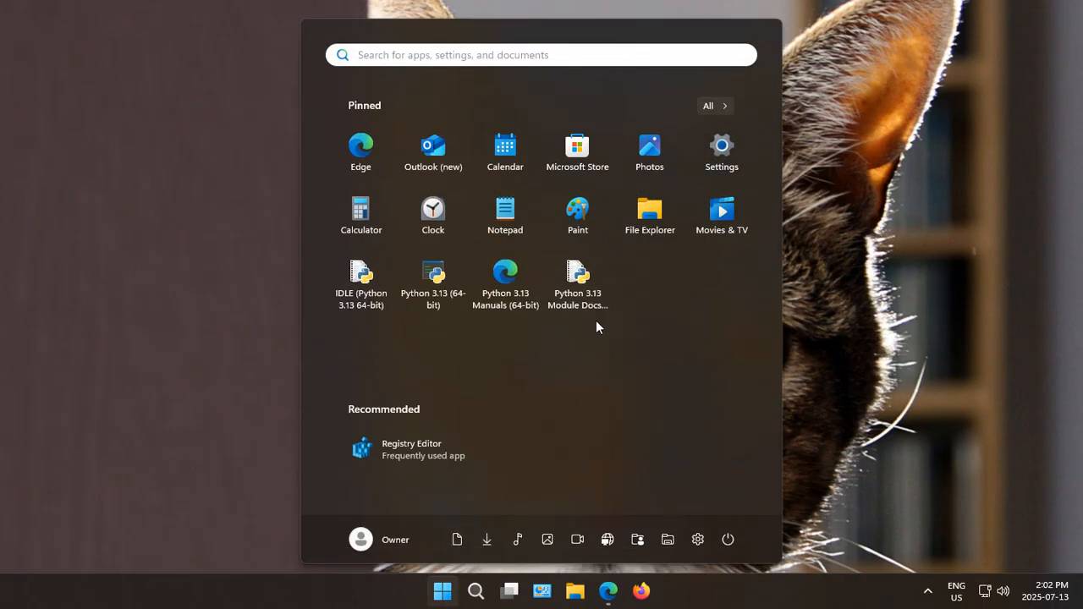
{"action": "mouse_move", "coordinate": [557, 330]}
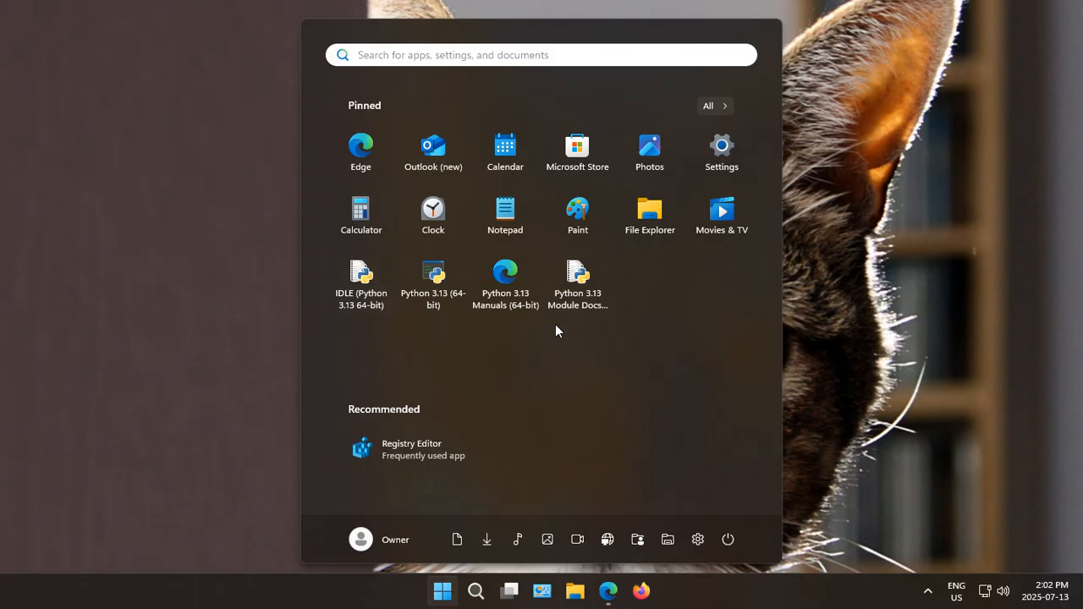
{"action": "mouse_move", "coordinate": [360, 281]}
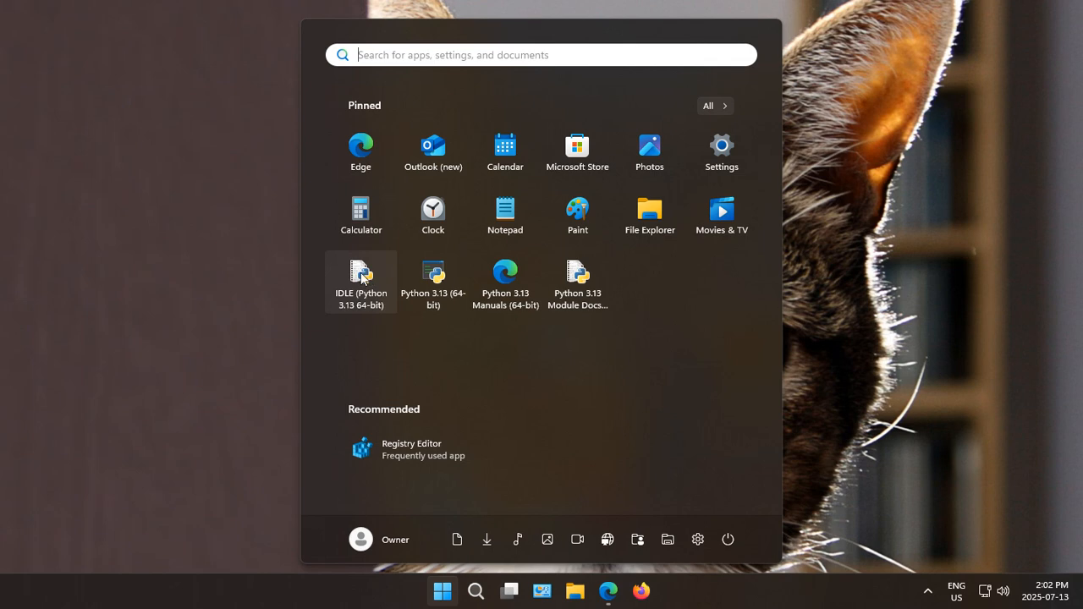
{"action": "mouse_move", "coordinate": [434, 274]}
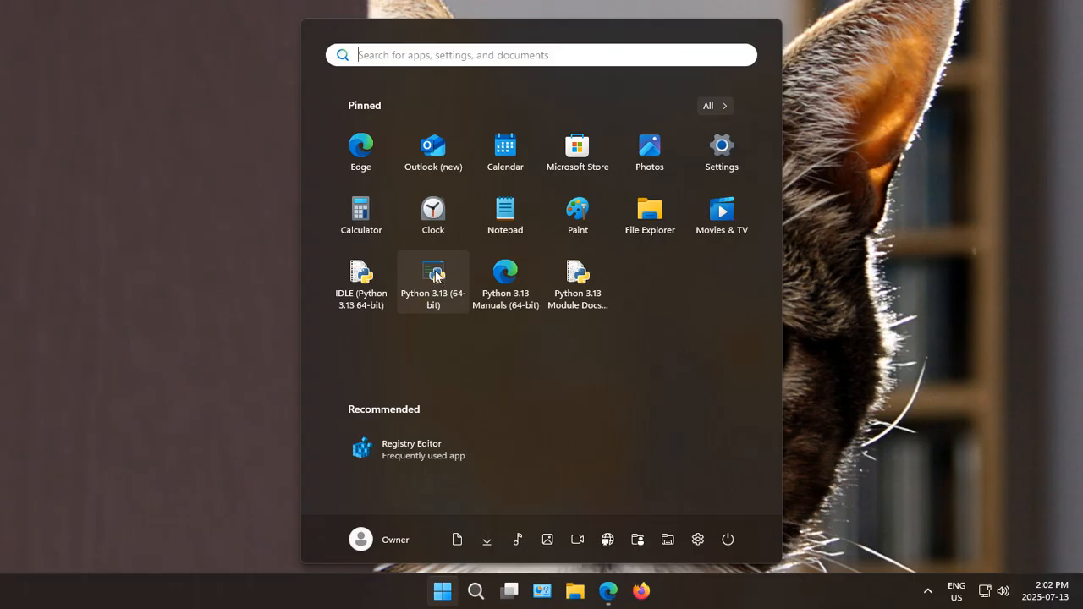
{"action": "left_click", "coordinate": [433, 282]}
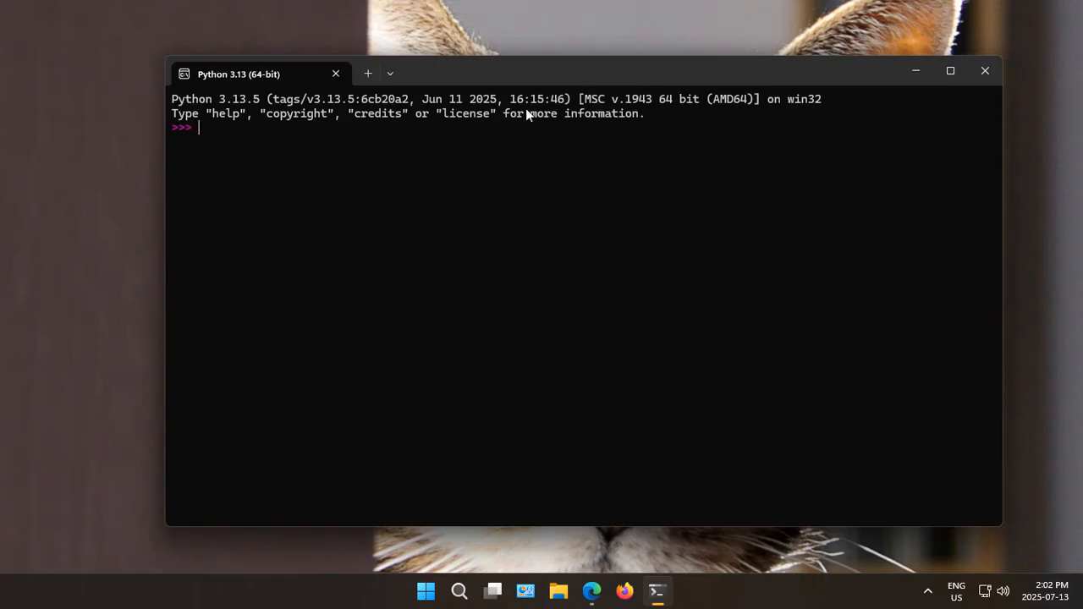
{"action": "mouse_move", "coordinate": [273, 188]}
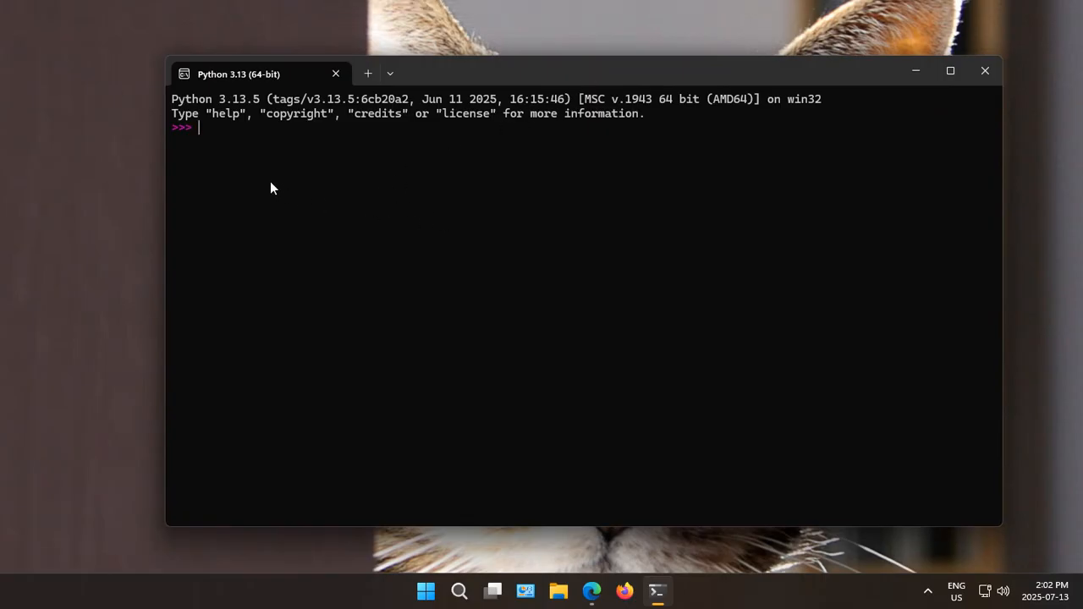
{"action": "mouse_move", "coordinate": [286, 181]}
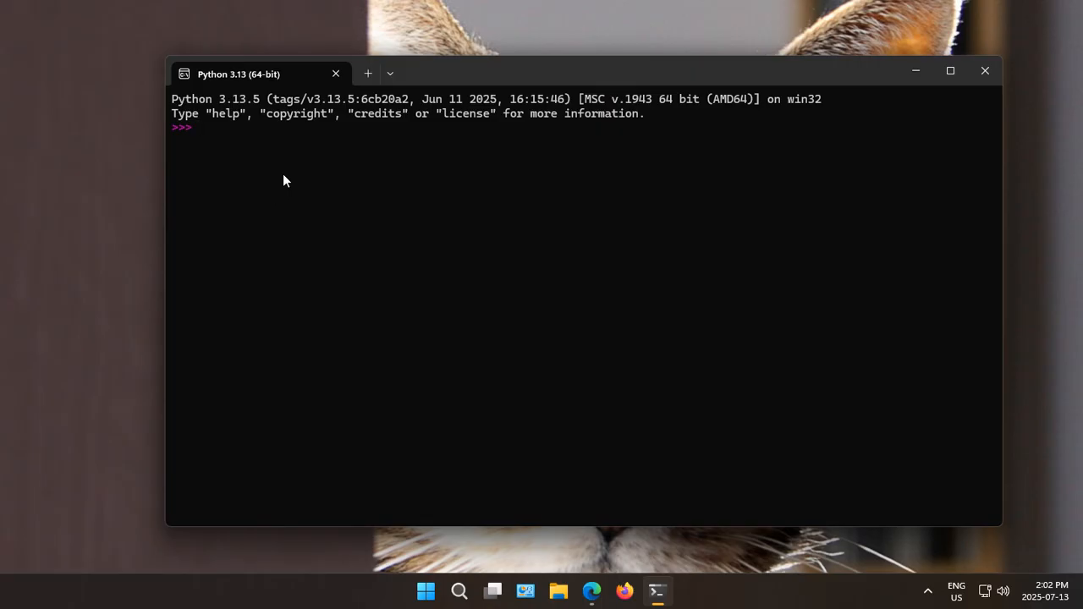
- Enter 2+2 at the >>> prompt so the REPL prints 4
{"action": "type", "text": "2+"}
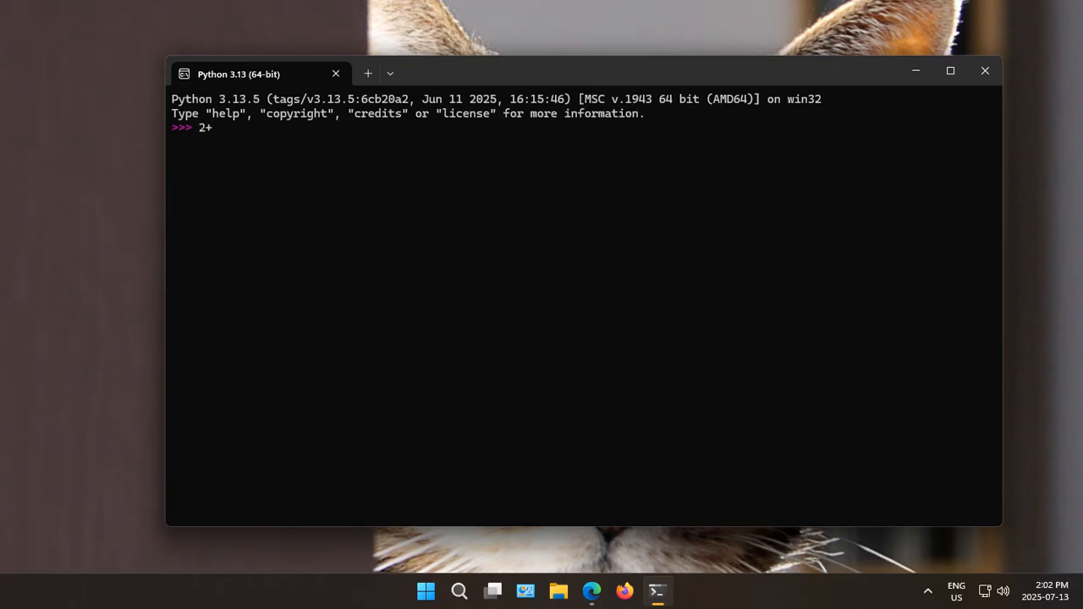
{"action": "key", "text": "Return"}
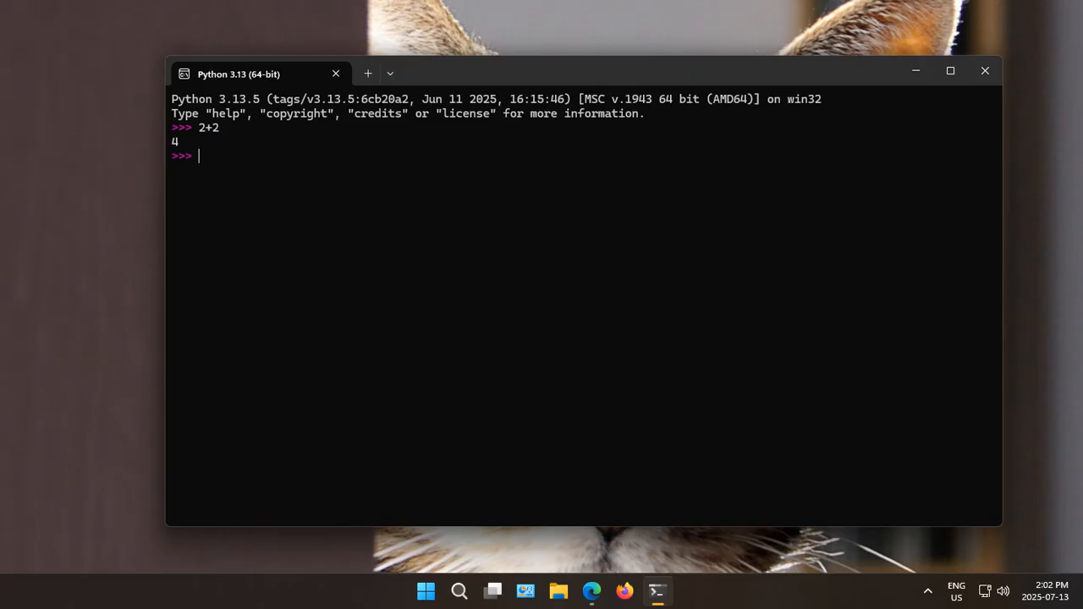
{"action": "mouse_move", "coordinate": [241, 185]}
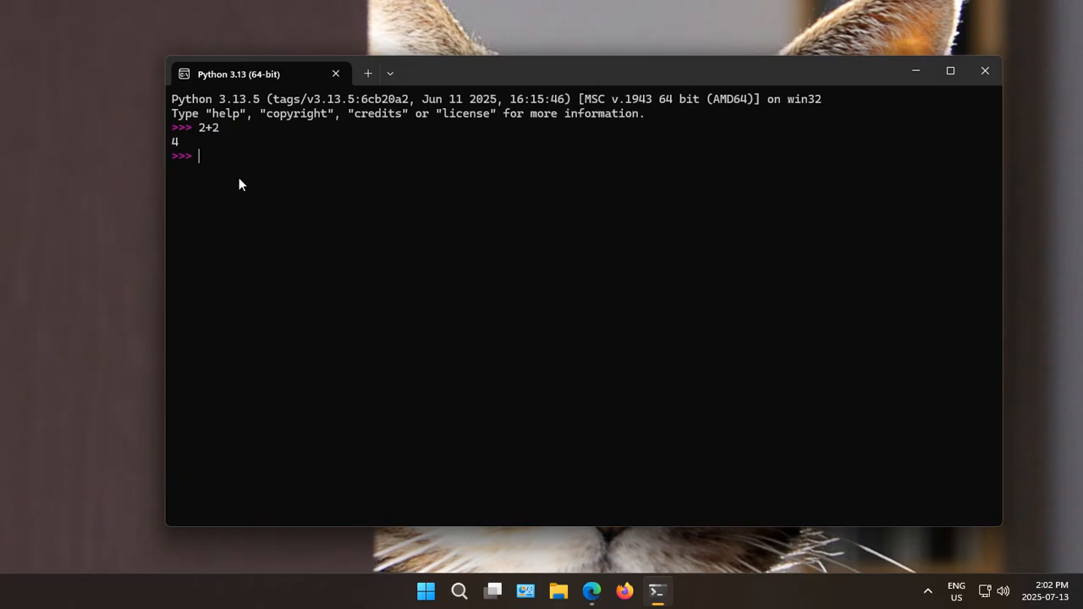